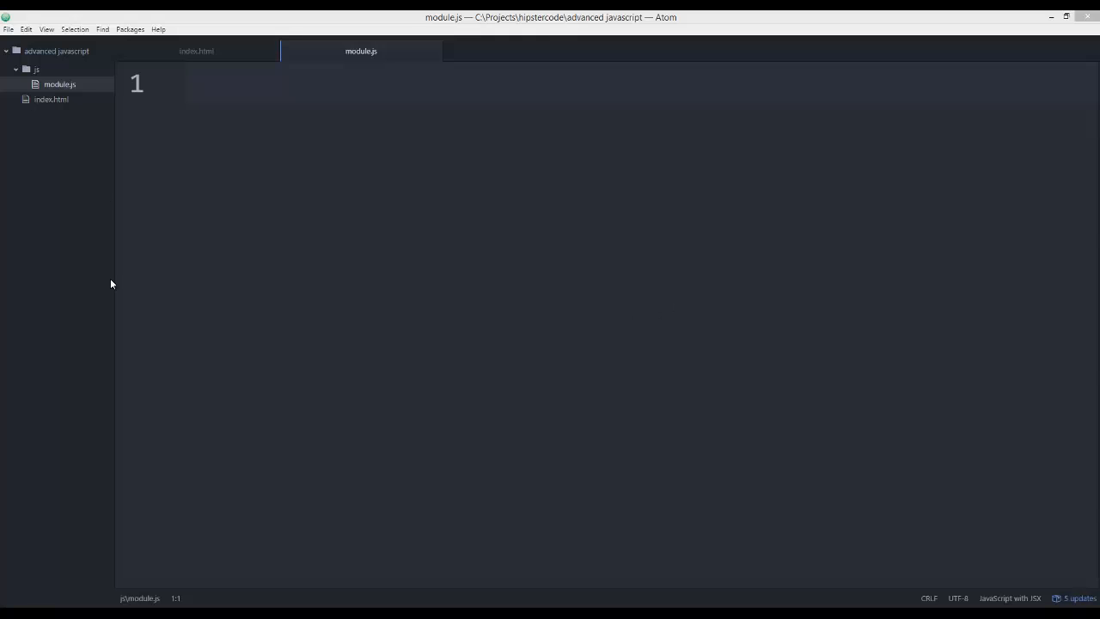
mouse_move(169, 268)
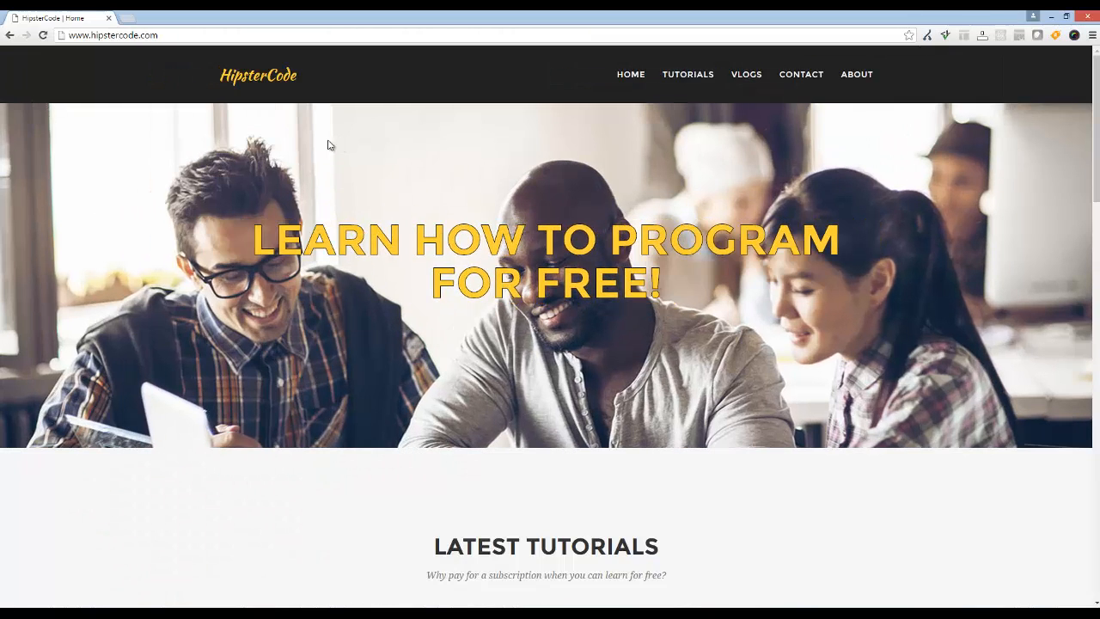
- Scroll through the GitHub profile's repositories and contributions, then switch back toward Atom
scroll("down", 3)
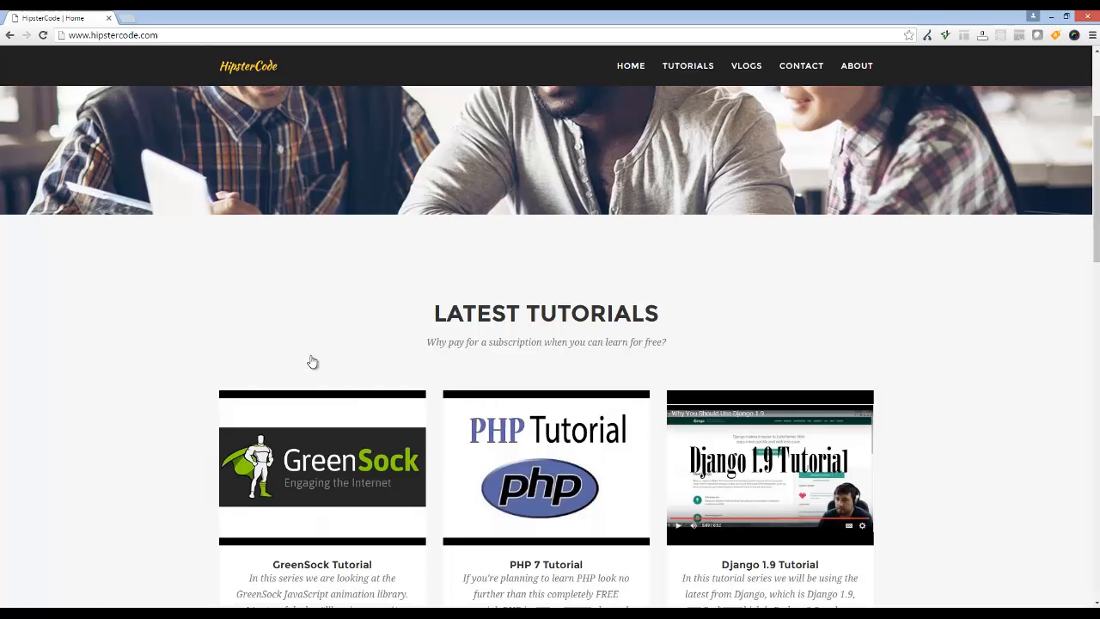
scroll("down", 3)
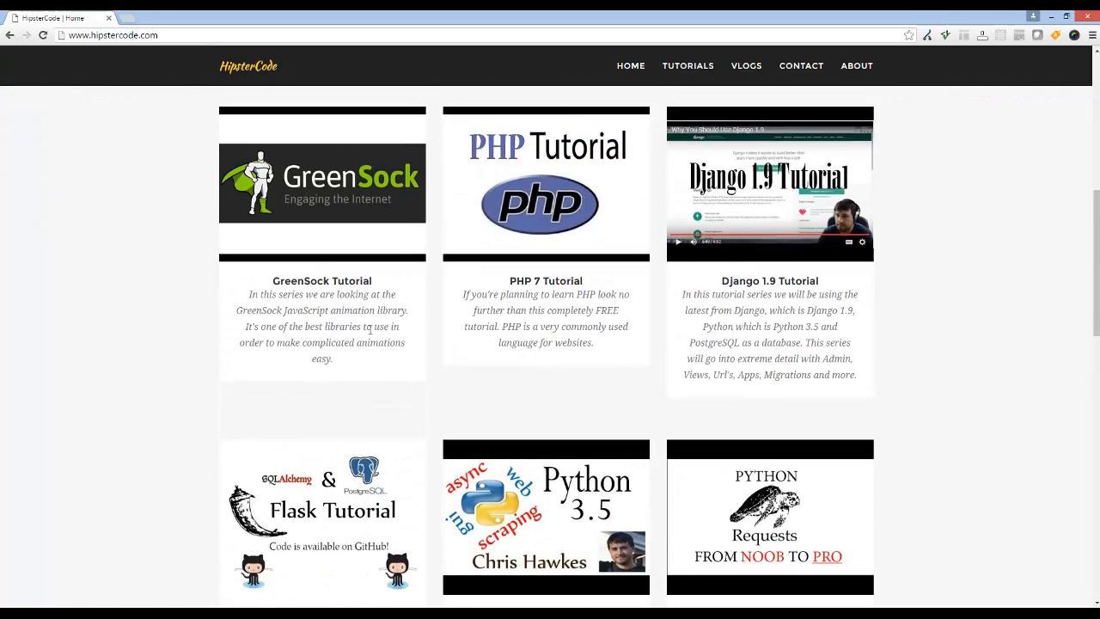
mouse_move(770, 515)
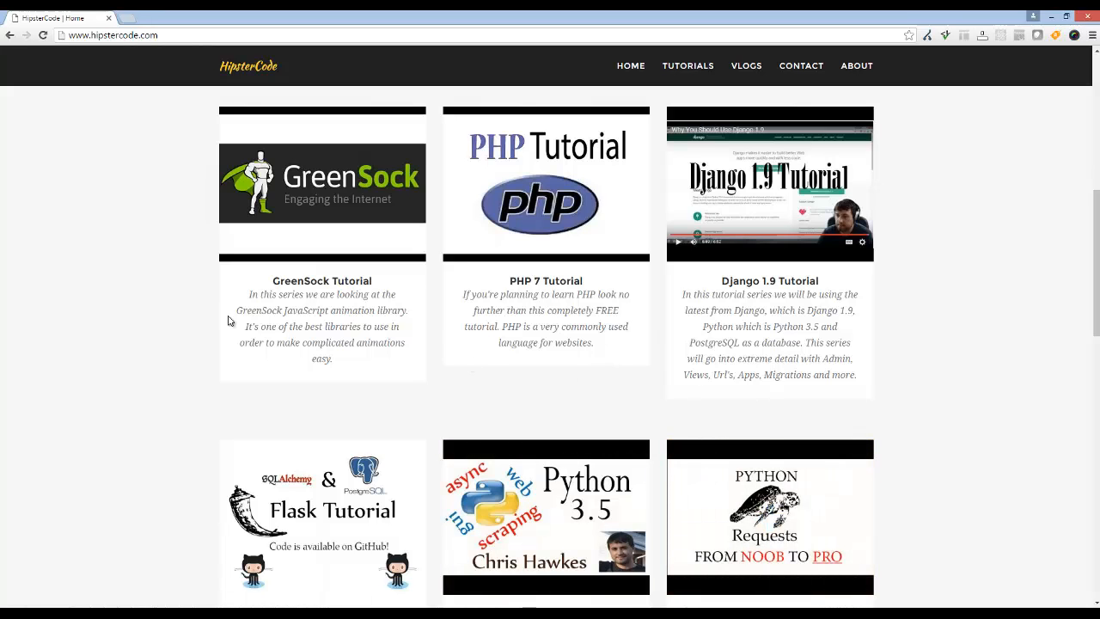
mouse_move(238, 281)
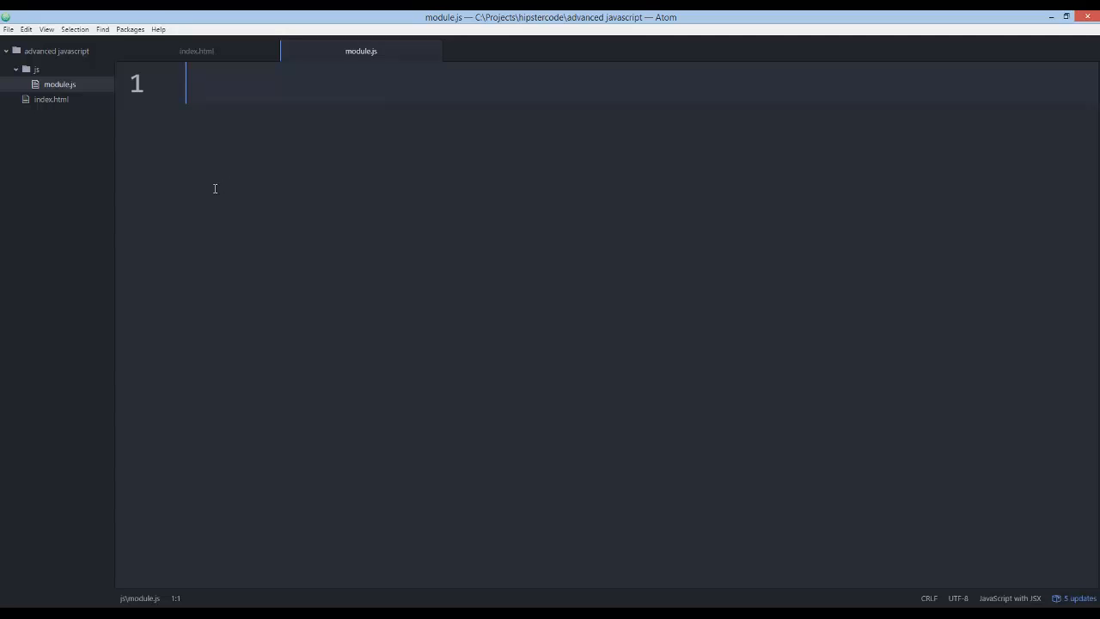
mouse_move(214, 223)
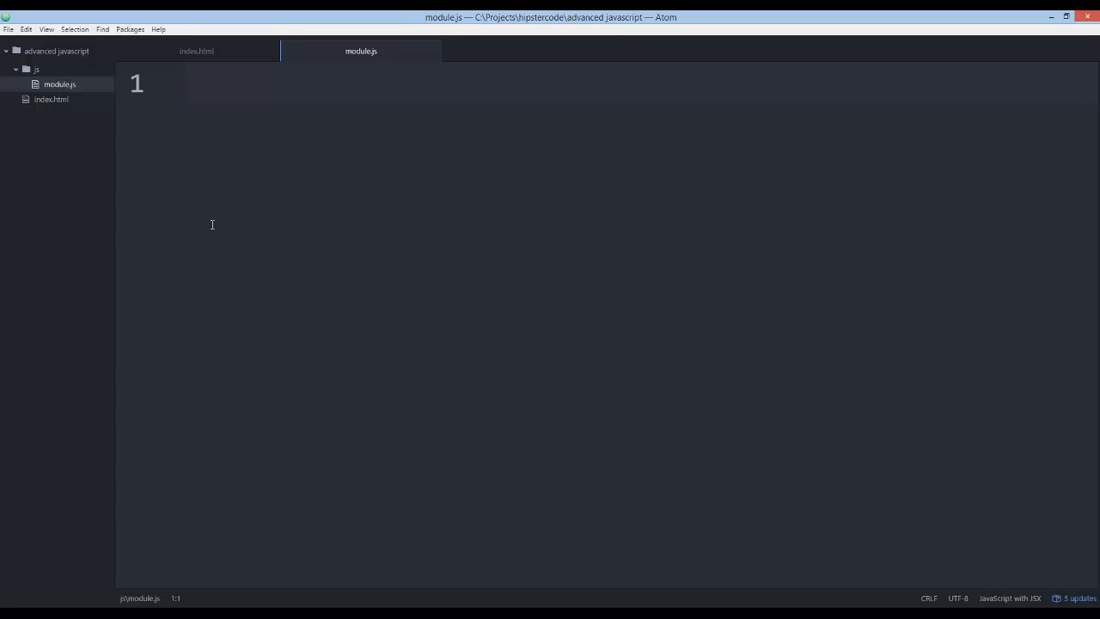
left_click(213, 82)
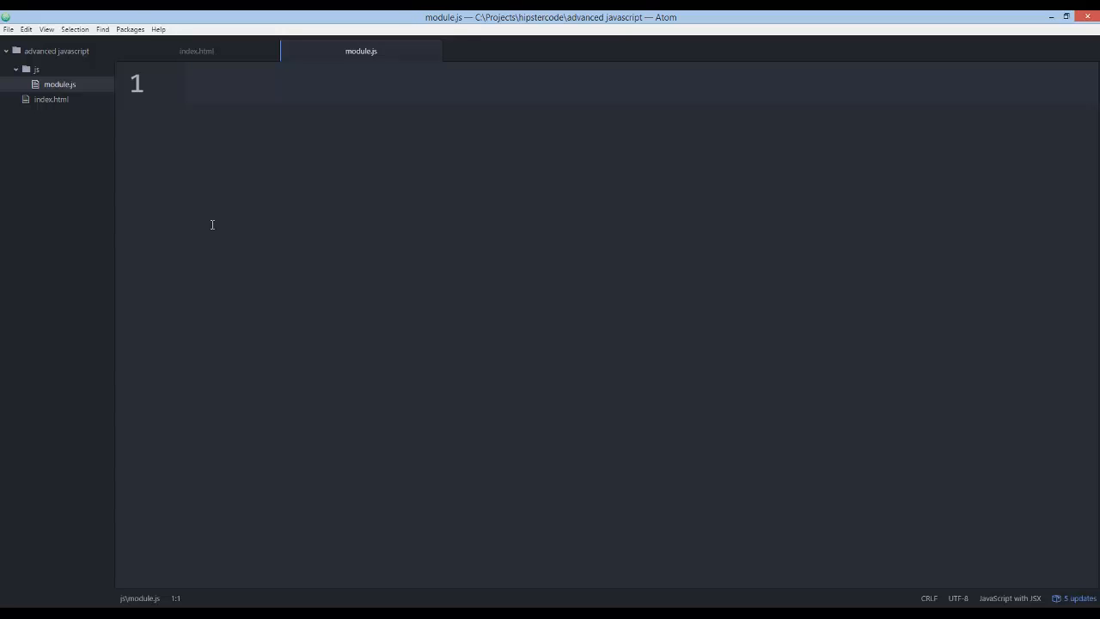
left_click(215, 82)
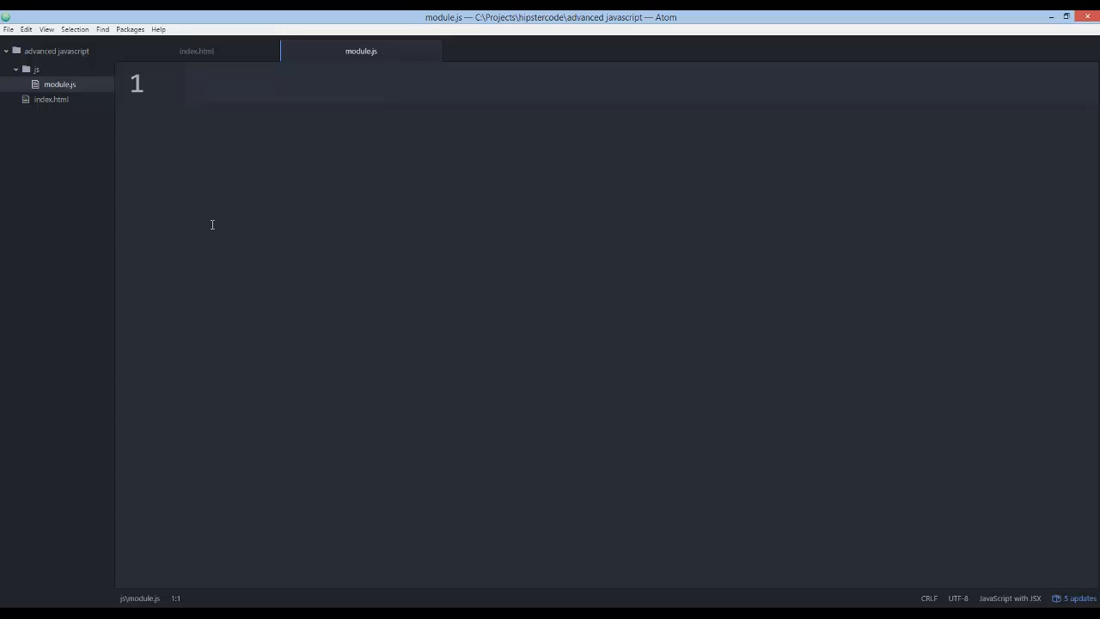
left_click(213, 83)
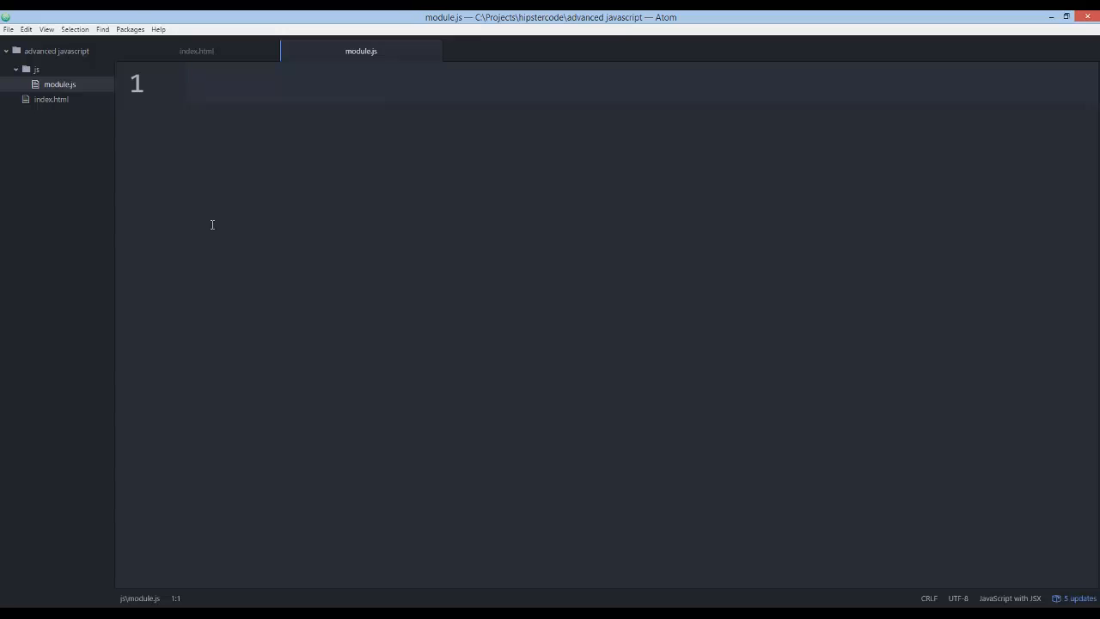
left_click(215, 82)
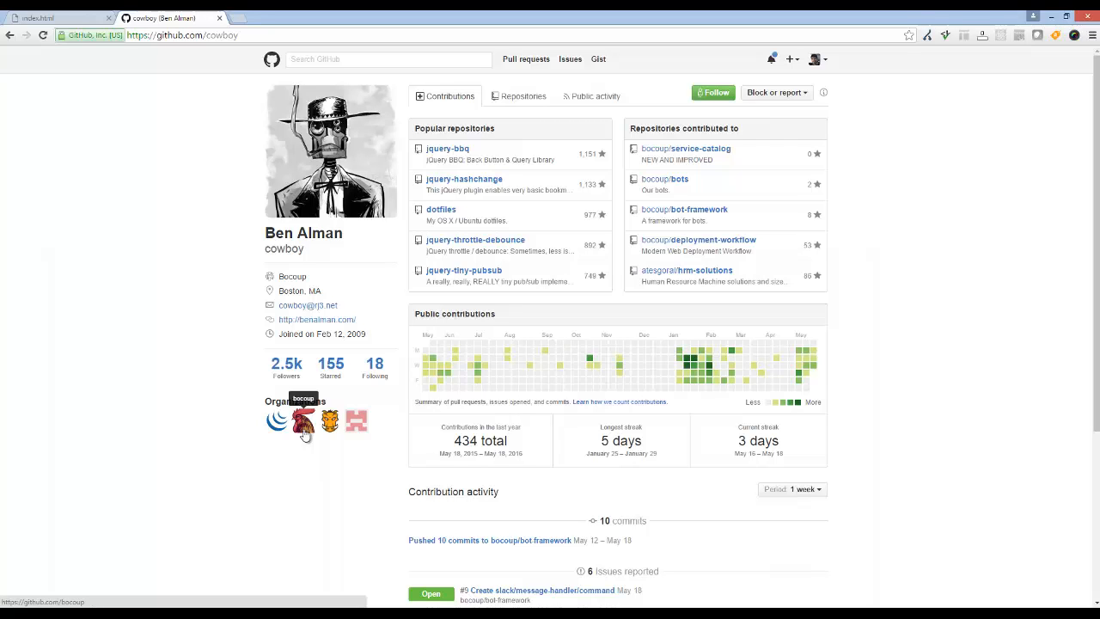
mouse_move(240, 453)
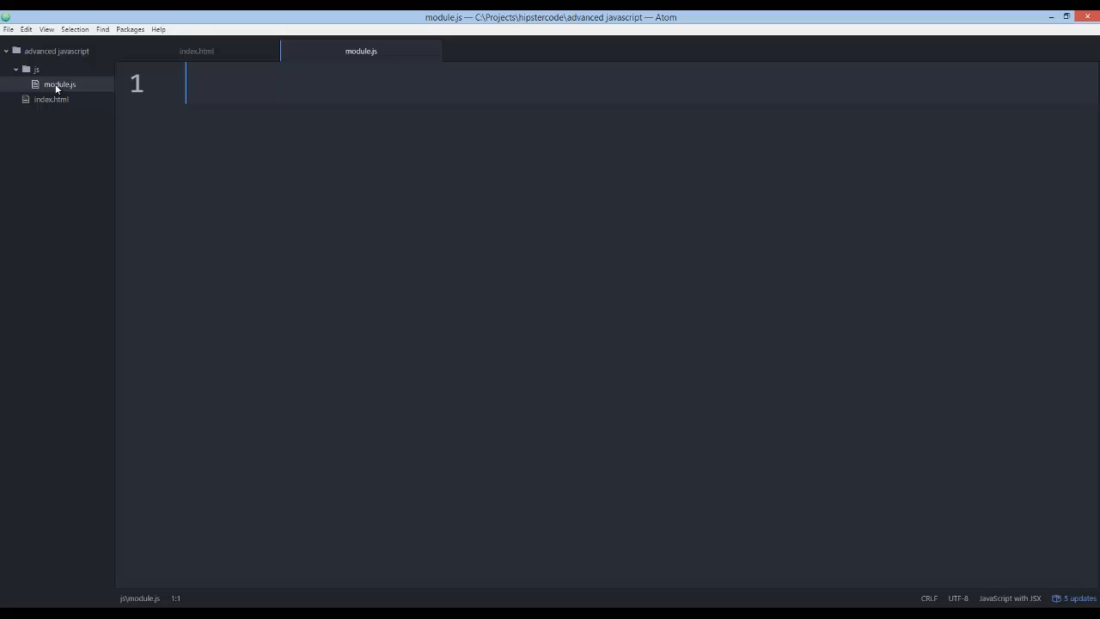
left_click(195, 52)
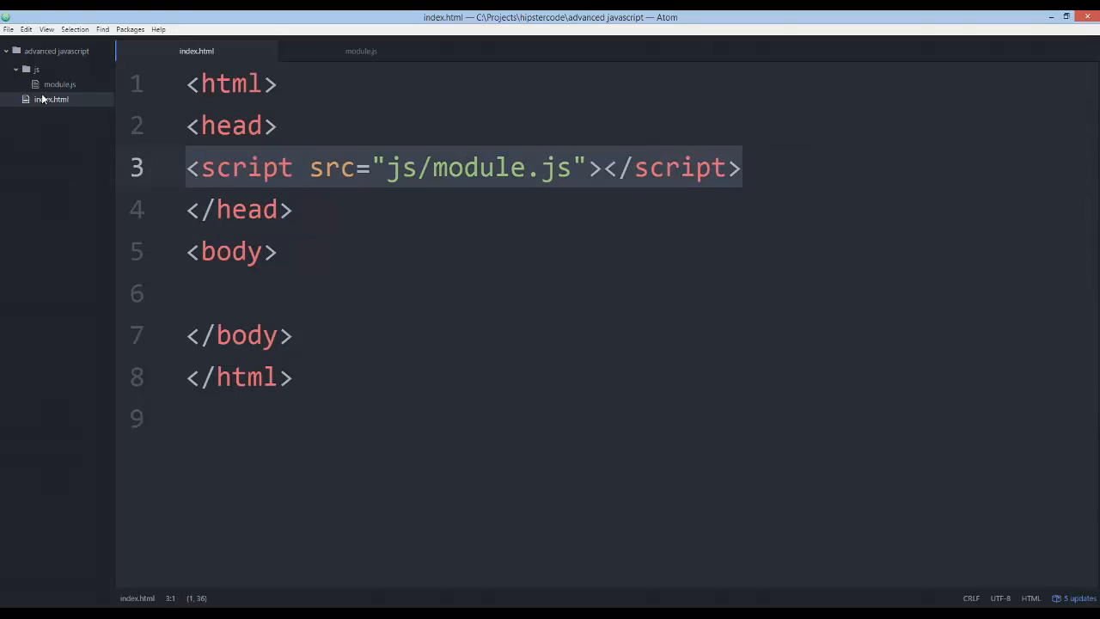
left_click(361, 52)
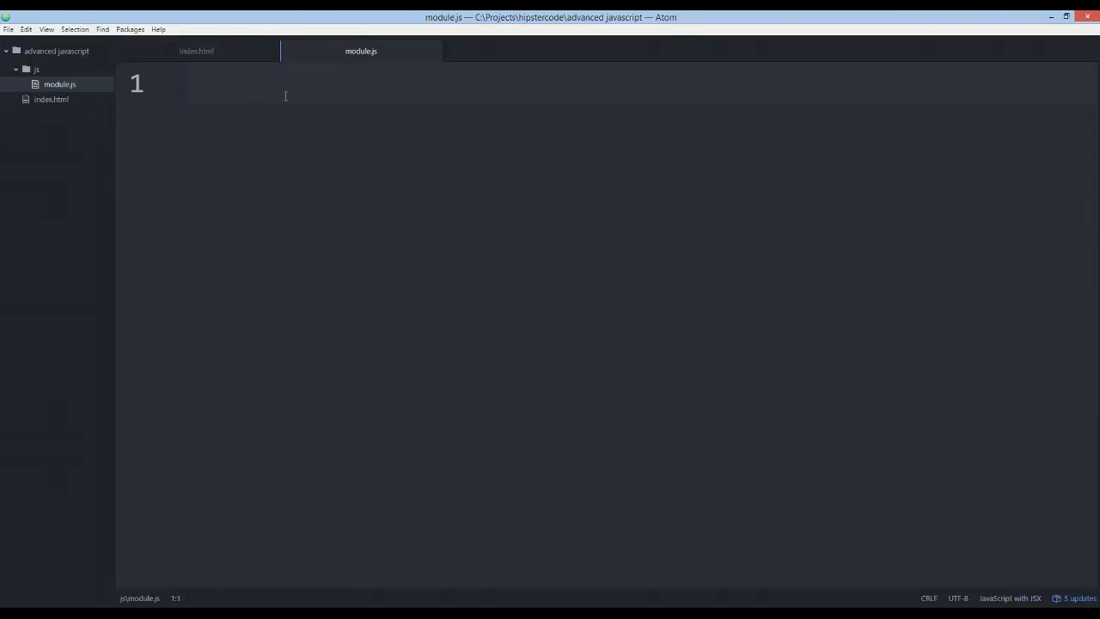
- Write var iife = (function () { }()); as an empty immediately invoked function
type("var")
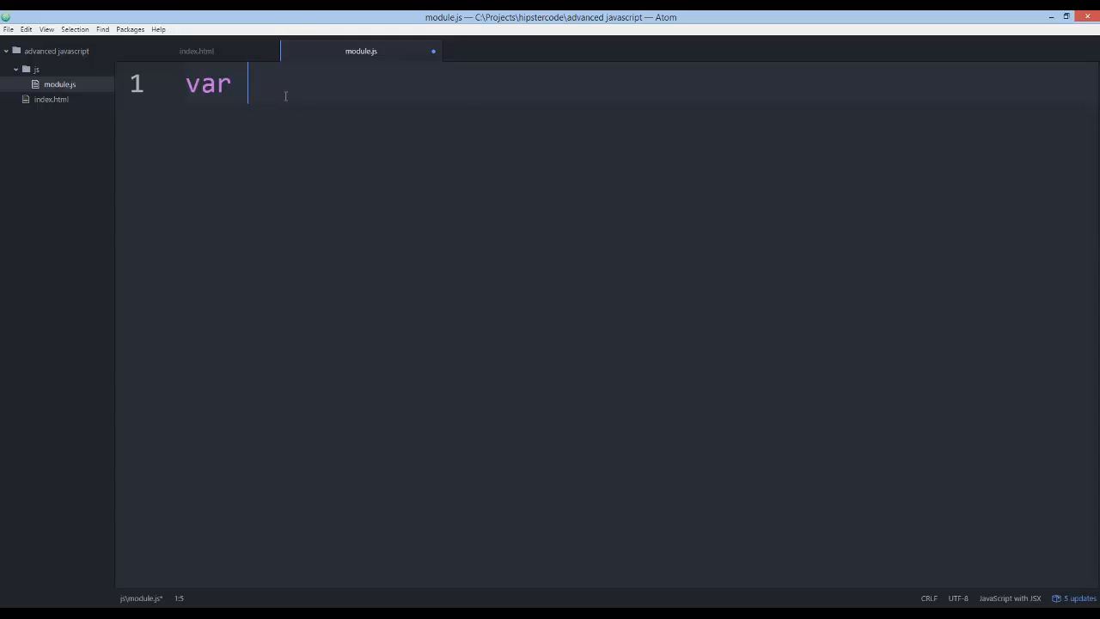
type("iife = (")
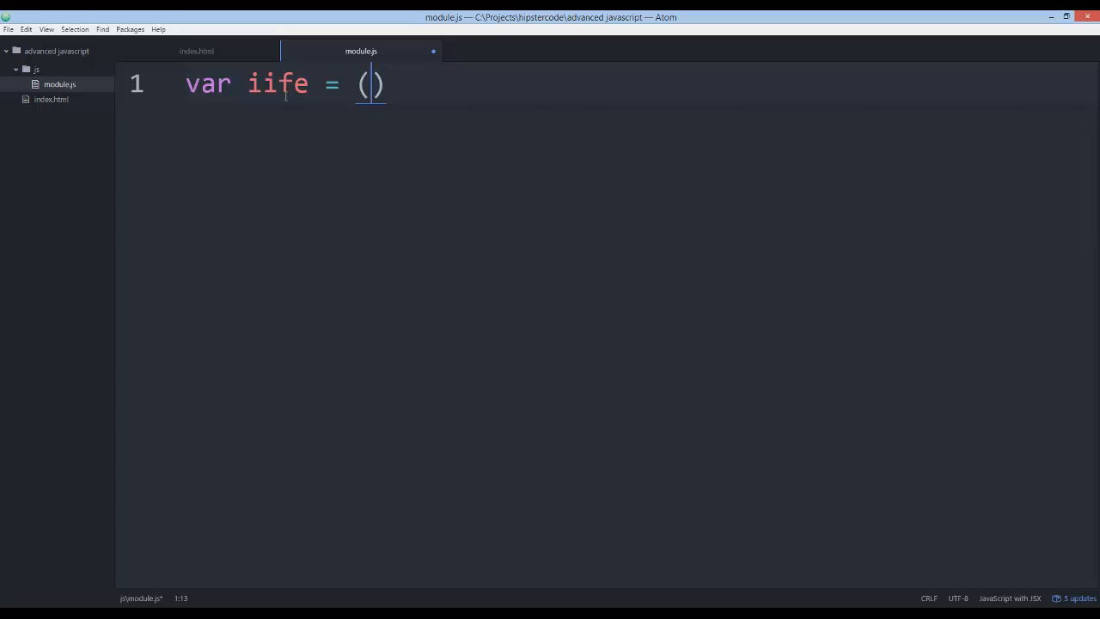
type("function ()")
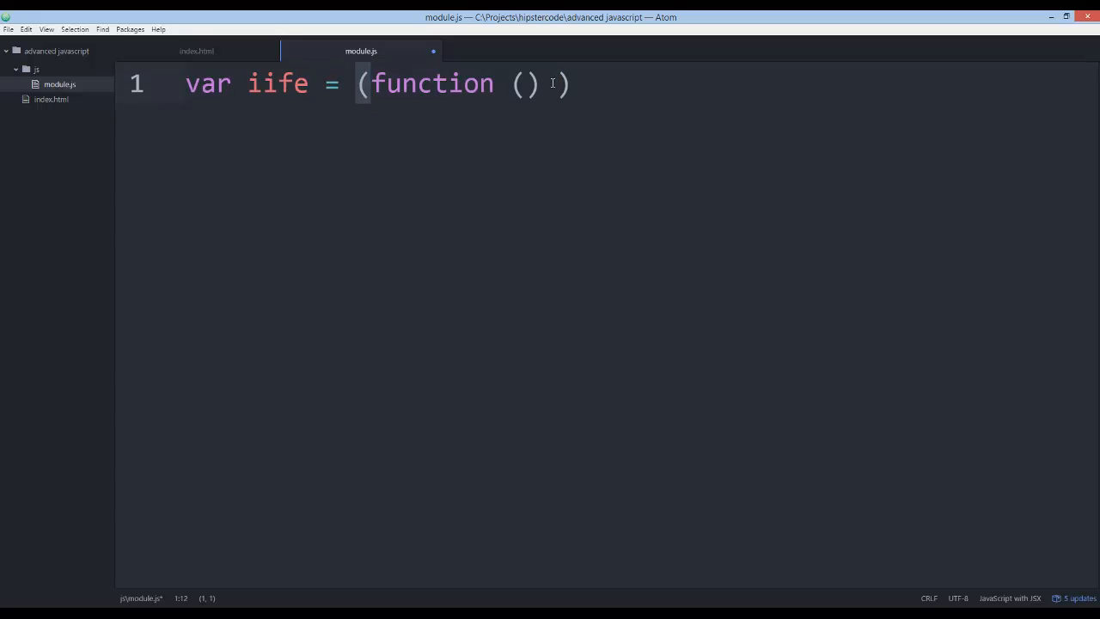
type("{")
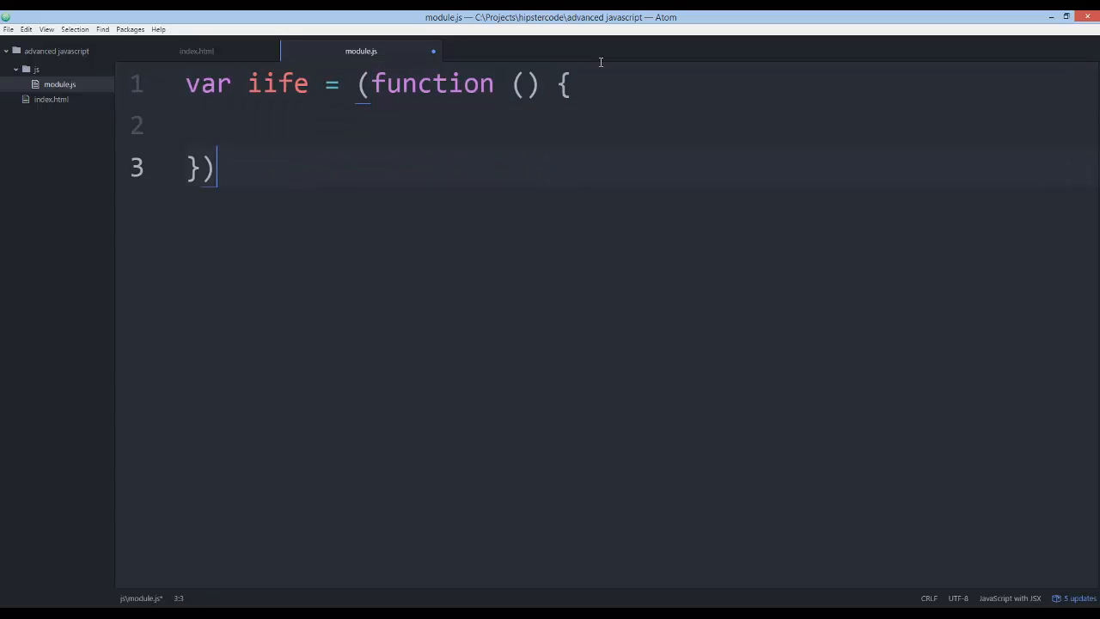
type("()")
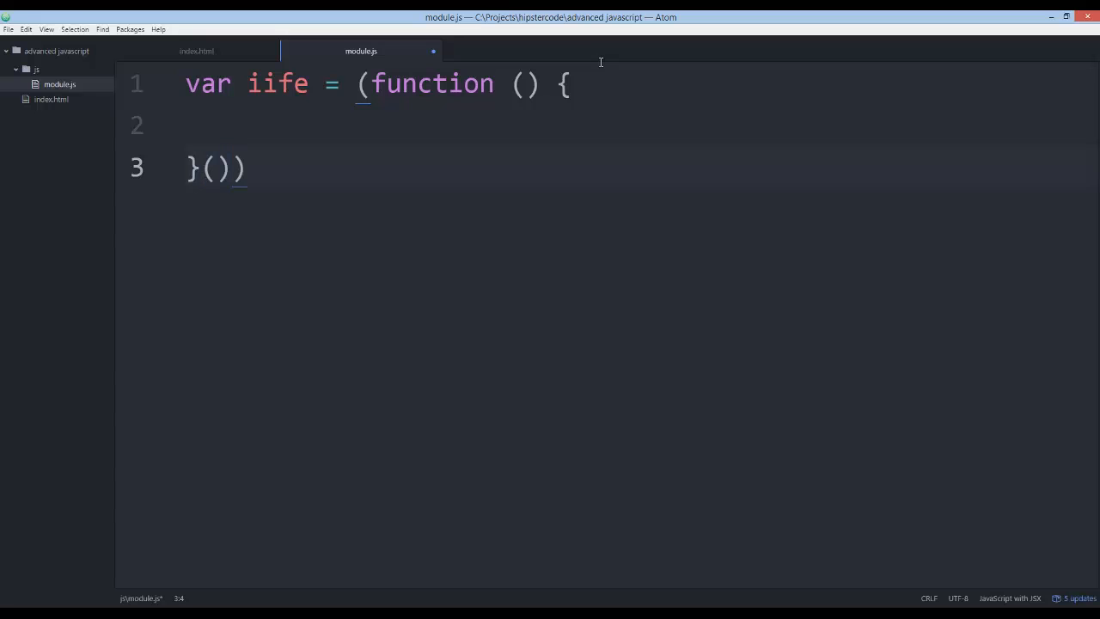
key("Backspace")
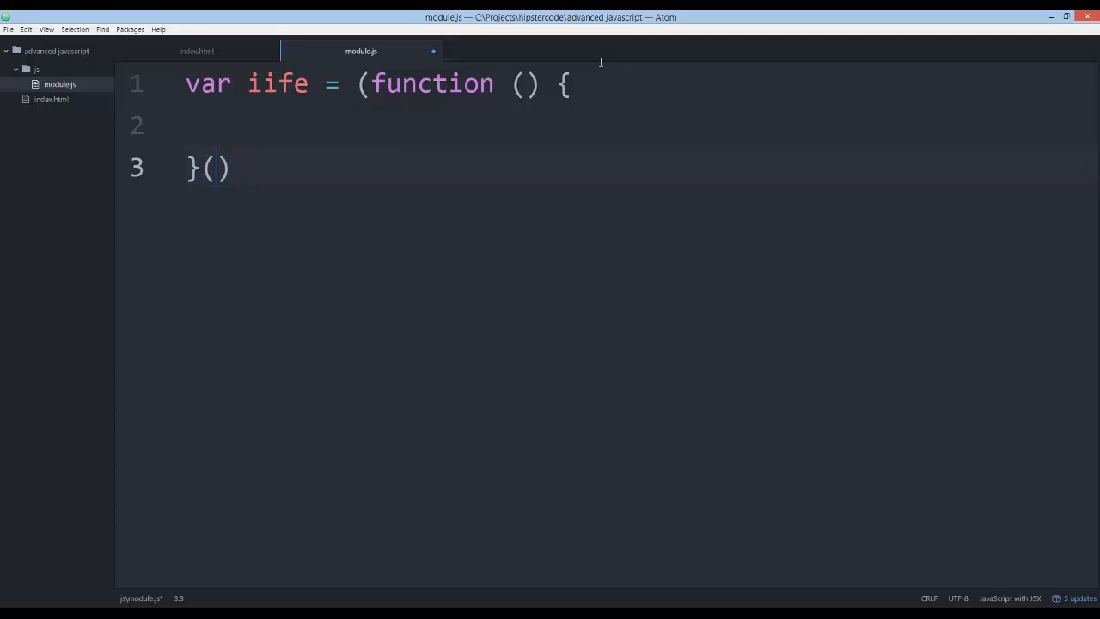
type(")")
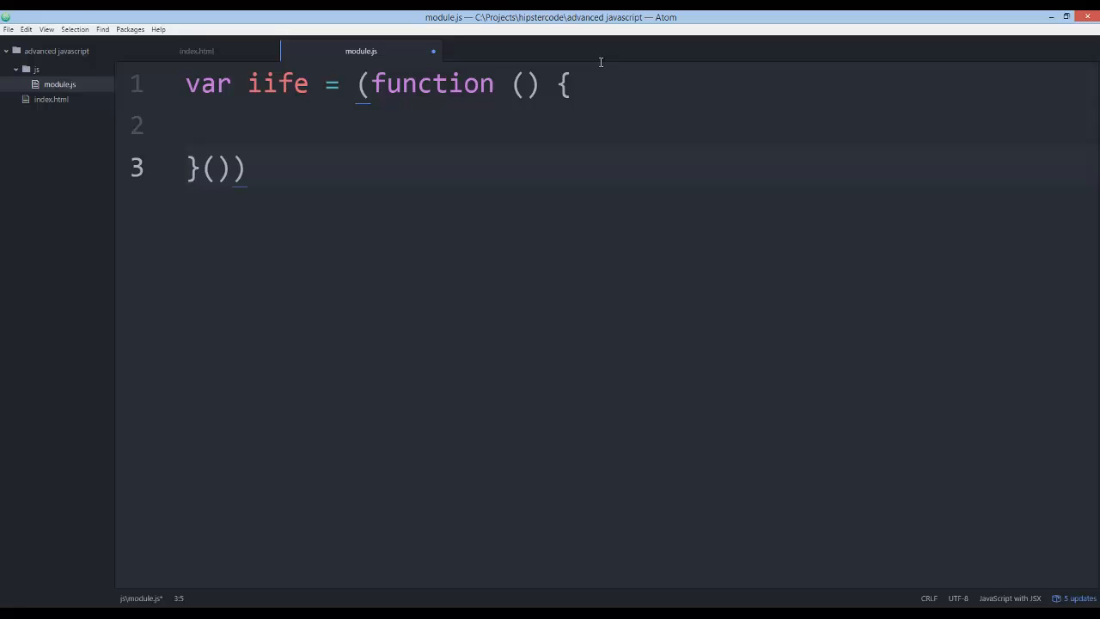
type(";")
left_click(608, 126)
type("alert(\"")
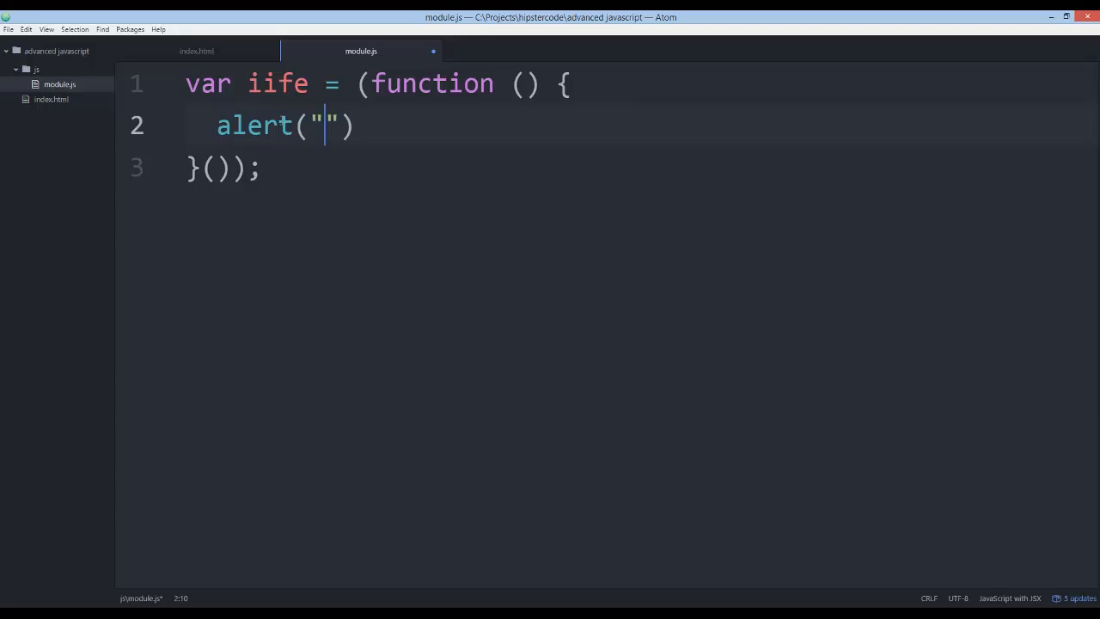
- Add alert("hello hipster code.com"); in the function body and fix the closing parentheses
type("h")
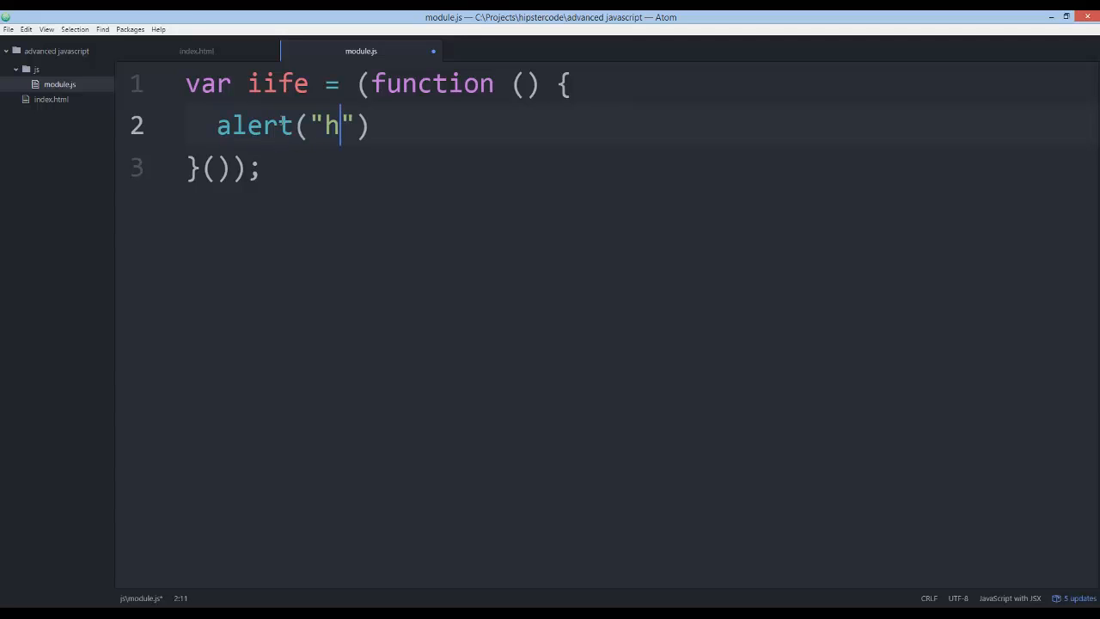
type("ello hipster co")
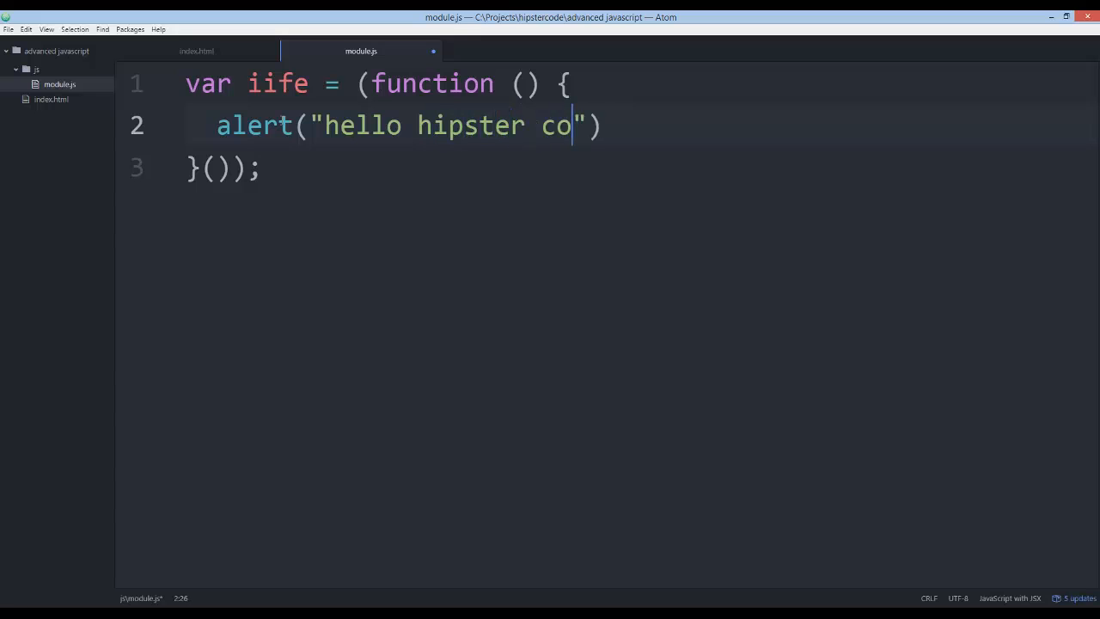
type("de.com")
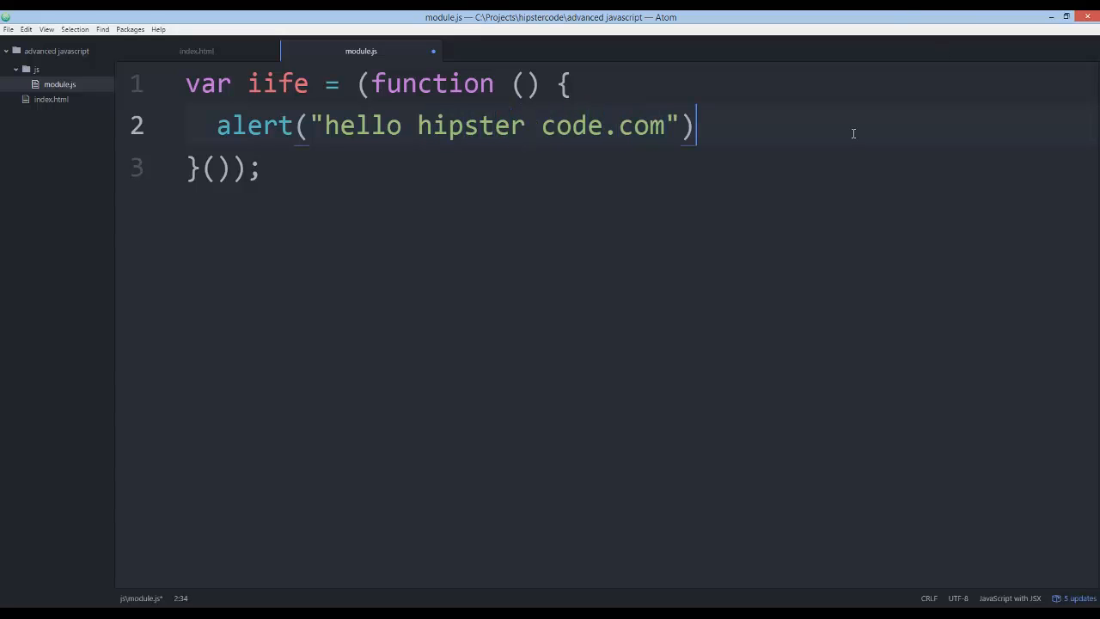
type(";")
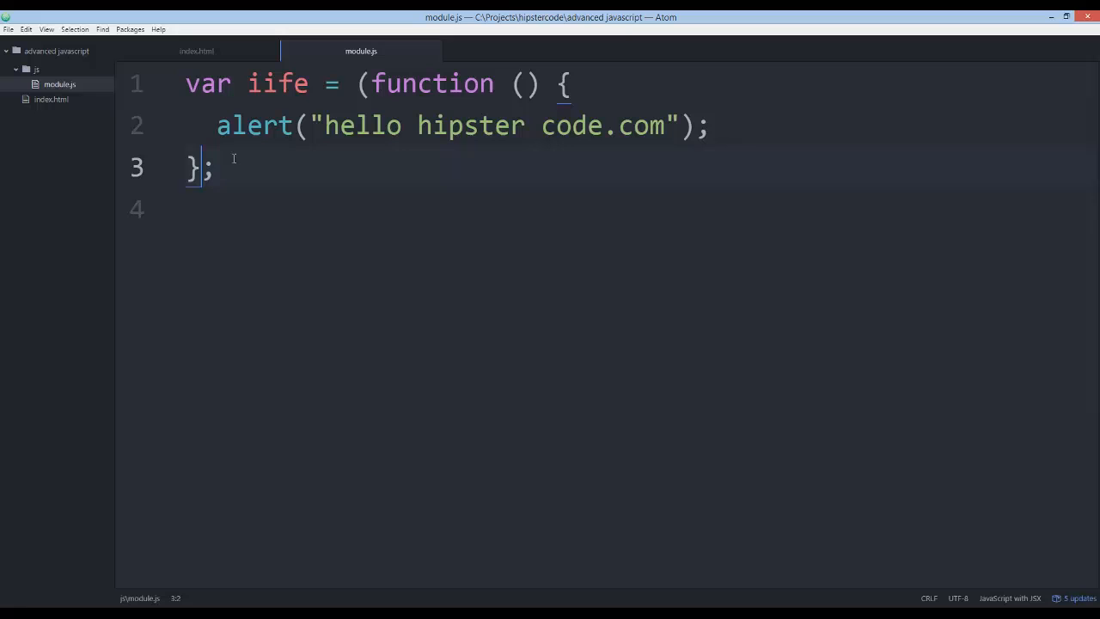
type(")")
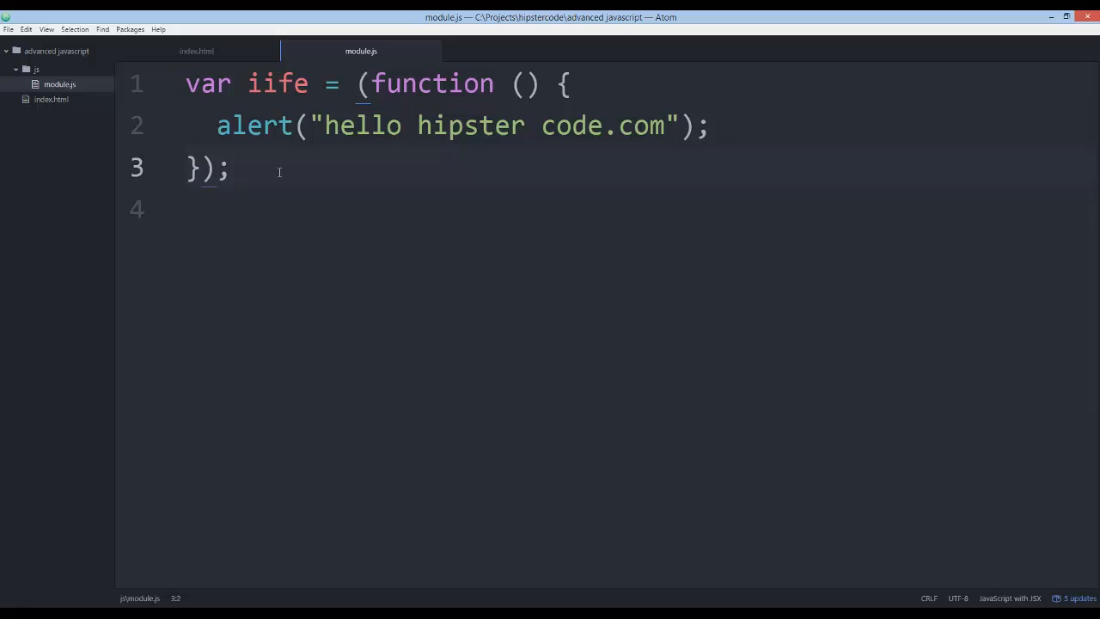
type("()")
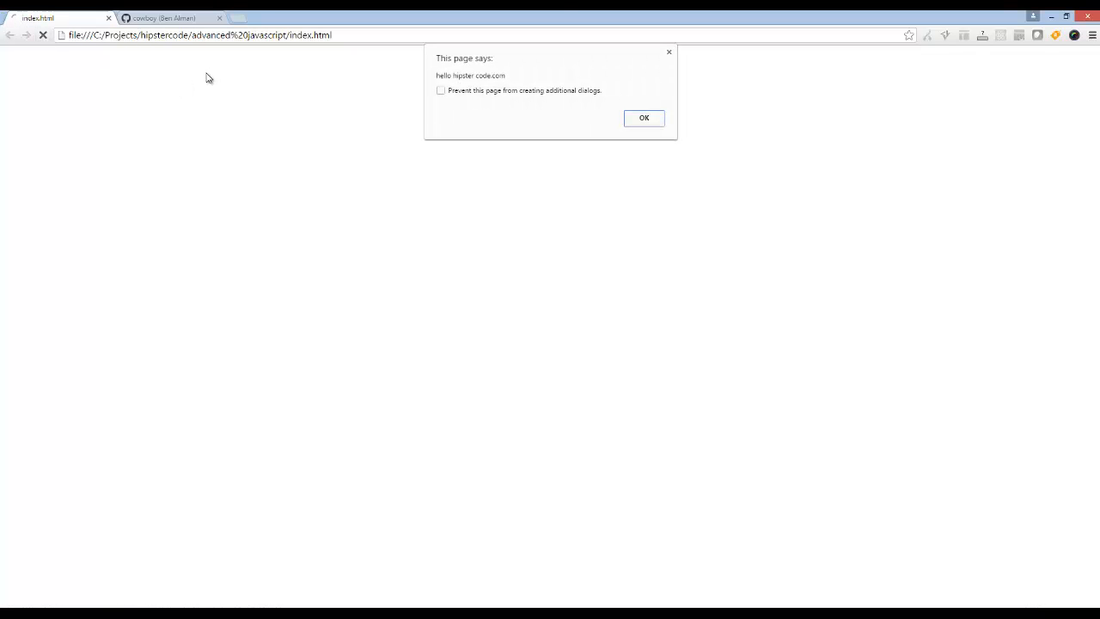
- Inspect index.html in DevTools Console and highlight iife showing as undefined under window
right_click(405, 254)
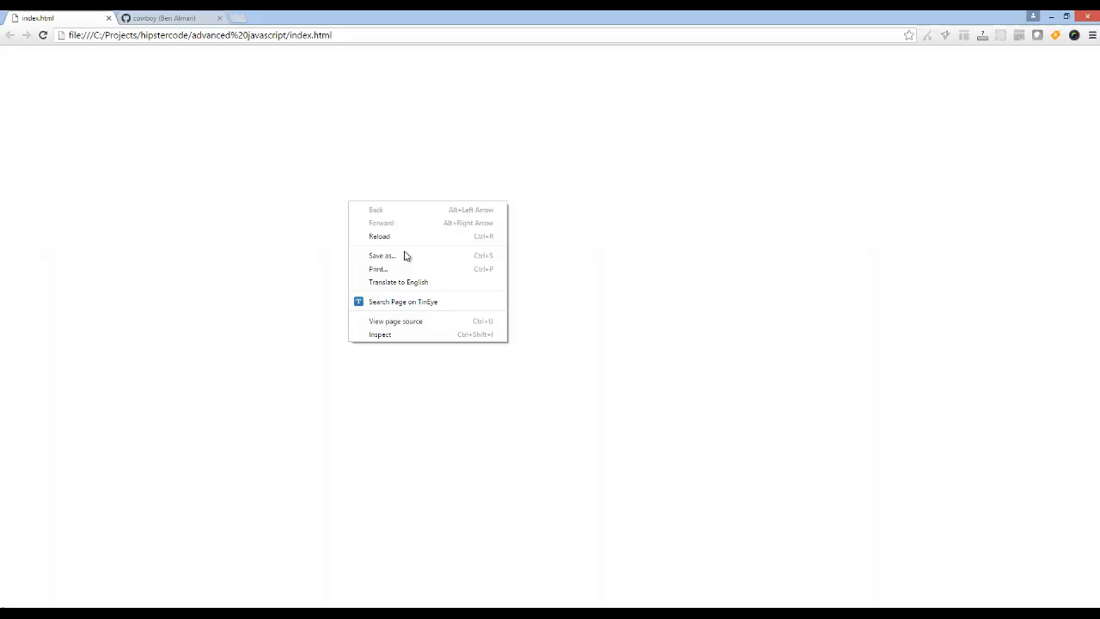
left_click(379, 334)
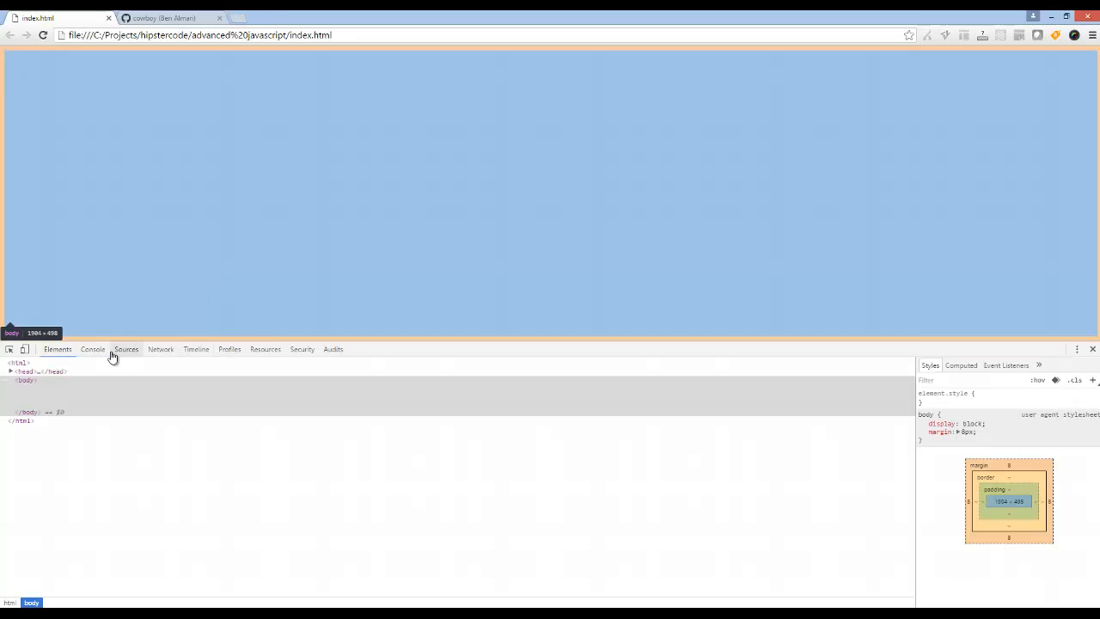
left_click(93, 349)
type("window")
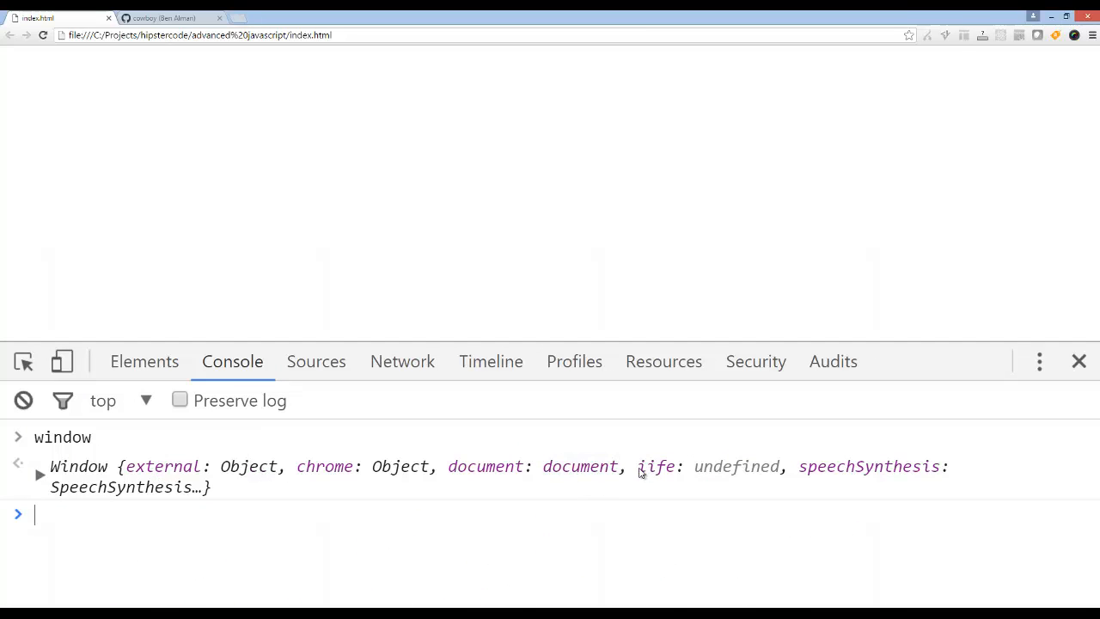
left_click_drag(639, 465, 780, 466)
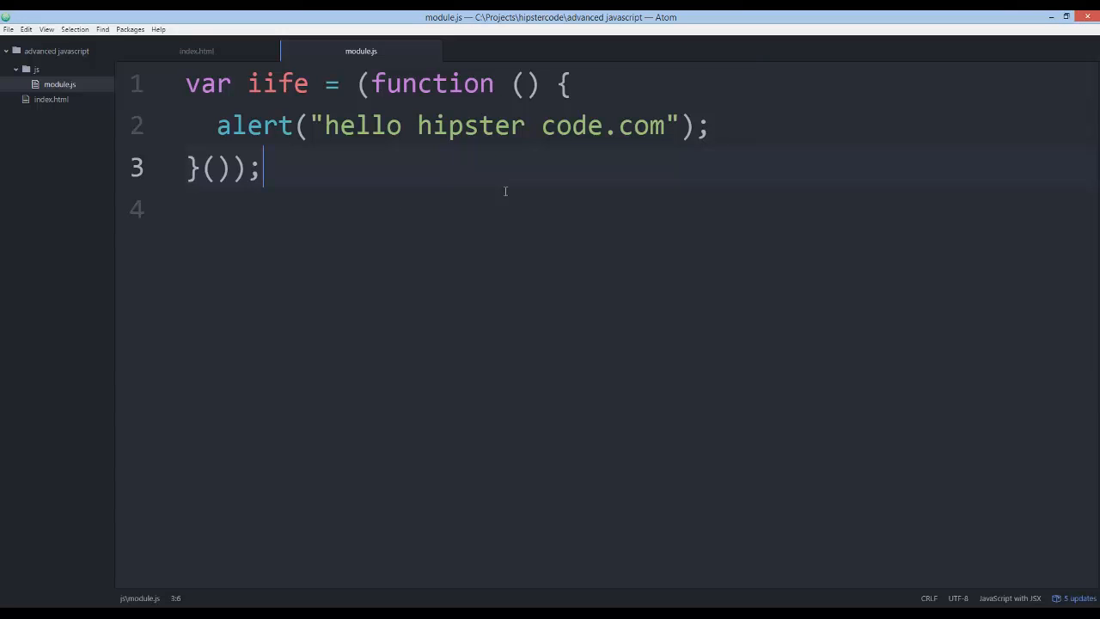
mouse_move(354, 100)
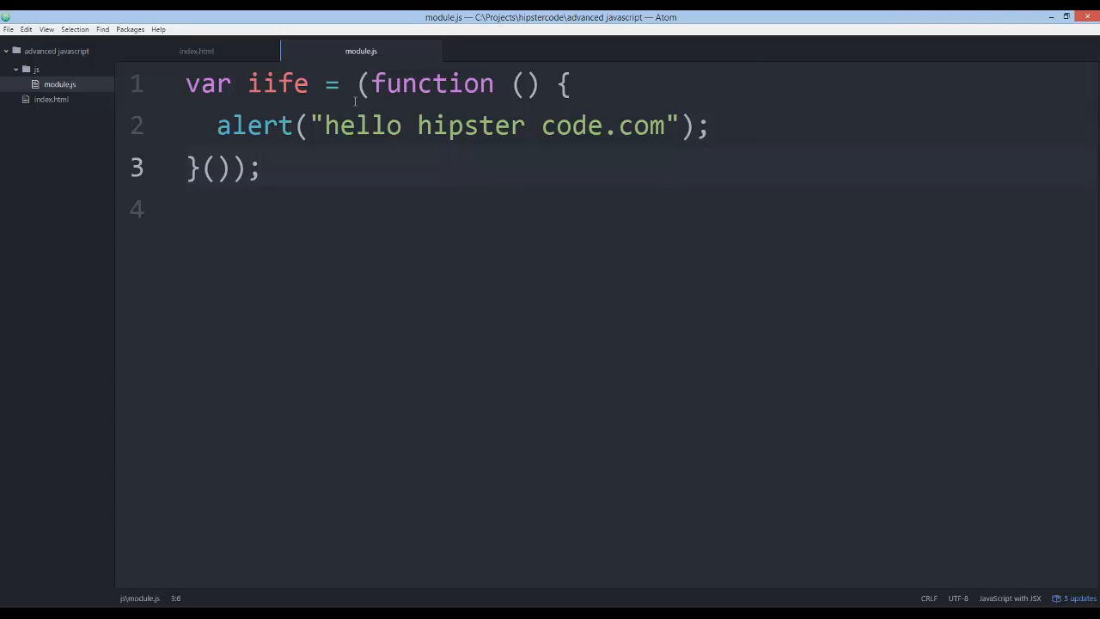
double_click(252, 126)
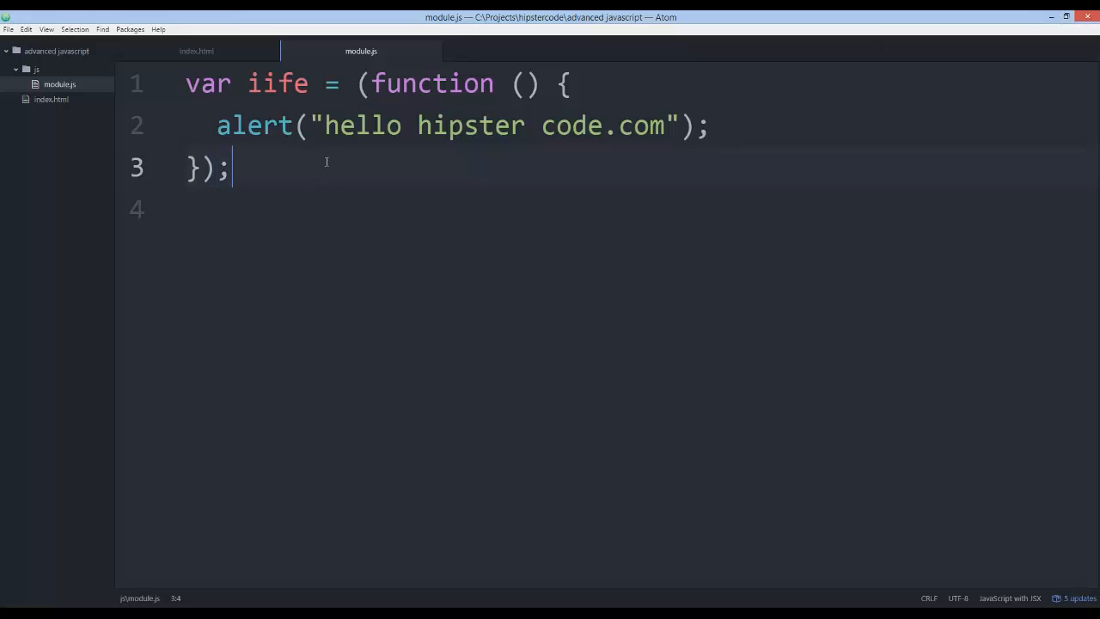
left_click(199, 168)
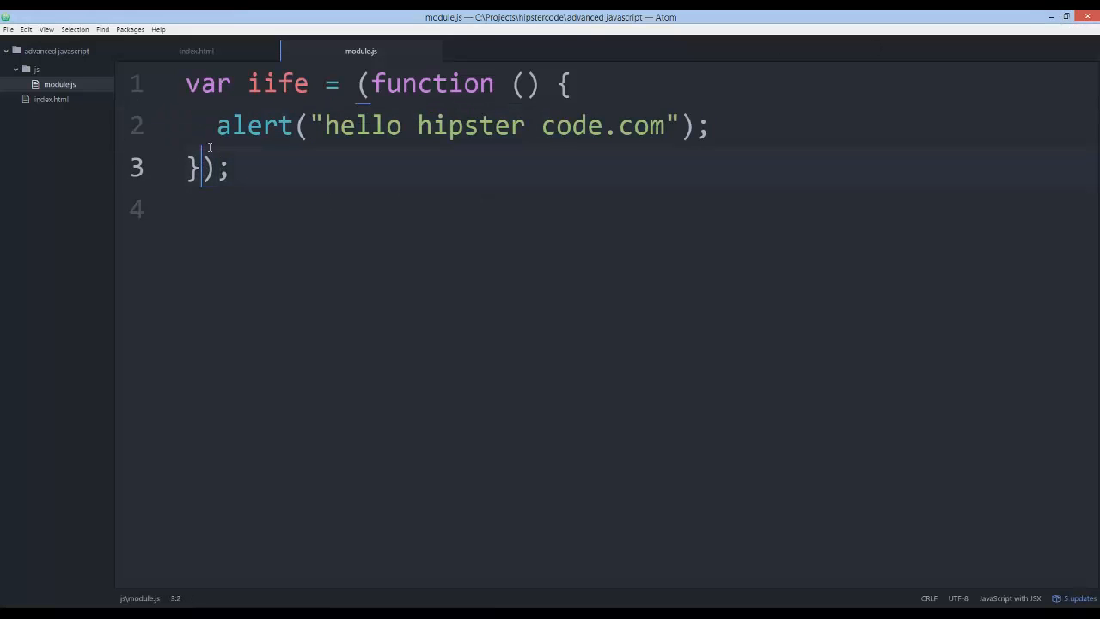
type("(")
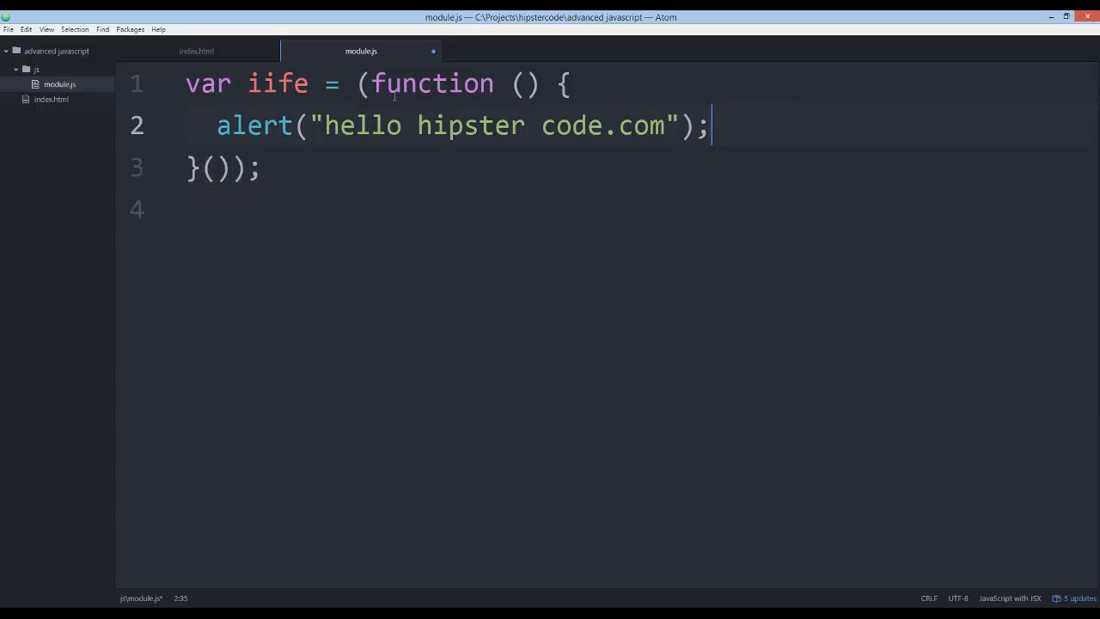
- Declare var example = {}; on new lines at the top of the function body
key("enter")
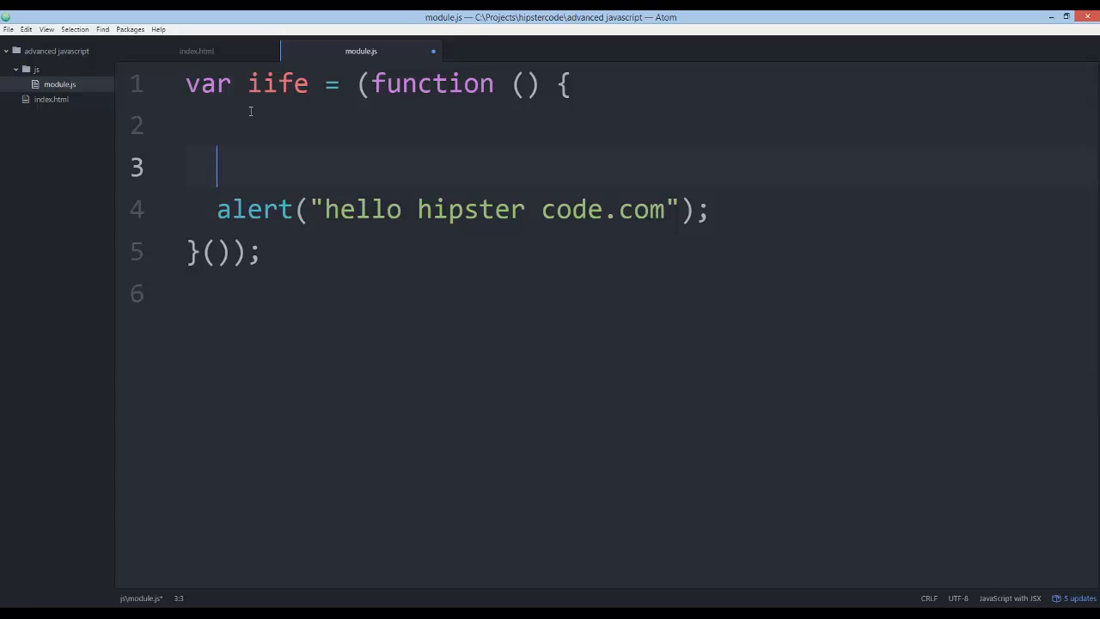
key("enter")
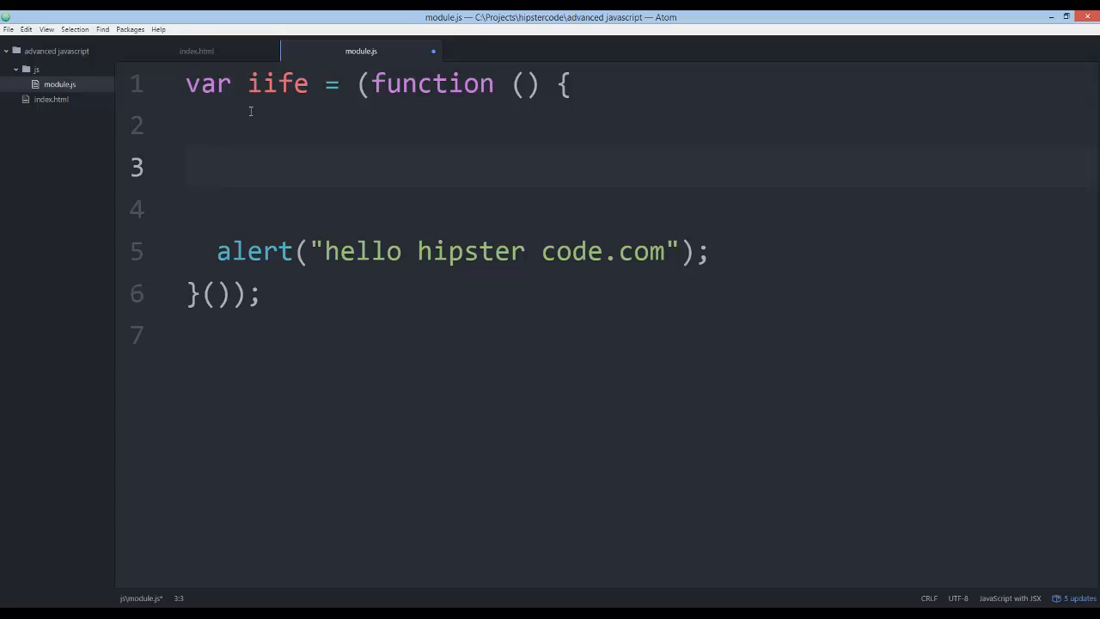
type("va")
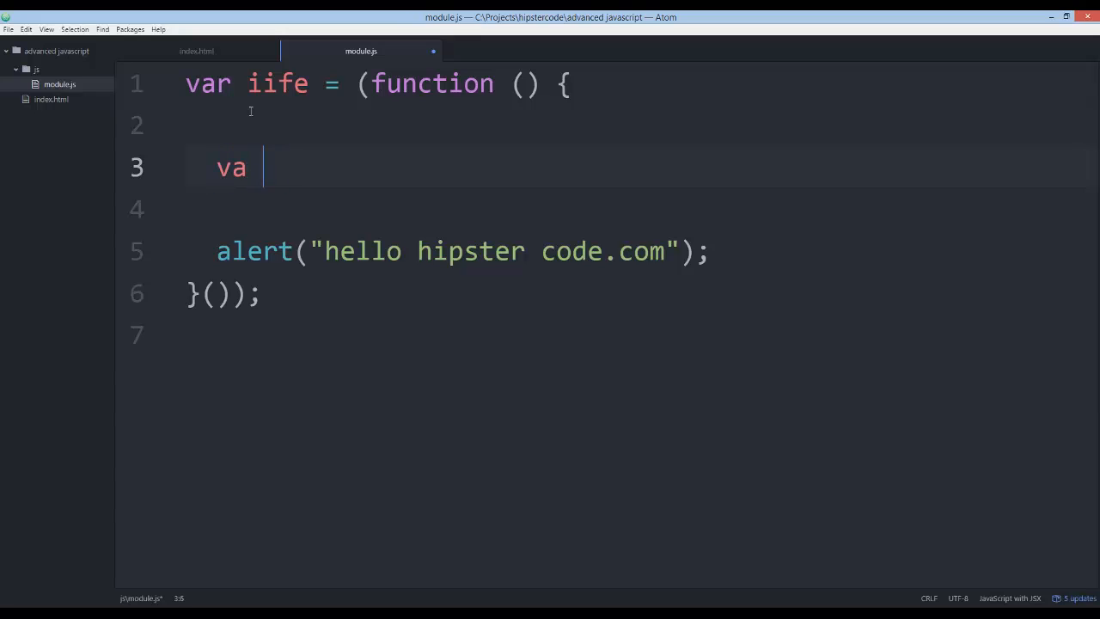
type("r")
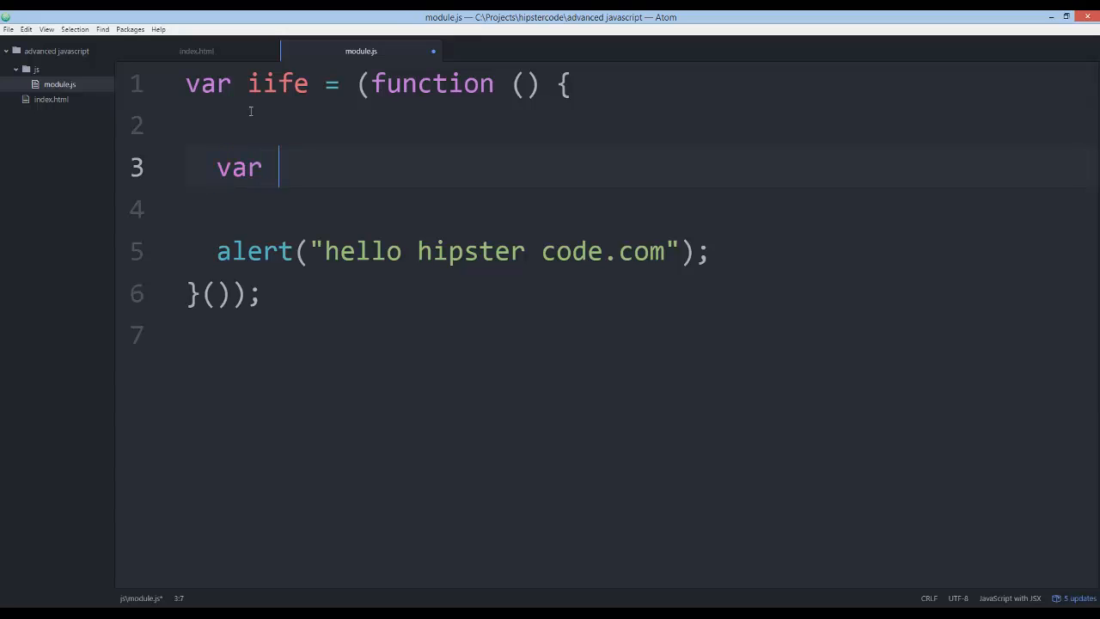
type("ii")
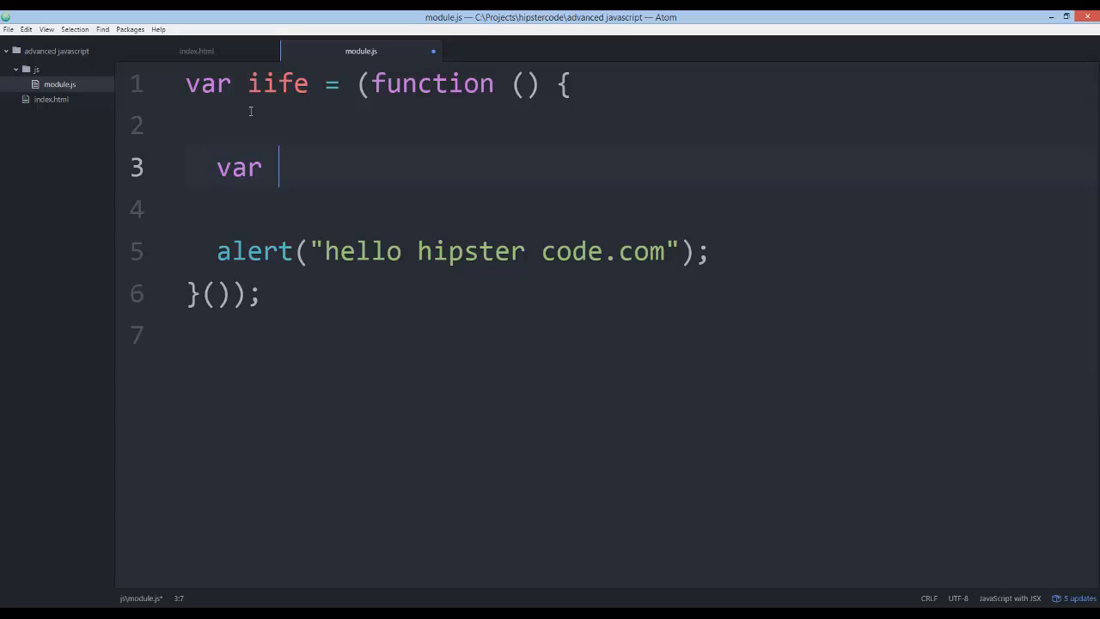
type("example")
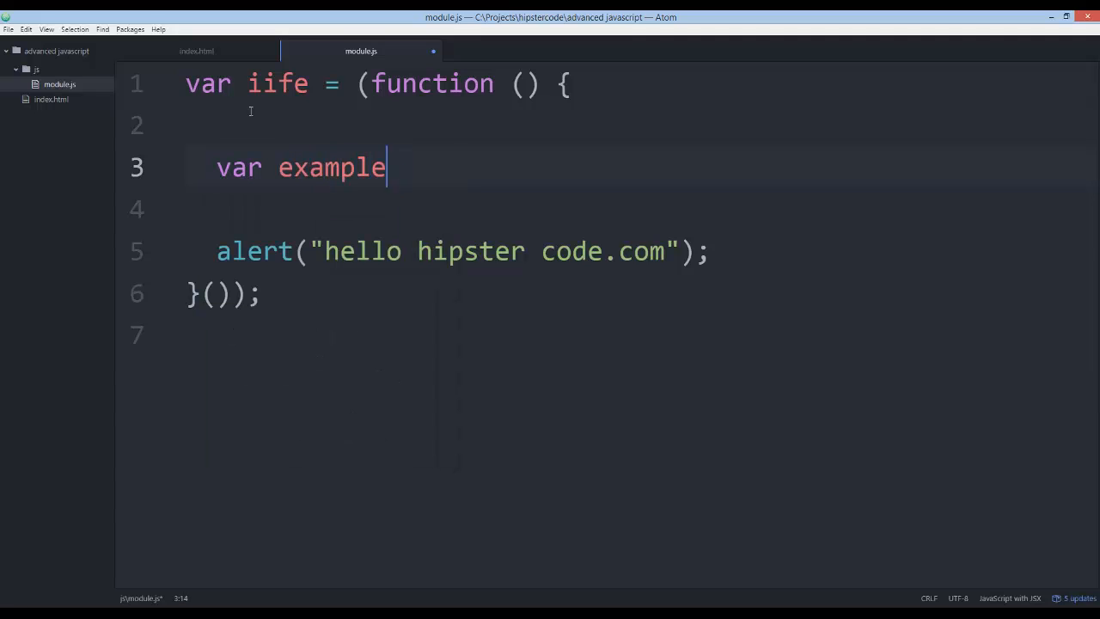
type("= {};")
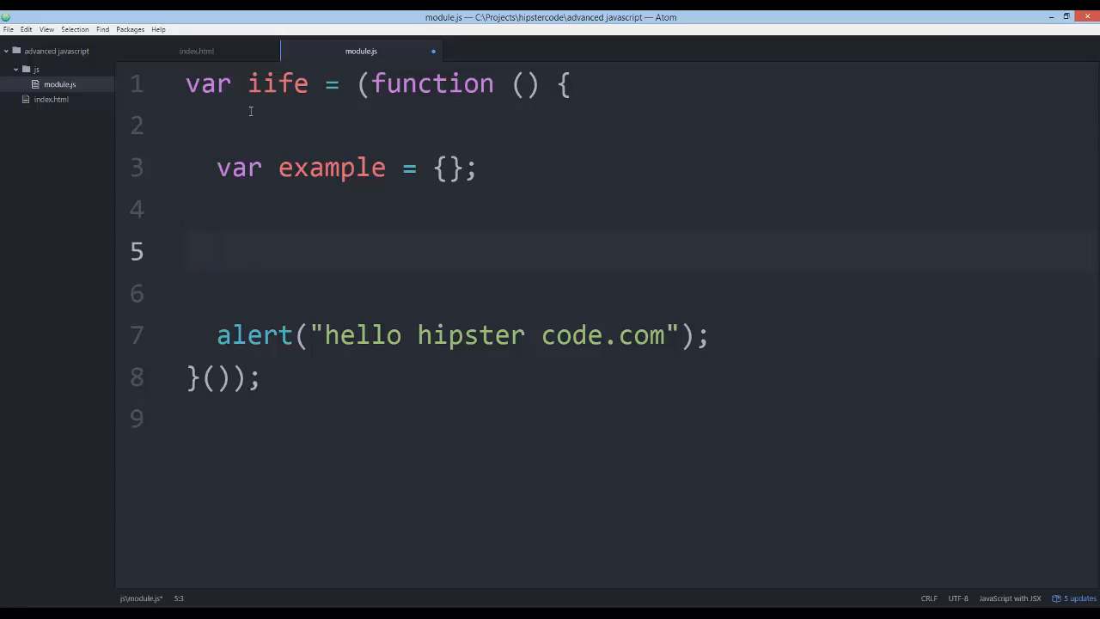
- Define example.alert = function () { alert("hello hipster code.com"); } and tidy the blank line
type("ee")
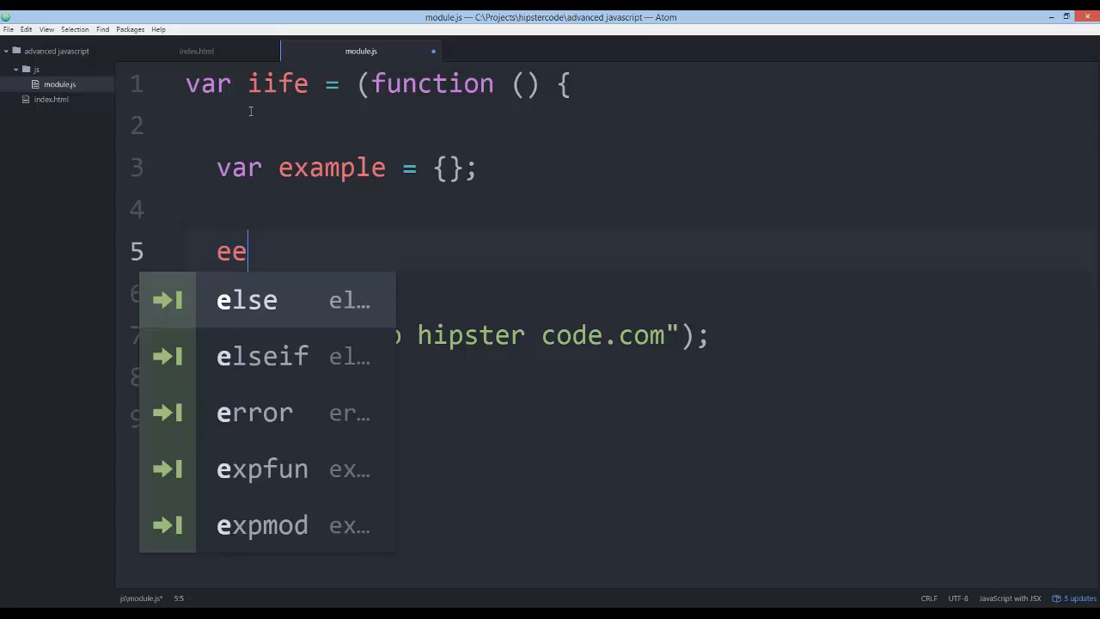
type("xample.")
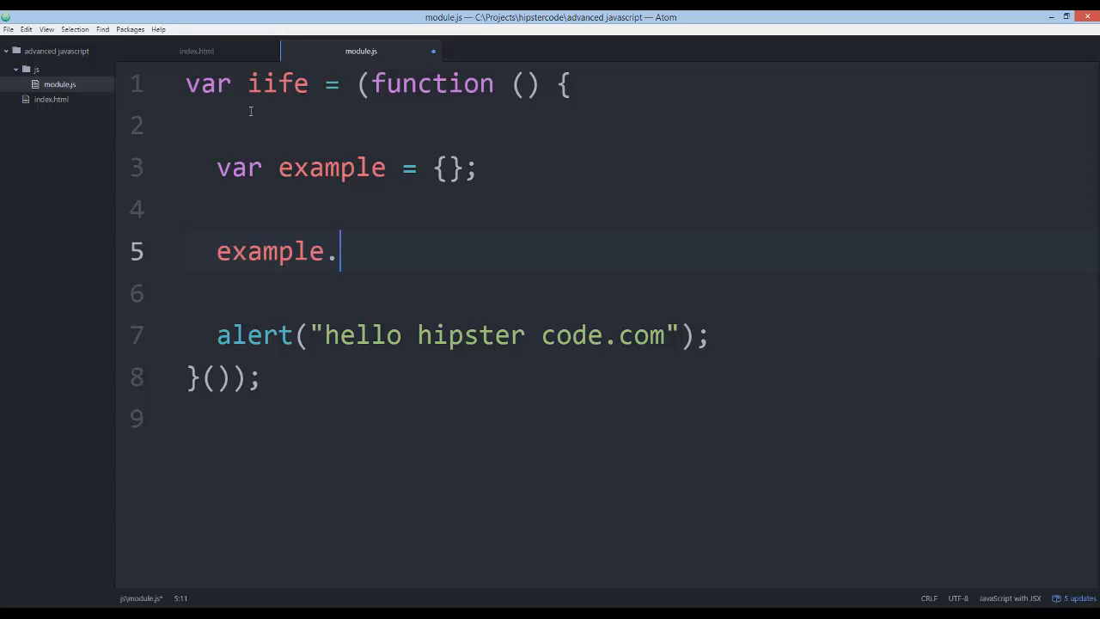
type("ale")
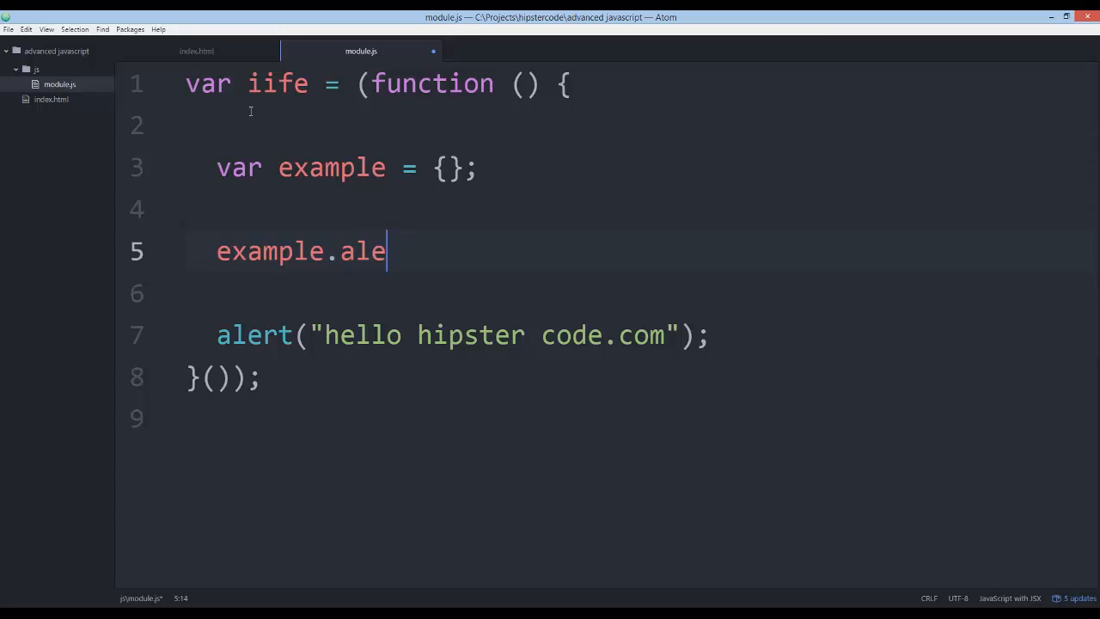
type("rt =")
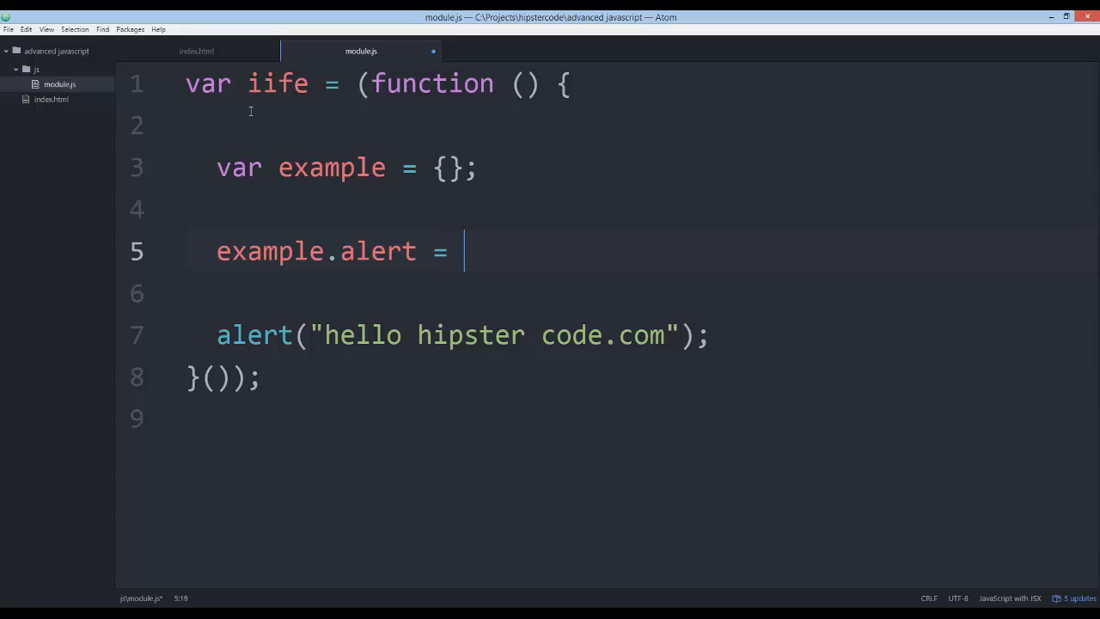
type("function () {")
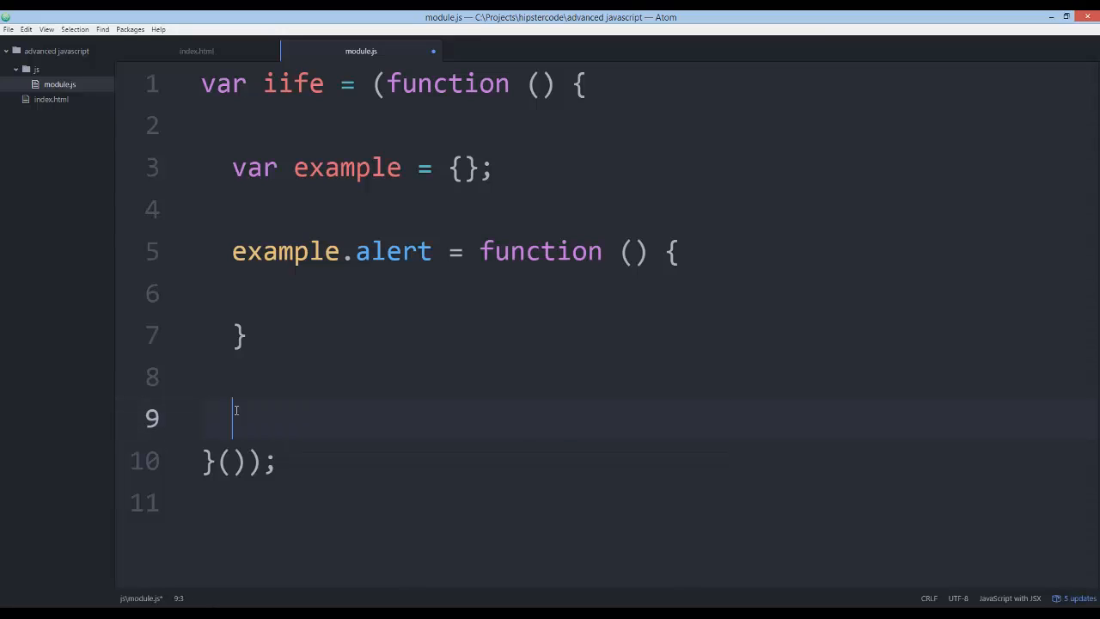
type("alert(\"hello hipster code.com\");")
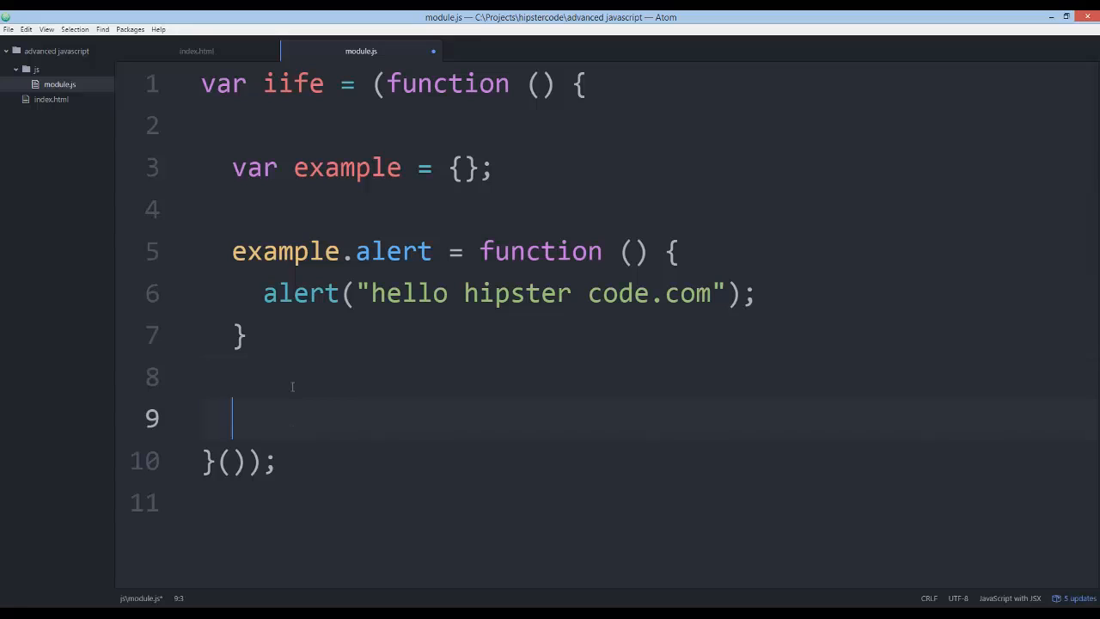
key("Backspace")
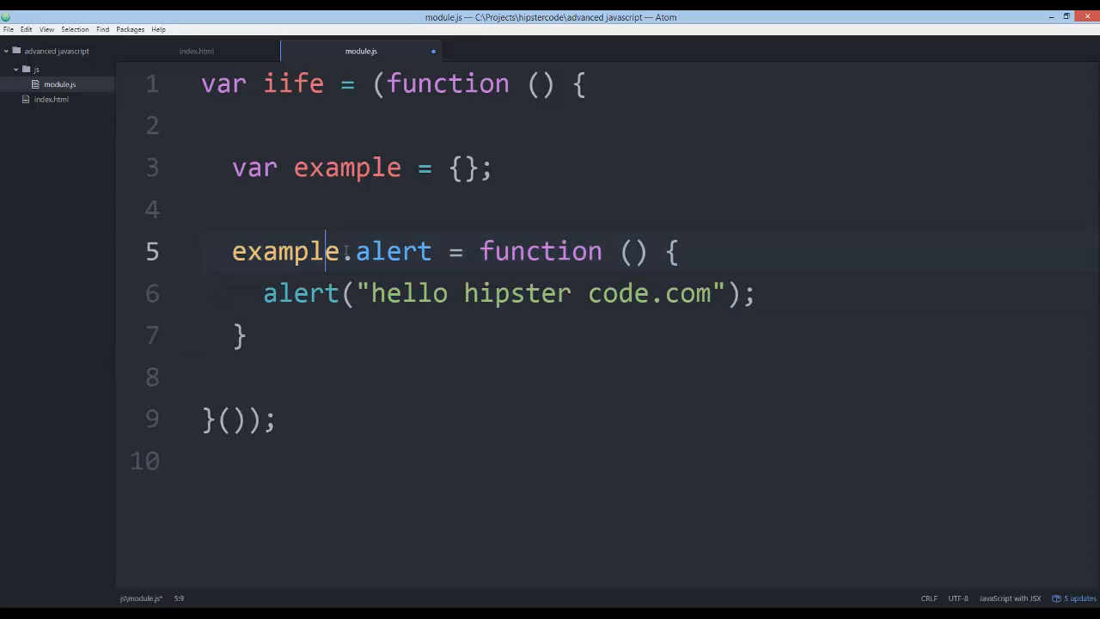
- Add return example; below the example.alert method
double_click(392, 251)
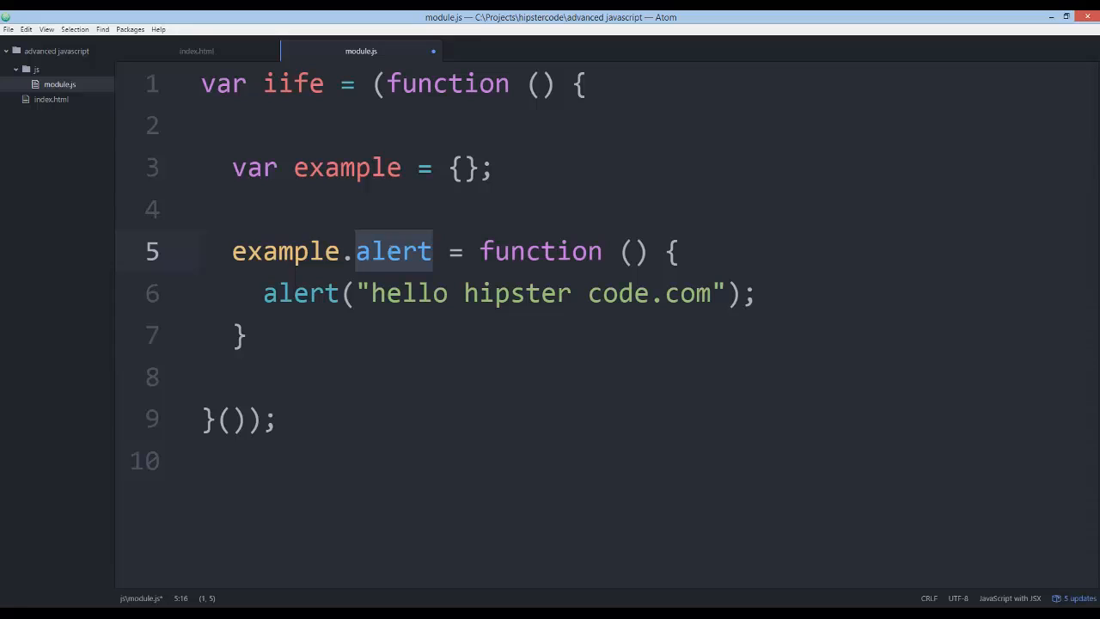
left_click(249, 335)
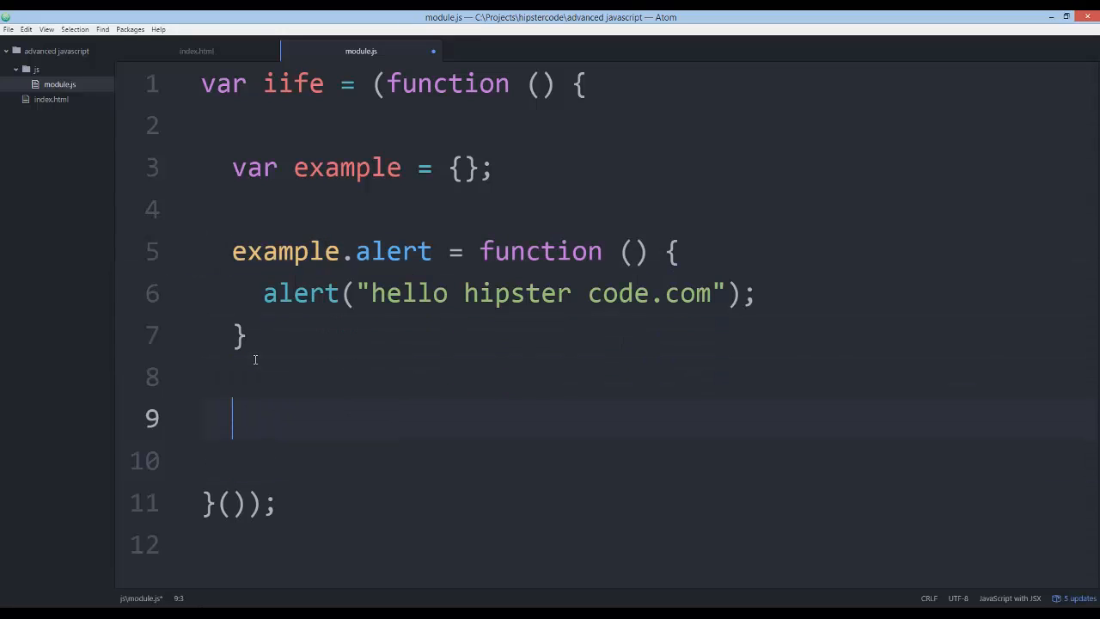
type("return")
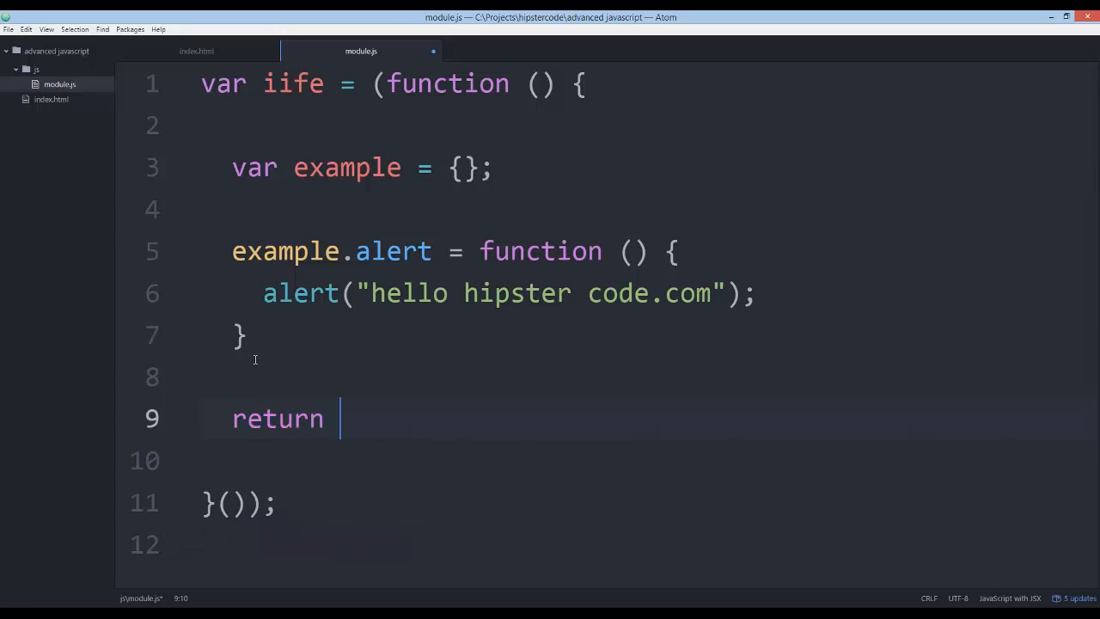
type("example;")
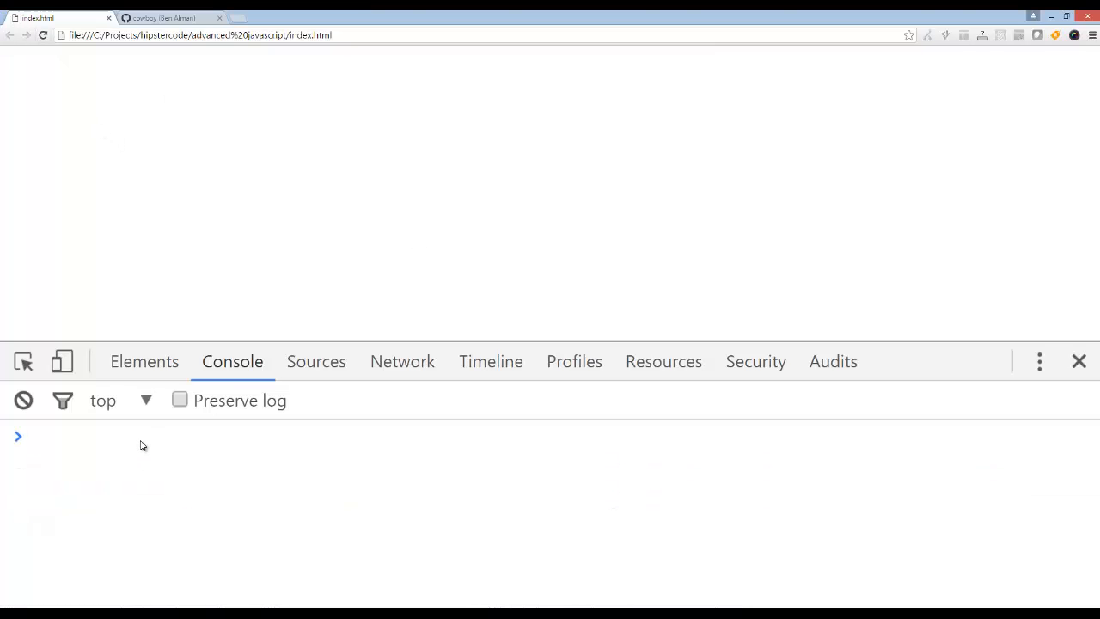
- Evaluate window to see iife as Object, then evaluate window.iife
type("window")
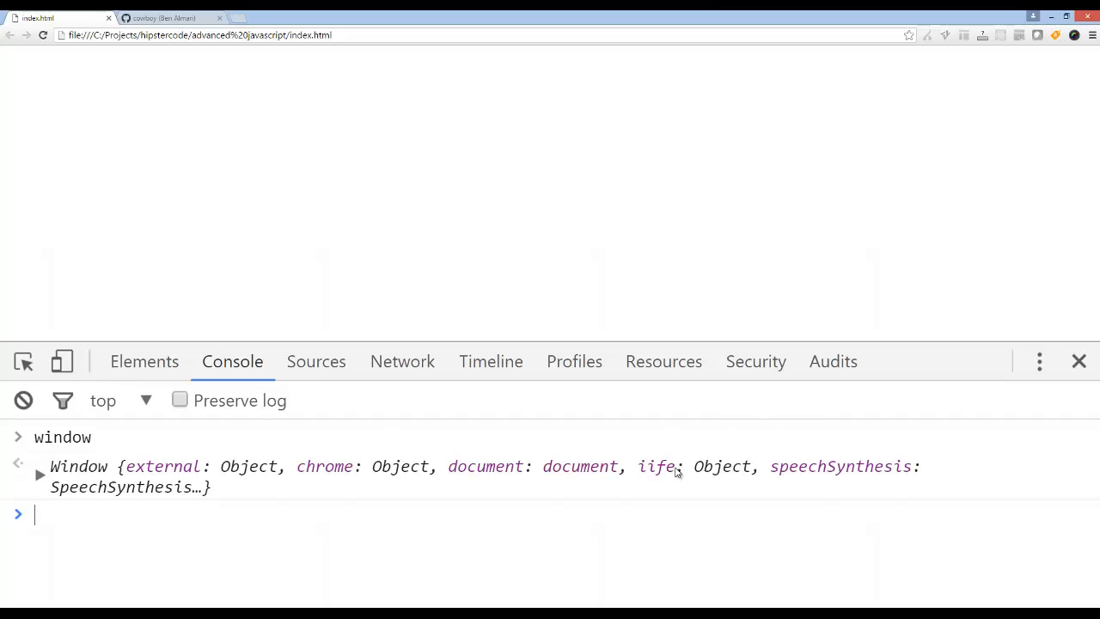
mouse_move(715, 471)
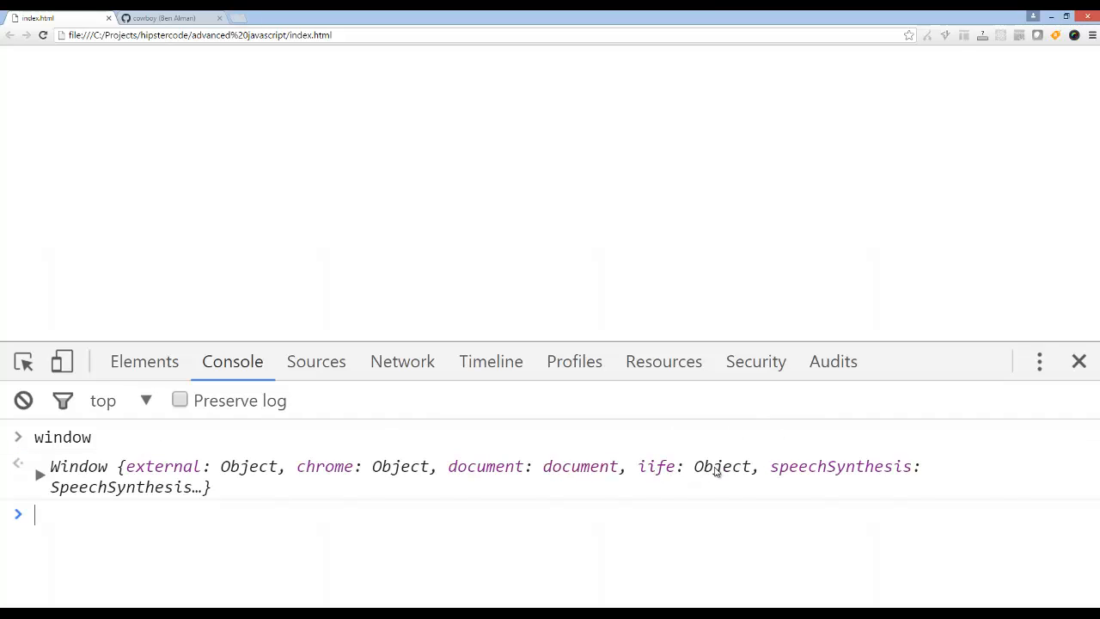
double_click(725, 465)
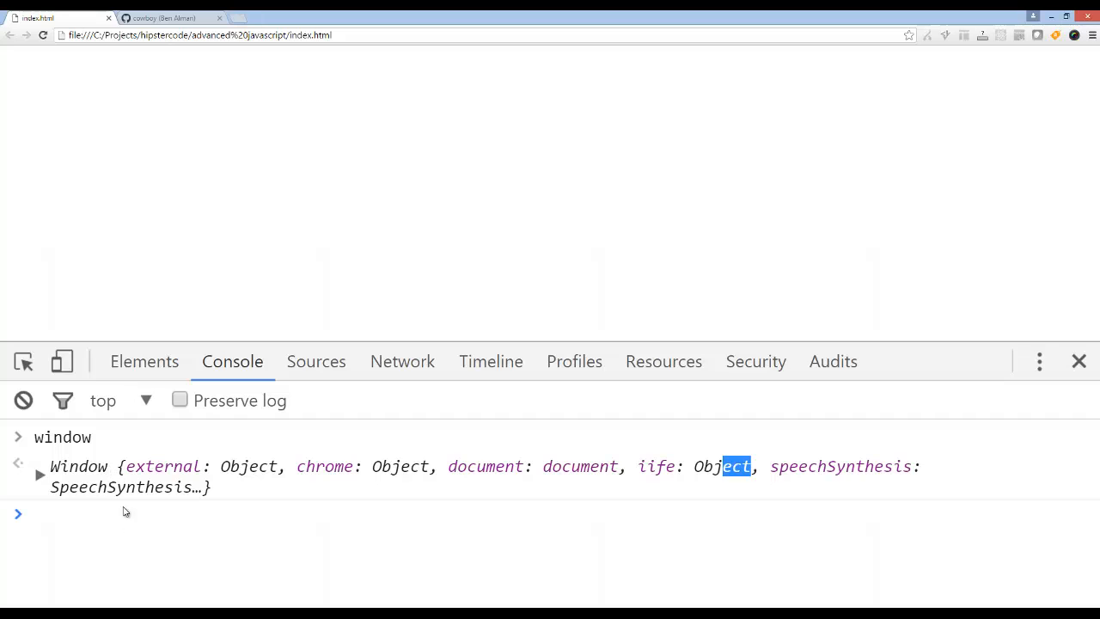
type("window.")
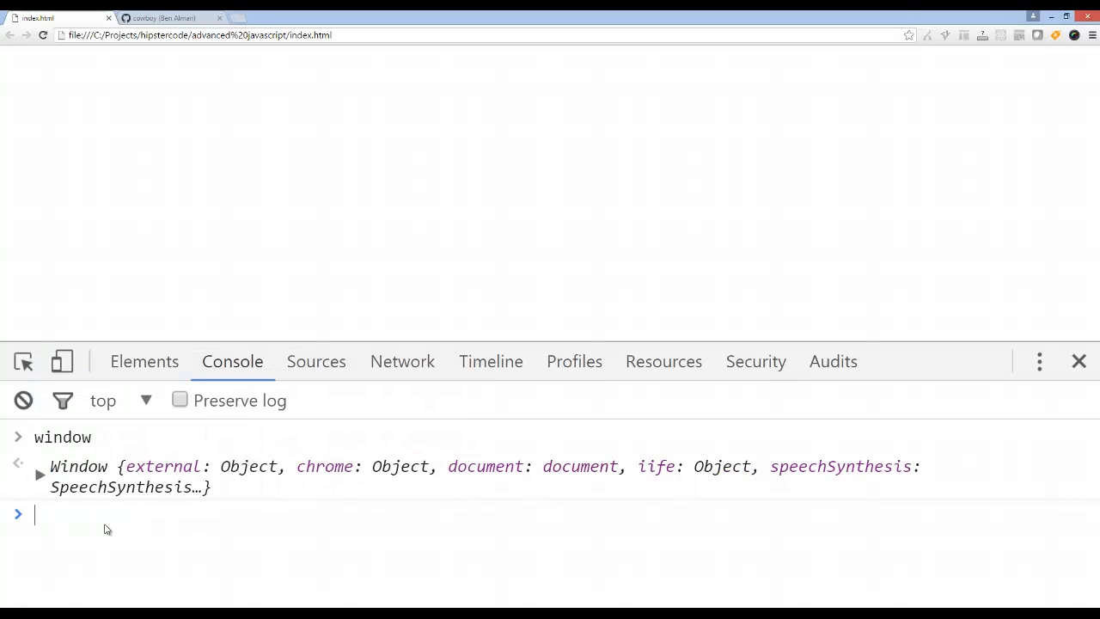
type("window.iife")
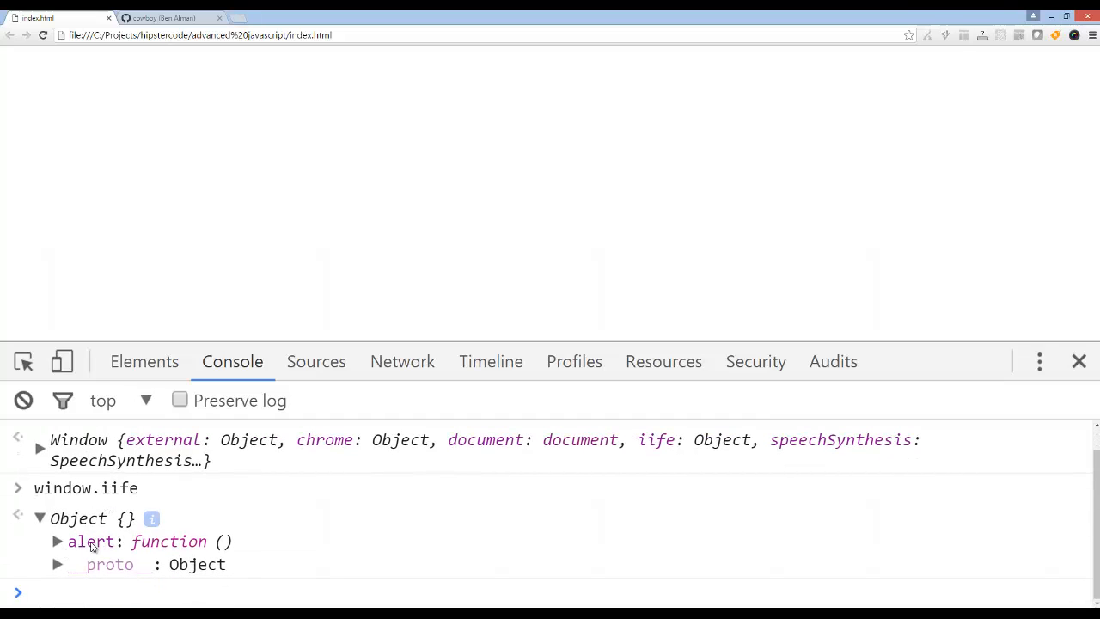
- Expand the window.iife Object result and its alert function, then collapse it
left_click(58, 540)
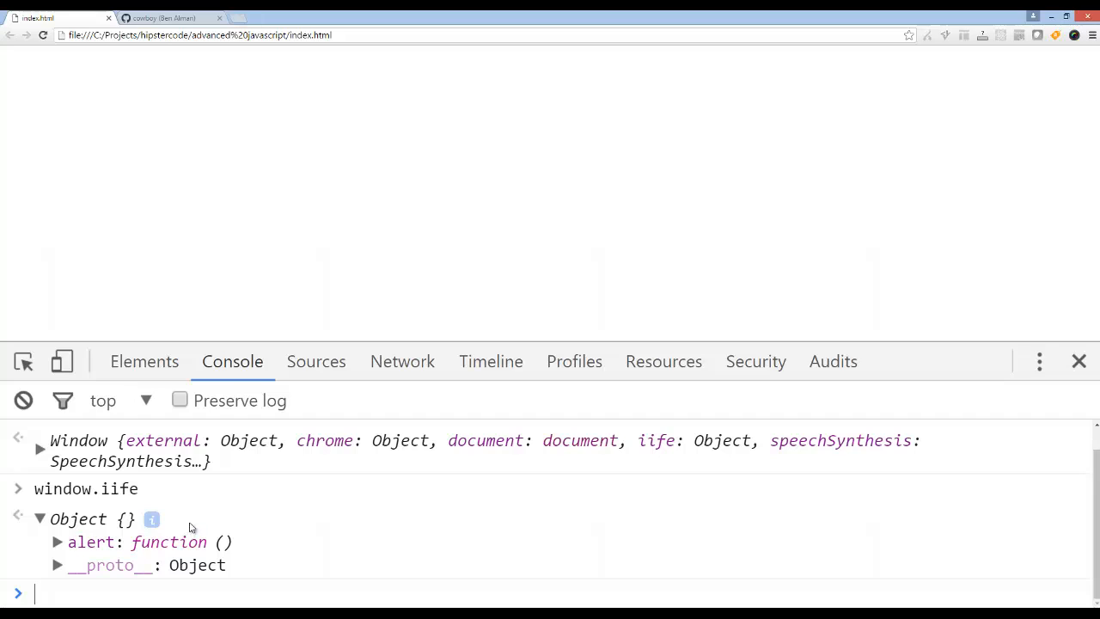
left_click(57, 541)
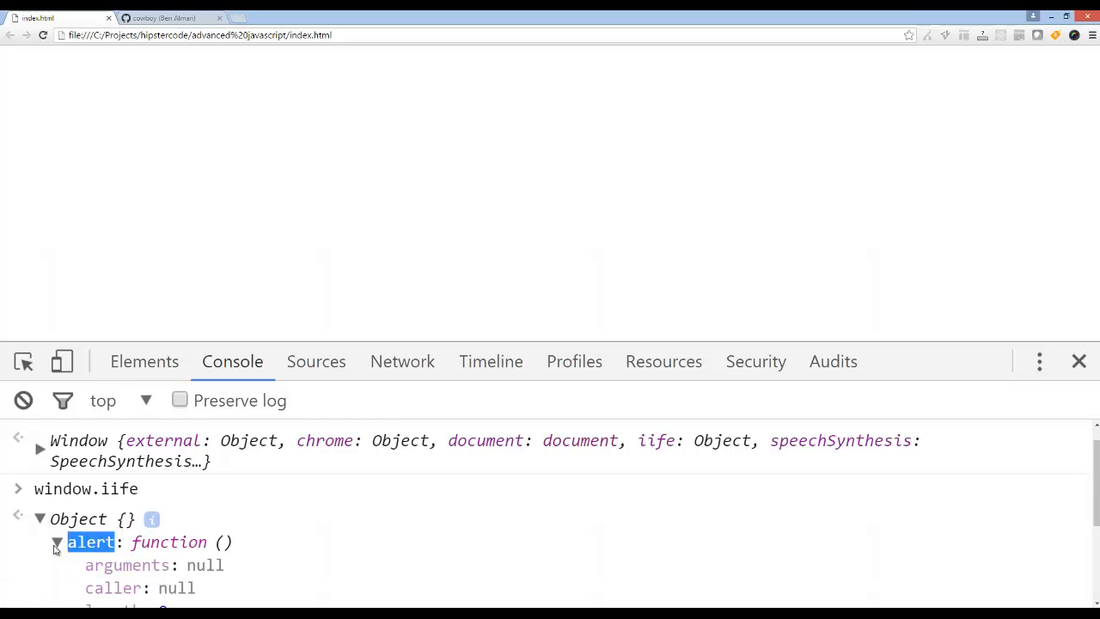
left_click(57, 541)
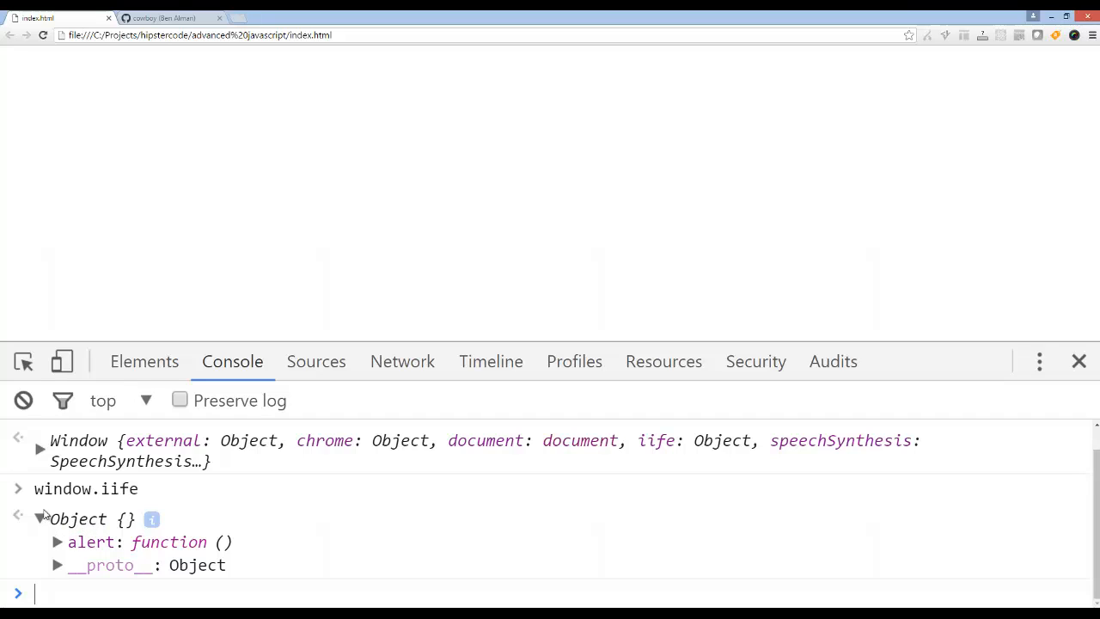
double_click(120, 488)
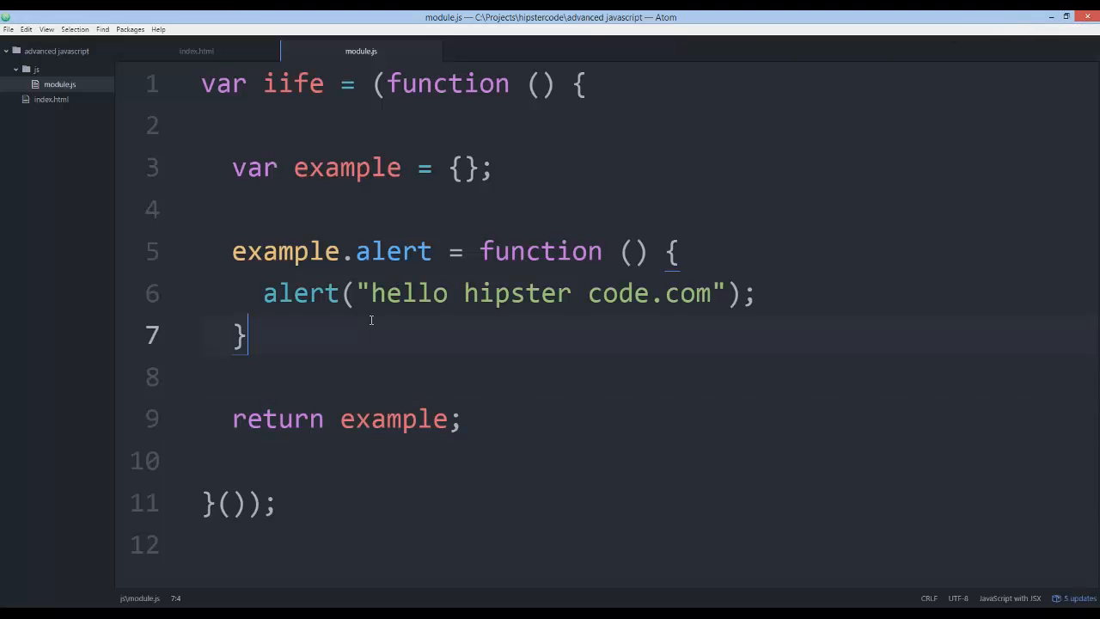
mouse_move(318, 343)
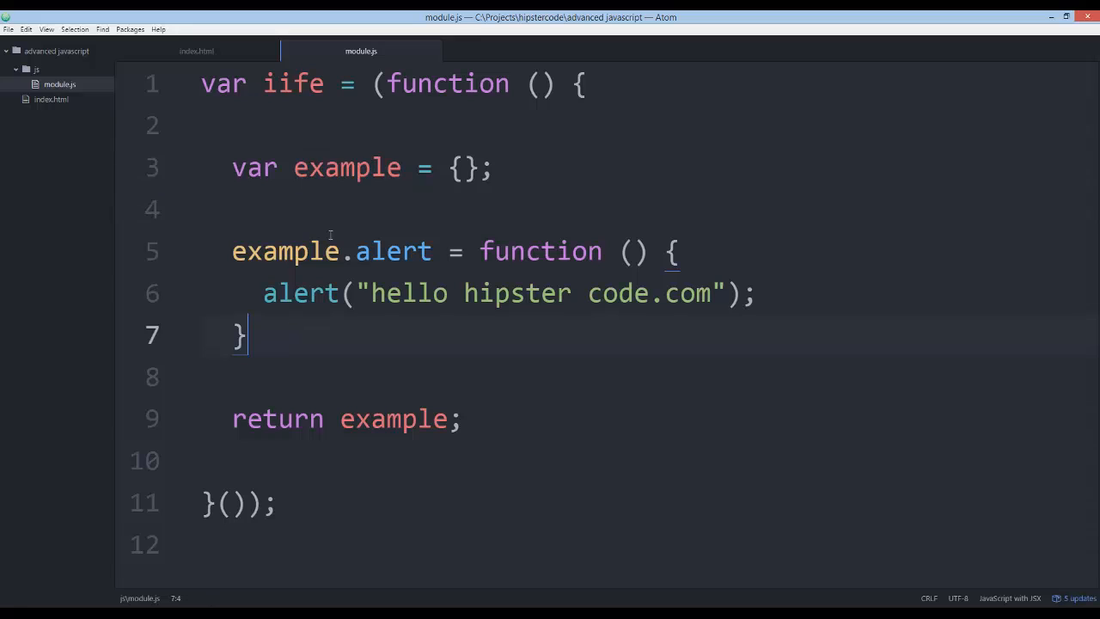
left_click(248, 169)
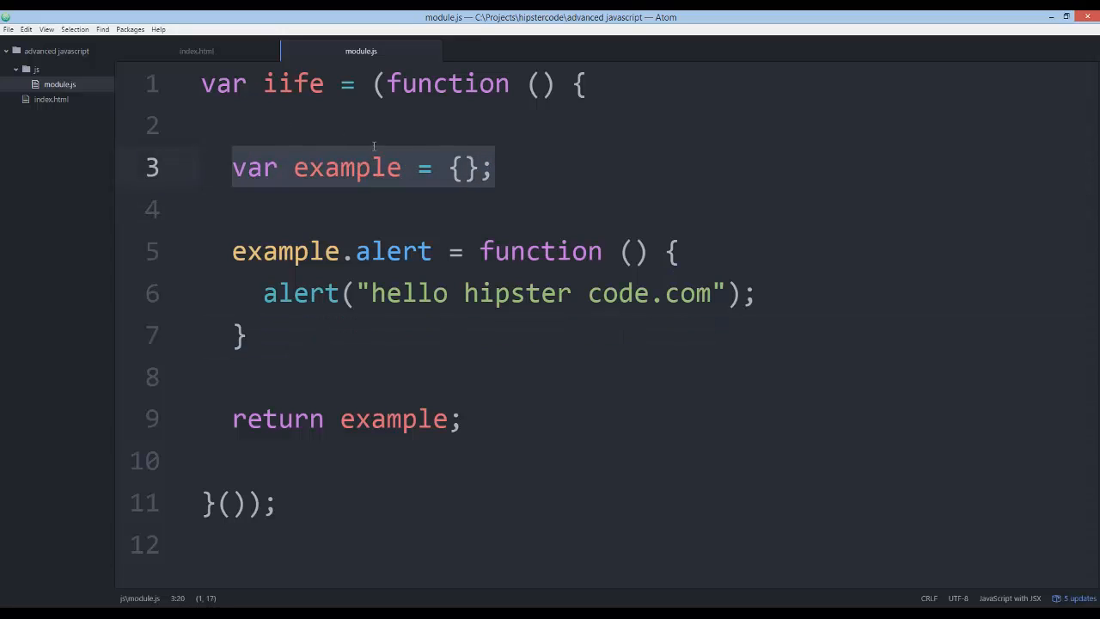
left_click(204, 83)
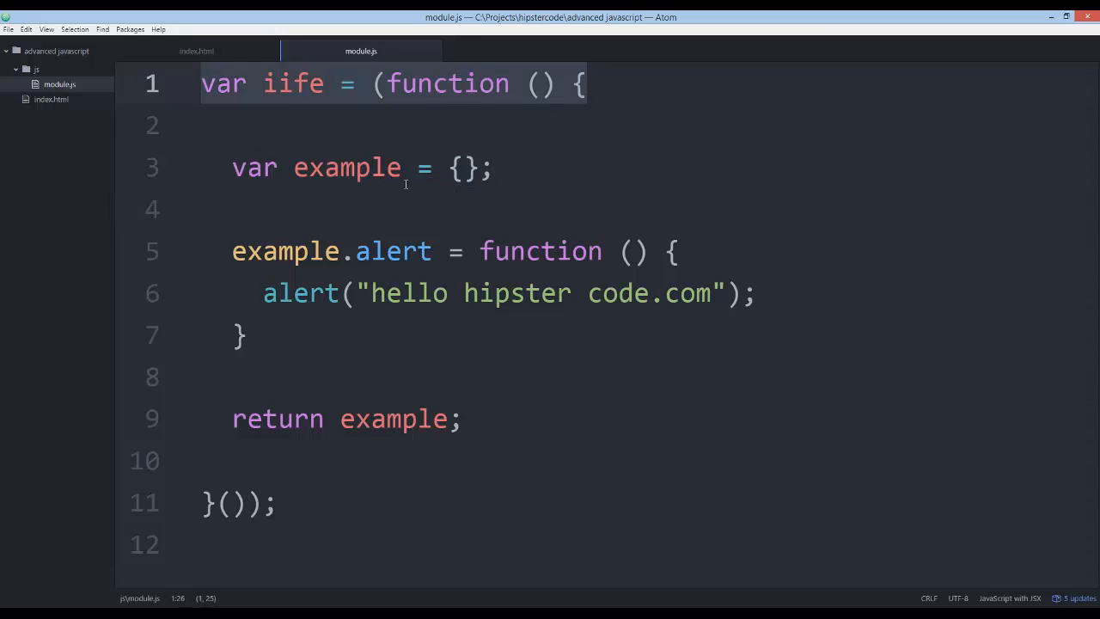
left_click(248, 334)
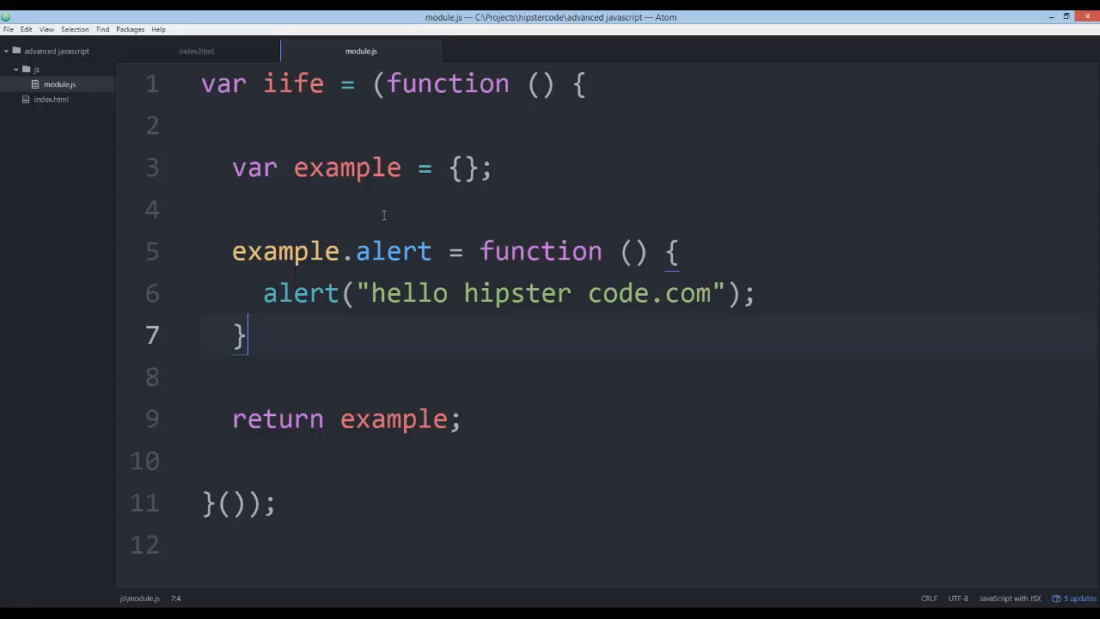
left_click(203, 209)
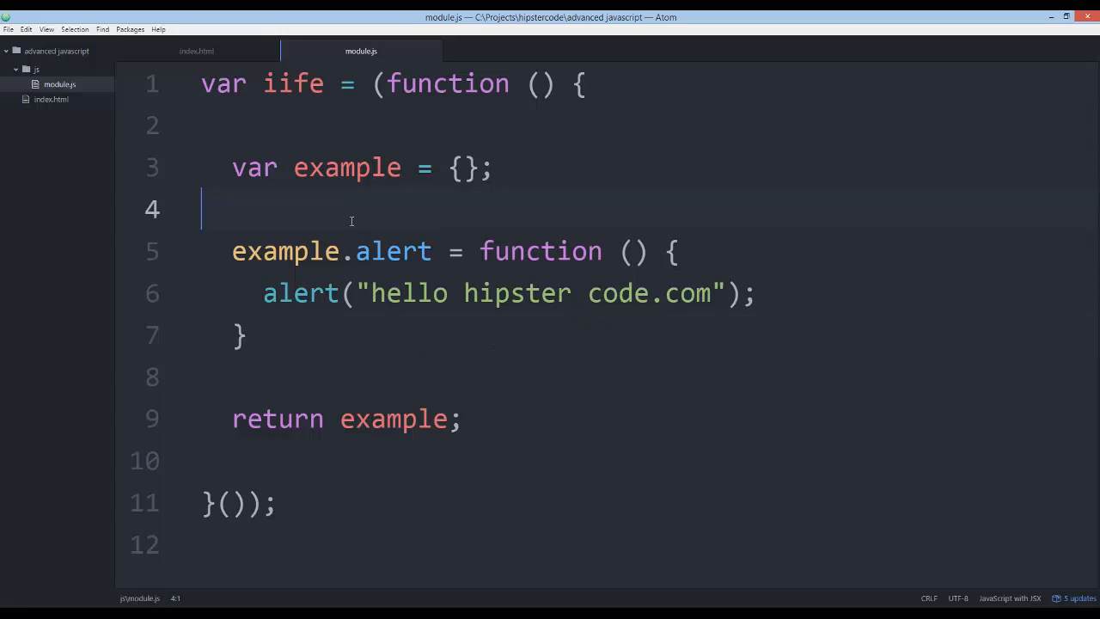
key("Enter")
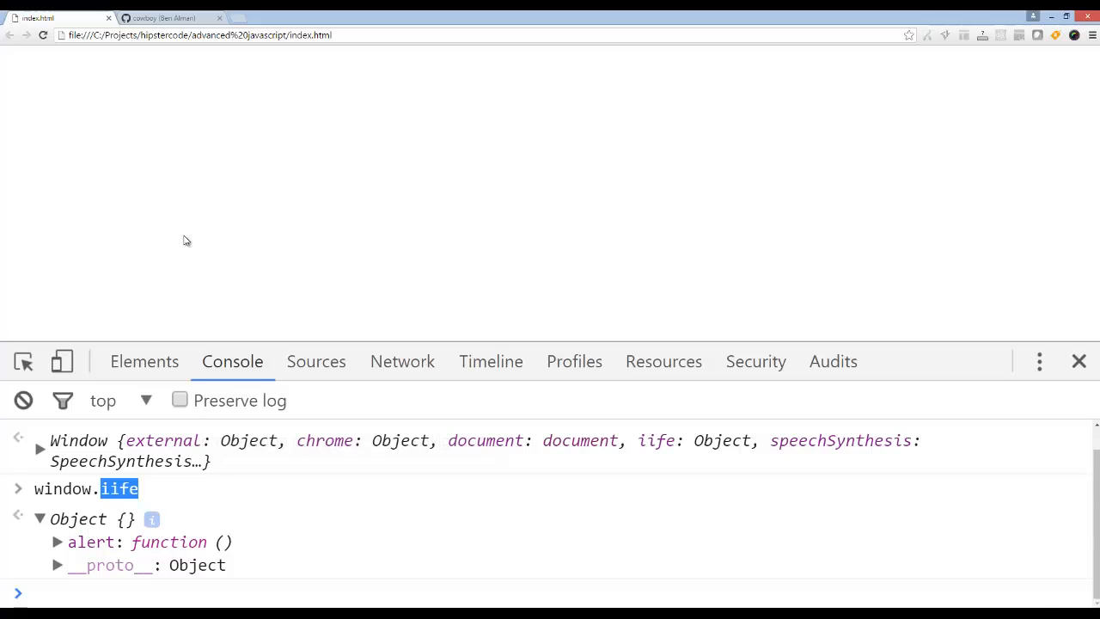
mouse_move(206, 228)
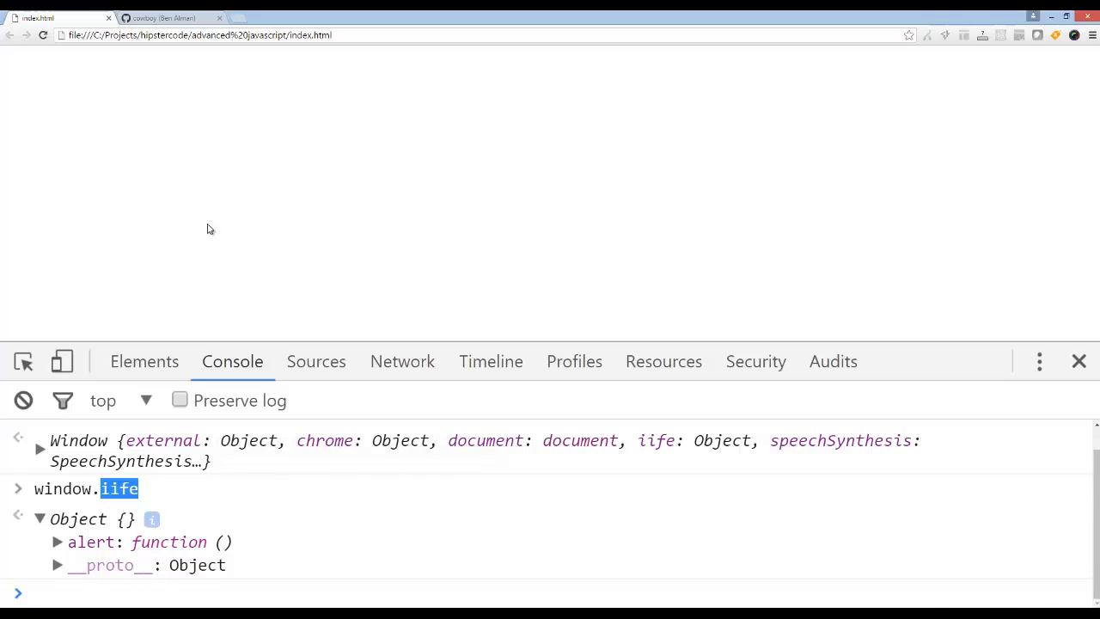
mouse_move(153, 488)
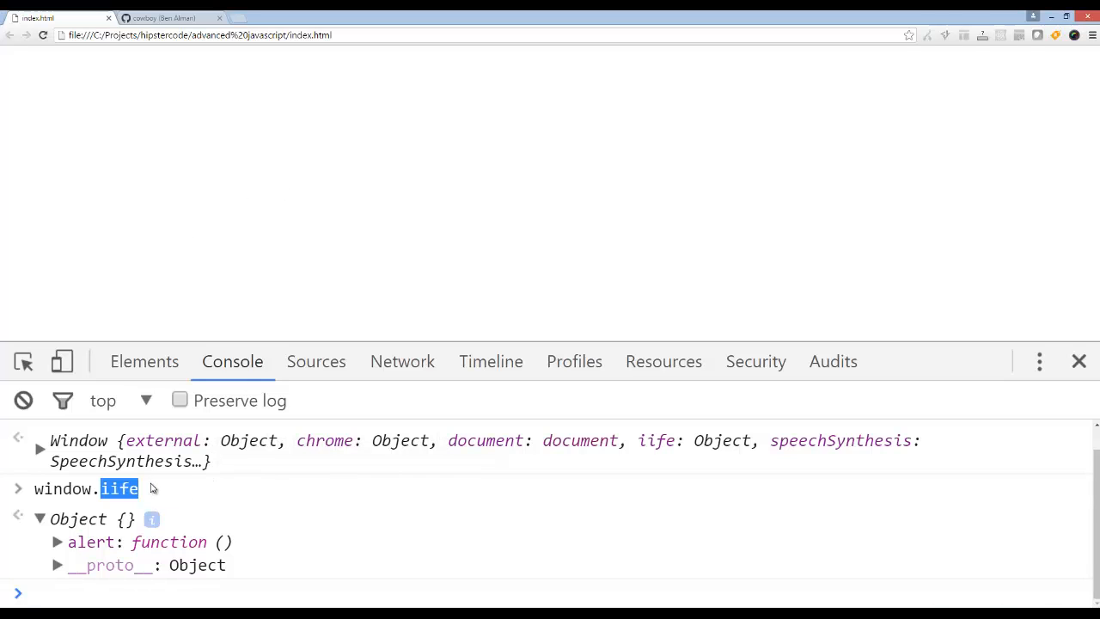
- Clear the console output, leaving an empty prompt
left_click(57, 564)
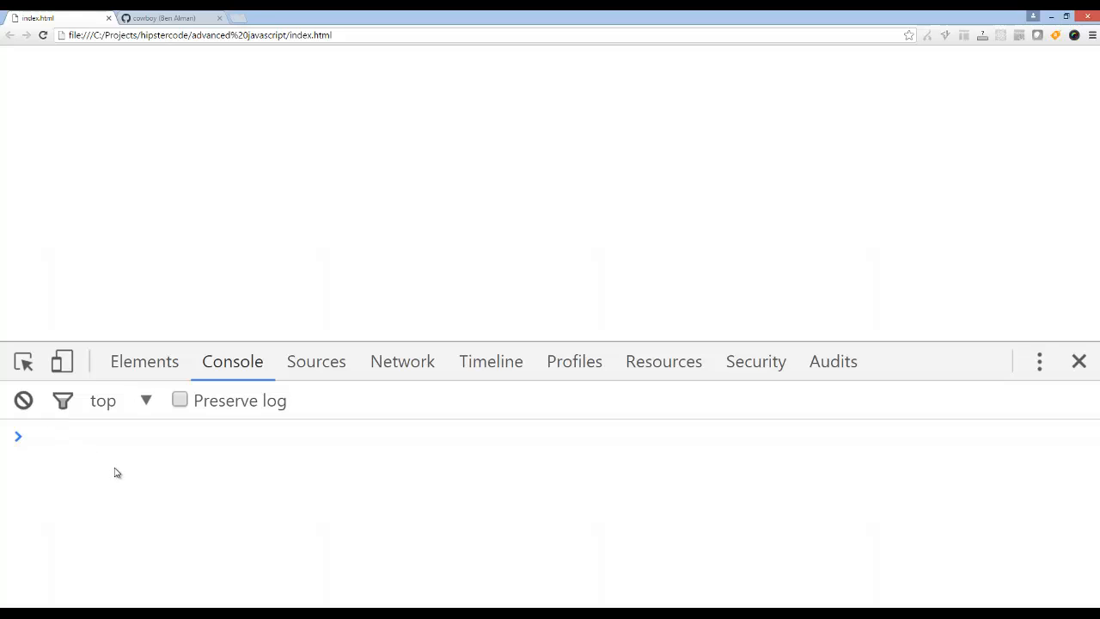
- In the Chrome console, try window.iife.hello and iife.hello(), which fail as undefined
type("window.iife.he")
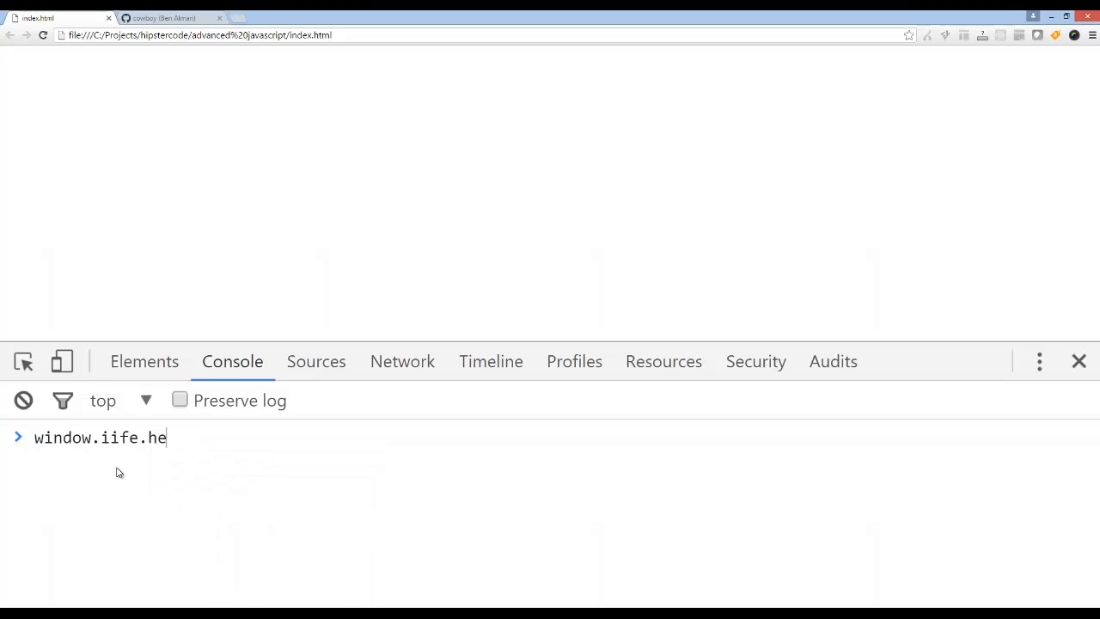
key("Enter")
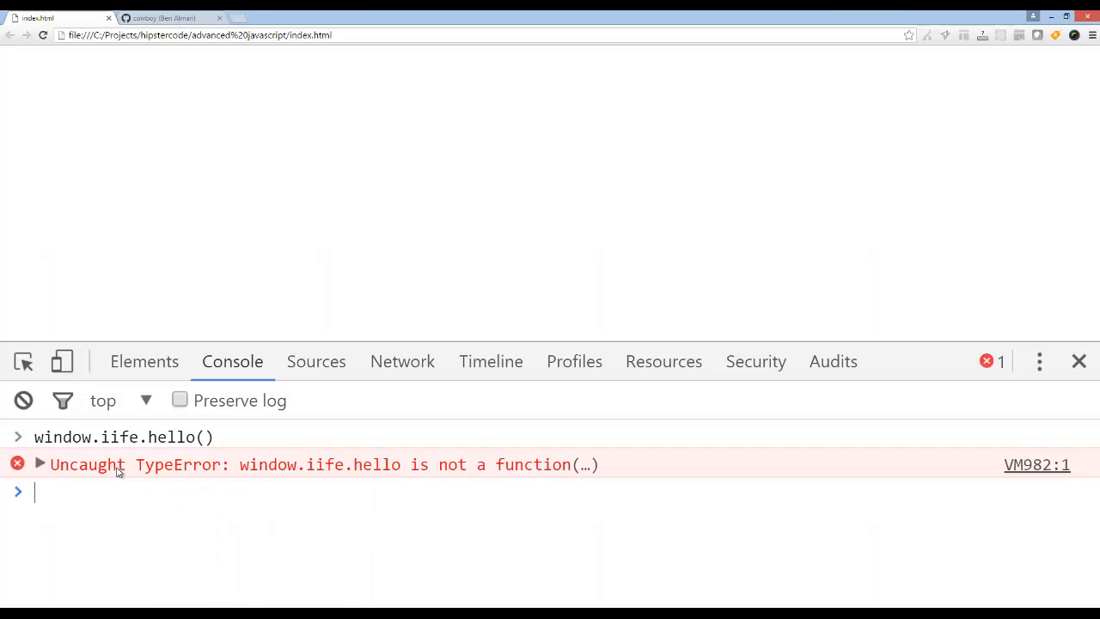
mouse_move(145, 507)
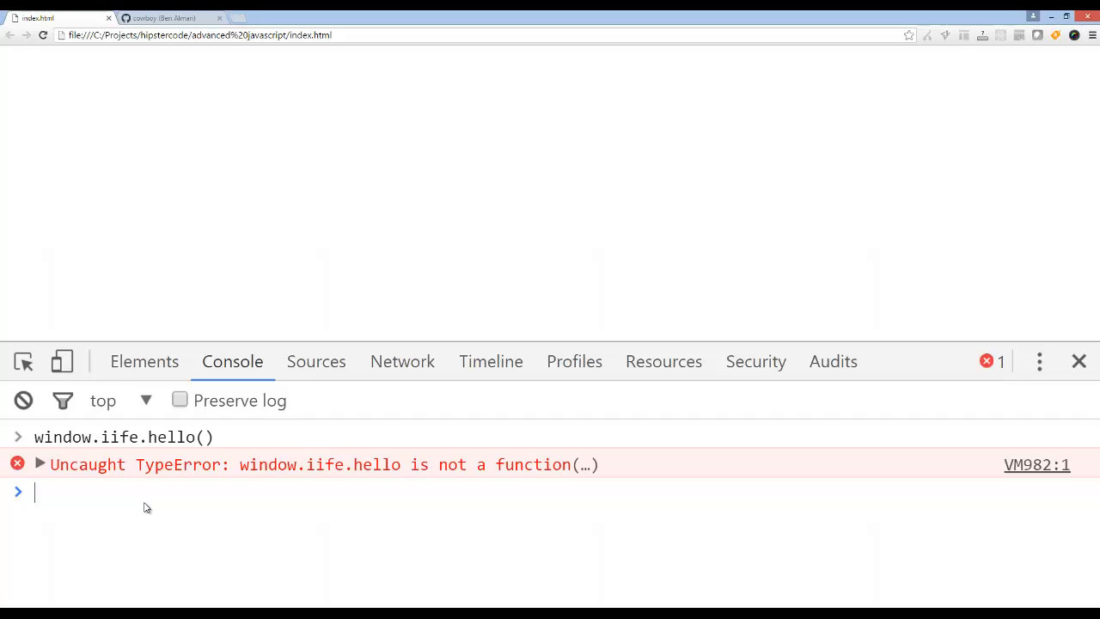
type("if")
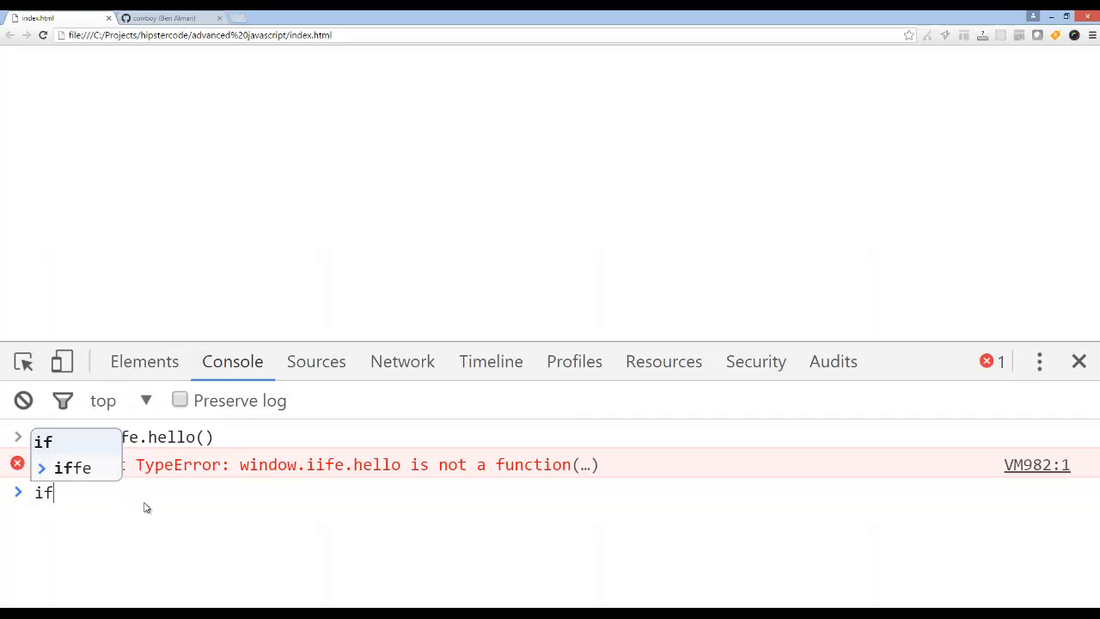
type("iife")
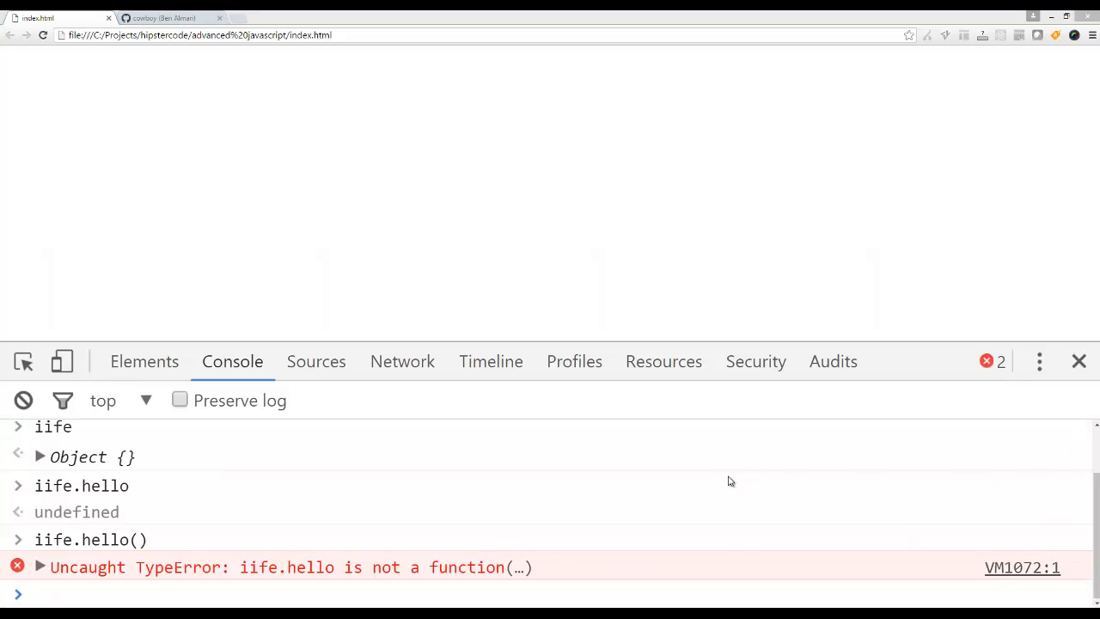
type("iife.hello()")
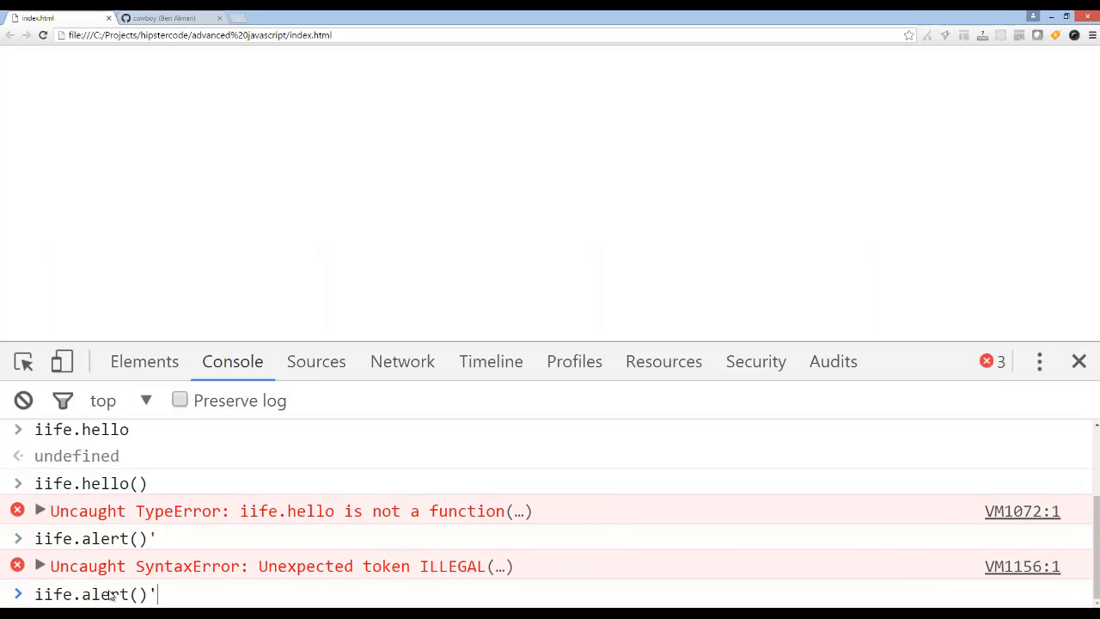
mouse_move(24, 361)
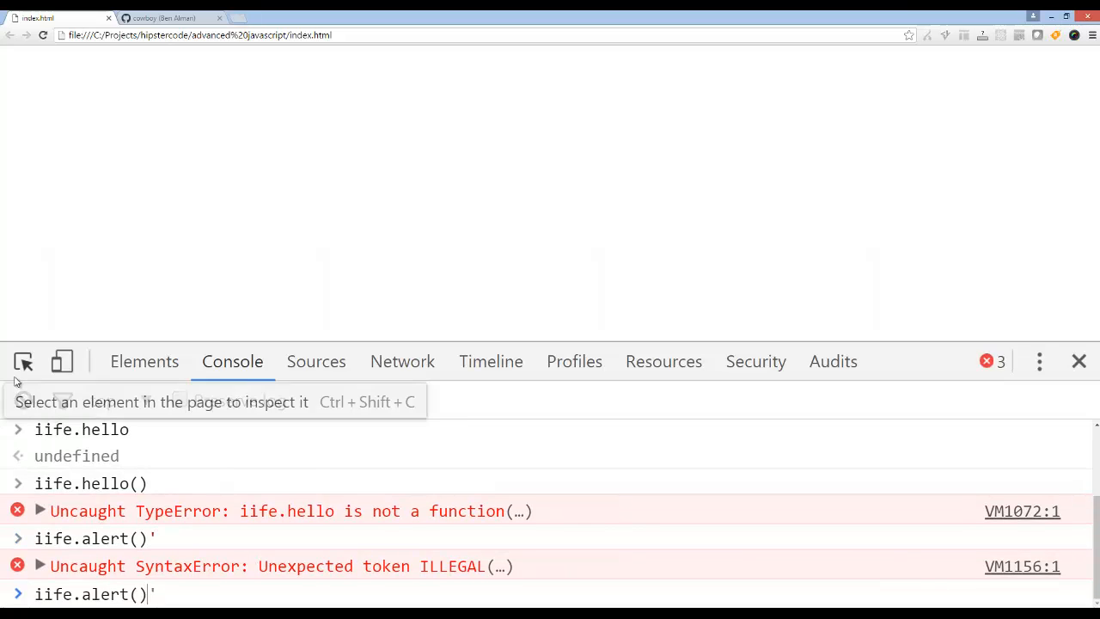
left_click(24, 398)
type(";")
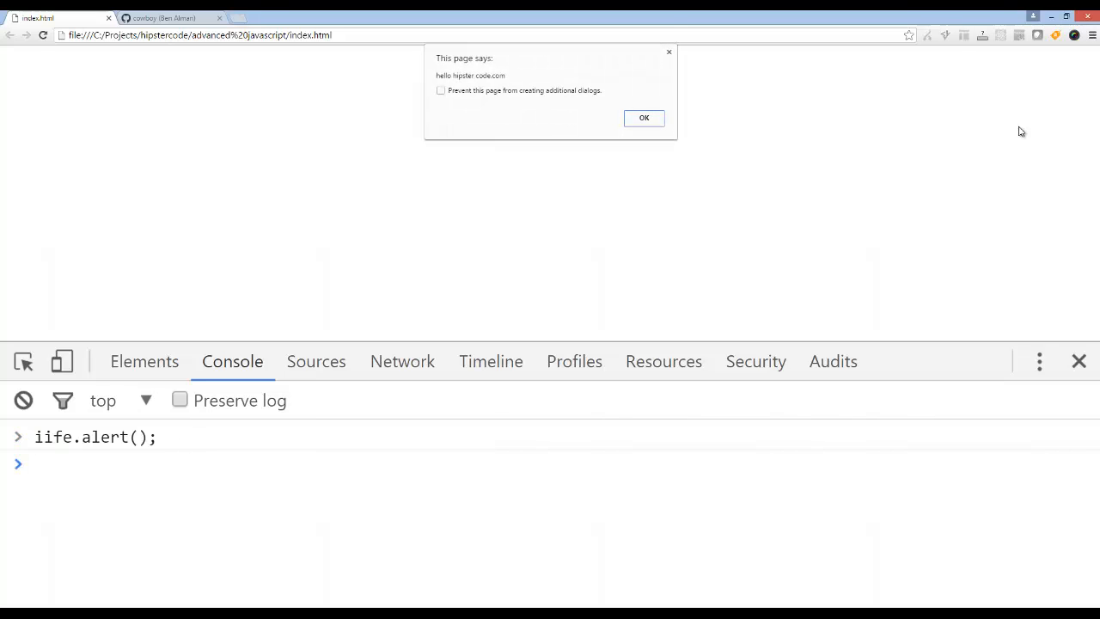
- Run iife.alert() to pop up the hello hipster code.com alert and inspect iife.alert's body
left_click(642, 116)
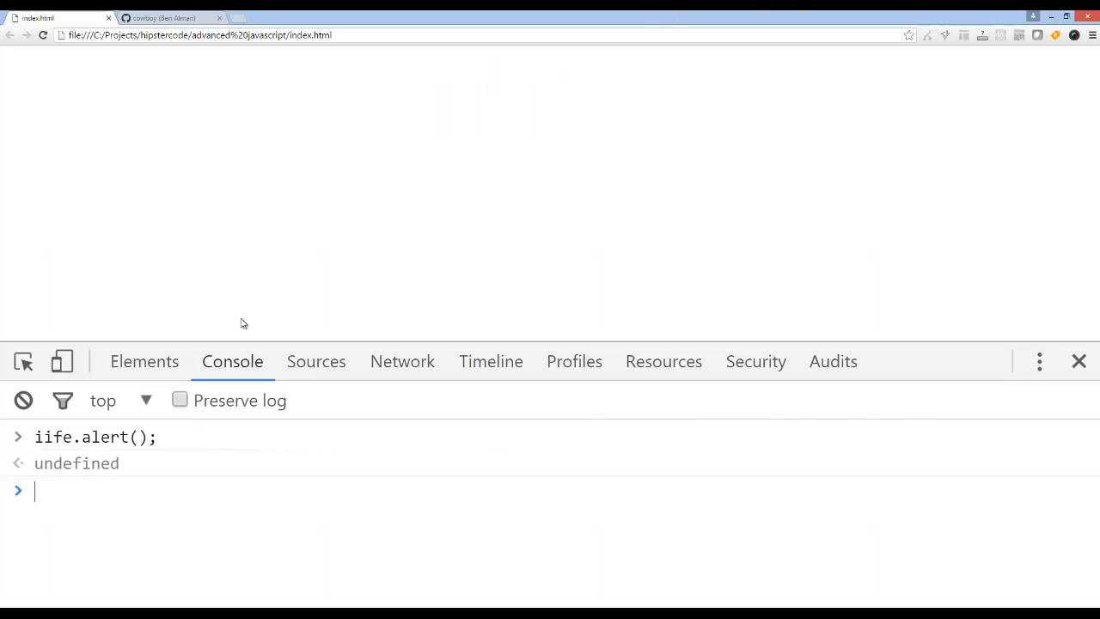
mouse_move(232, 361)
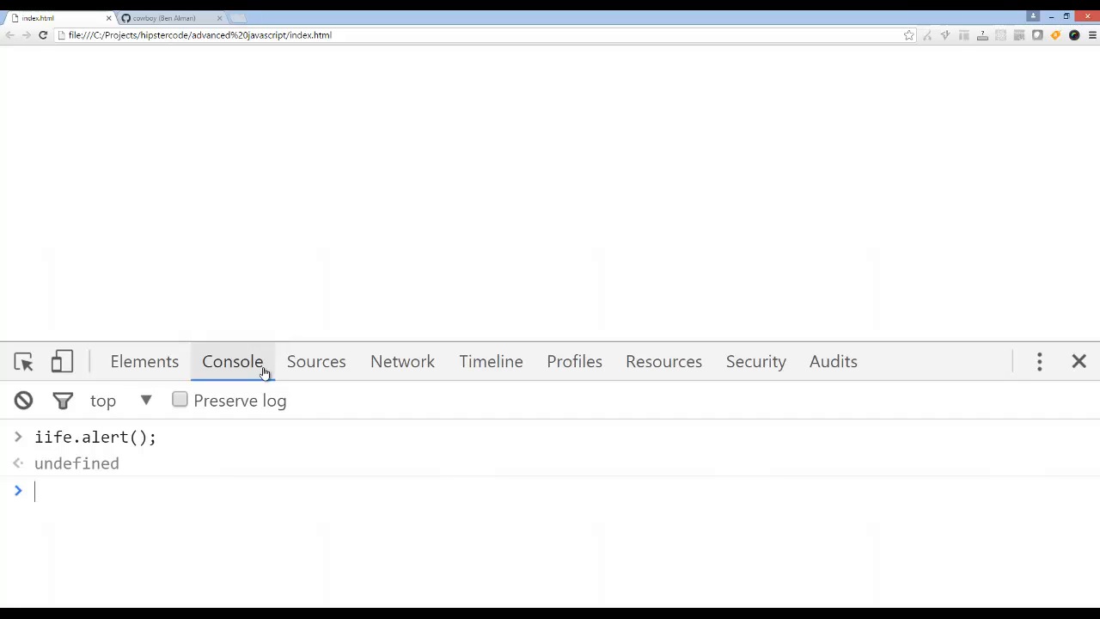
type("iife.alert();")
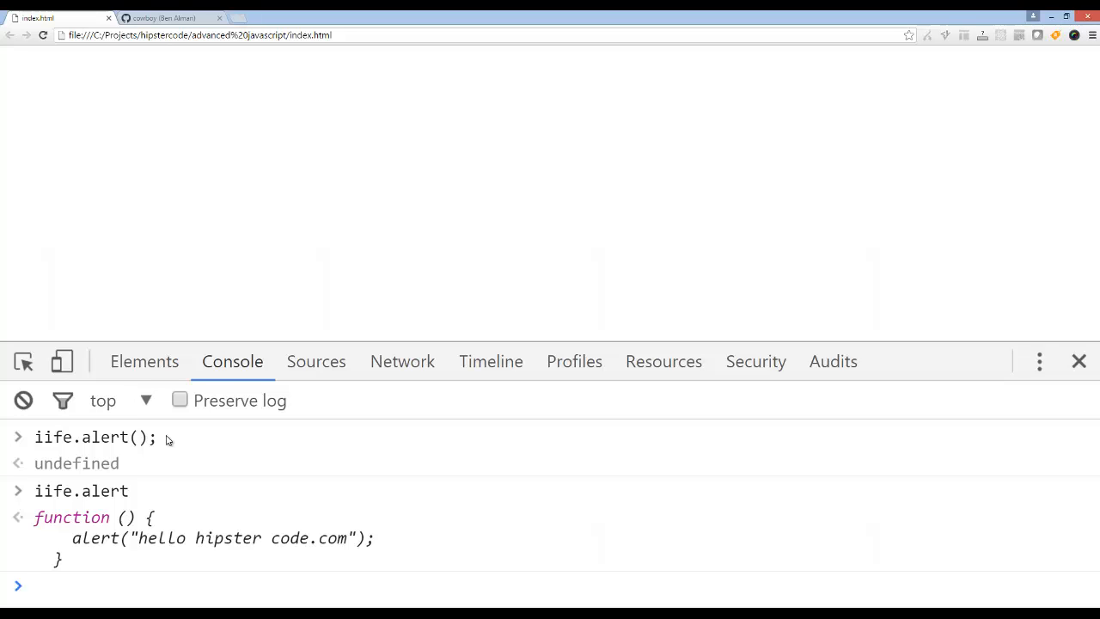
type("iife.alert")
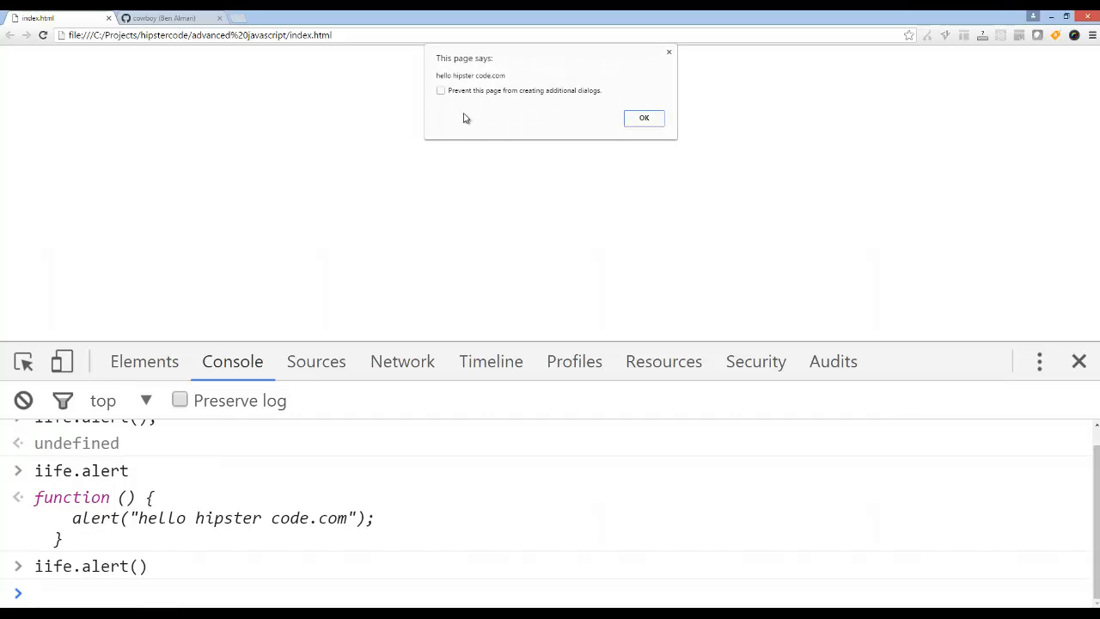
left_click(643, 117)
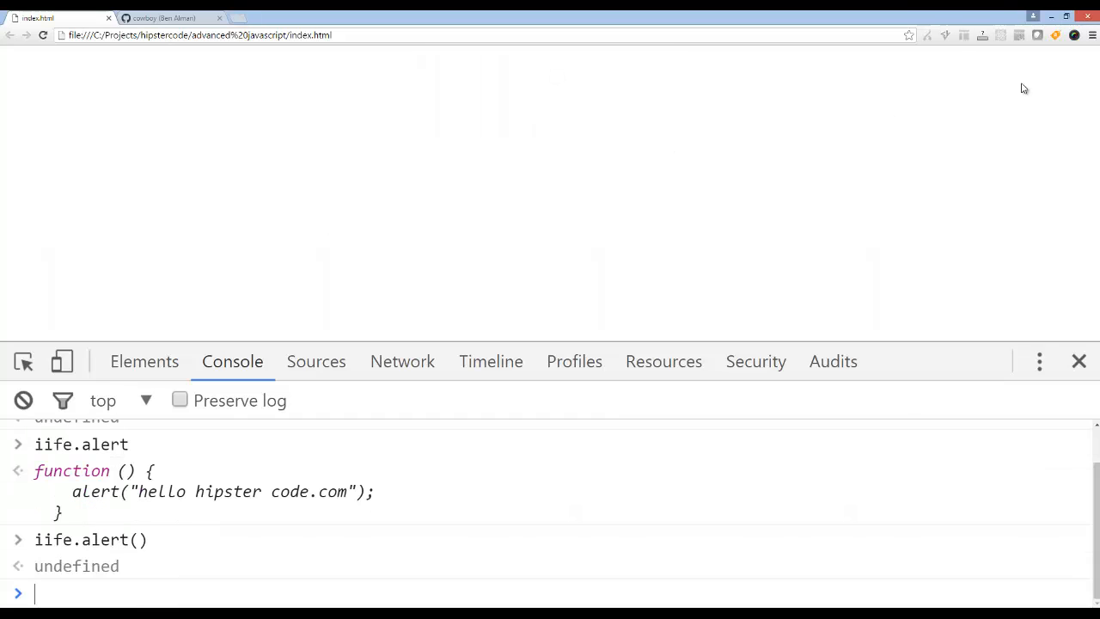
left_click(1050, 16)
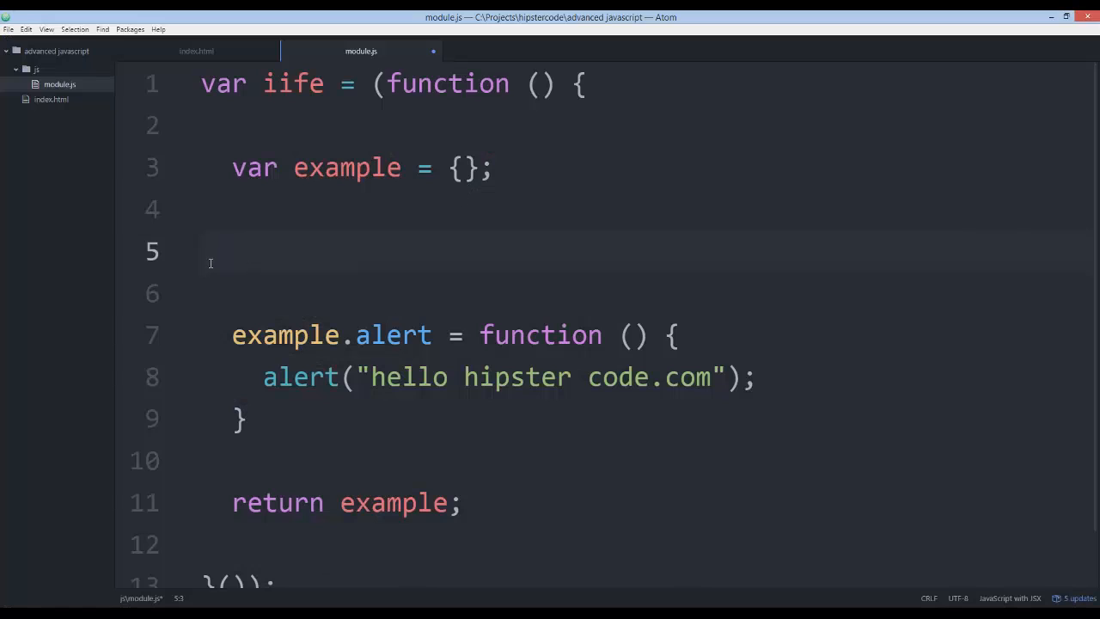
- Write a private function test () { alert("your mom"); }; inside the iife in module.js
left_click(232, 251)
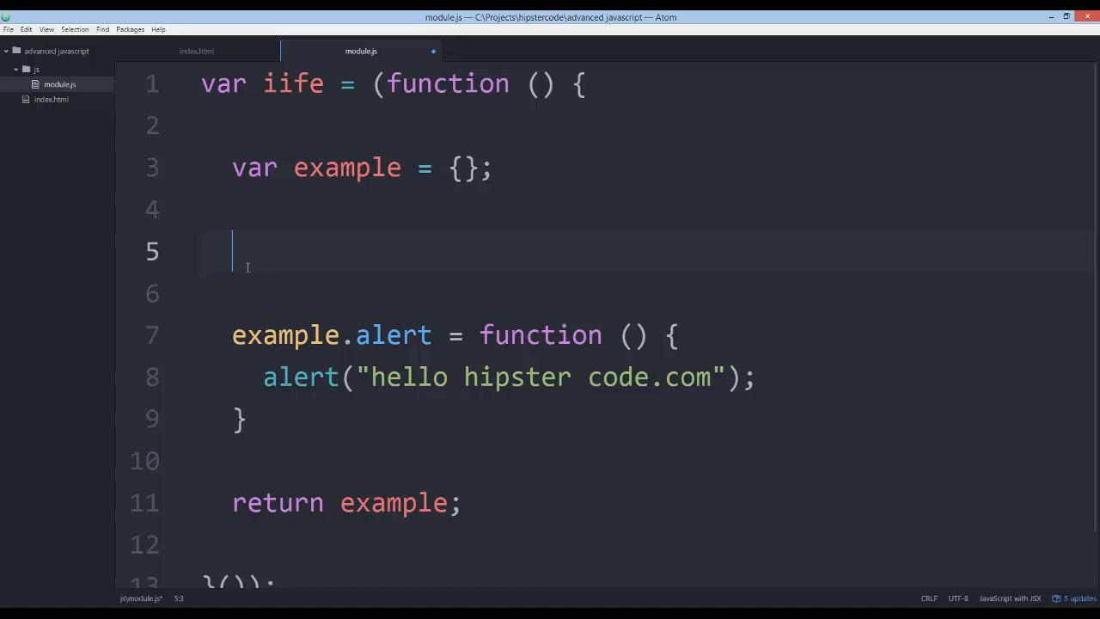
type("function")
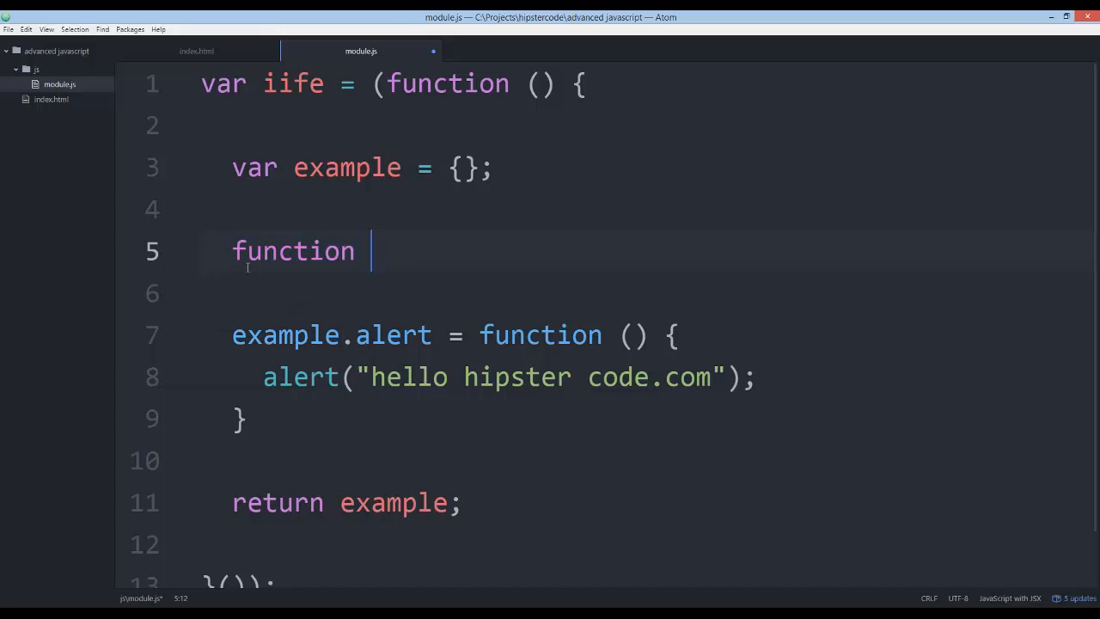
type("test  =")
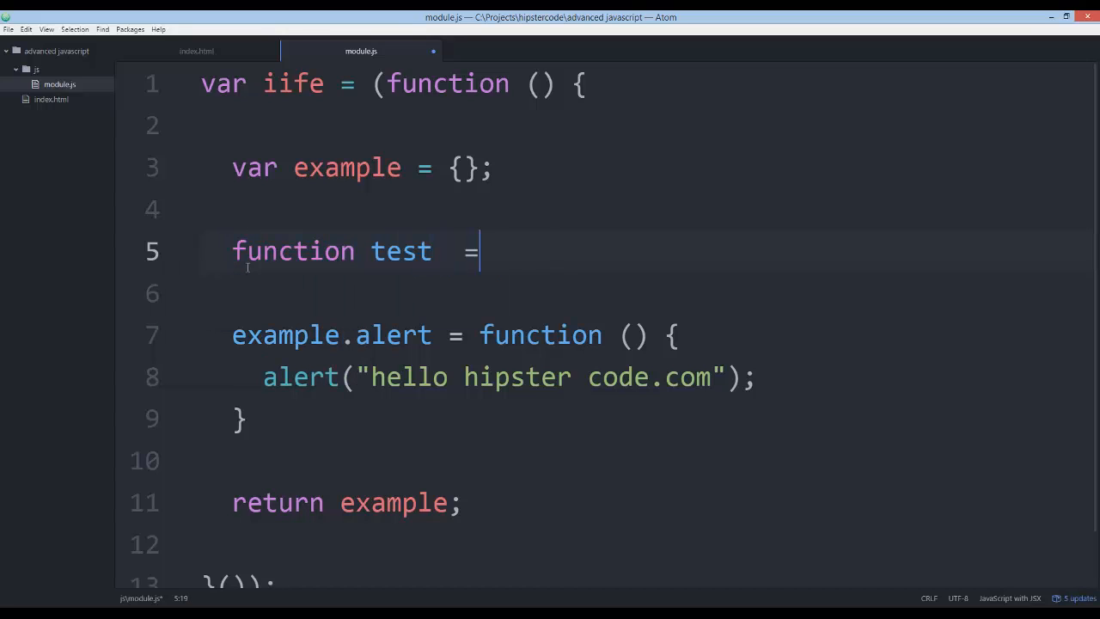
type("func")
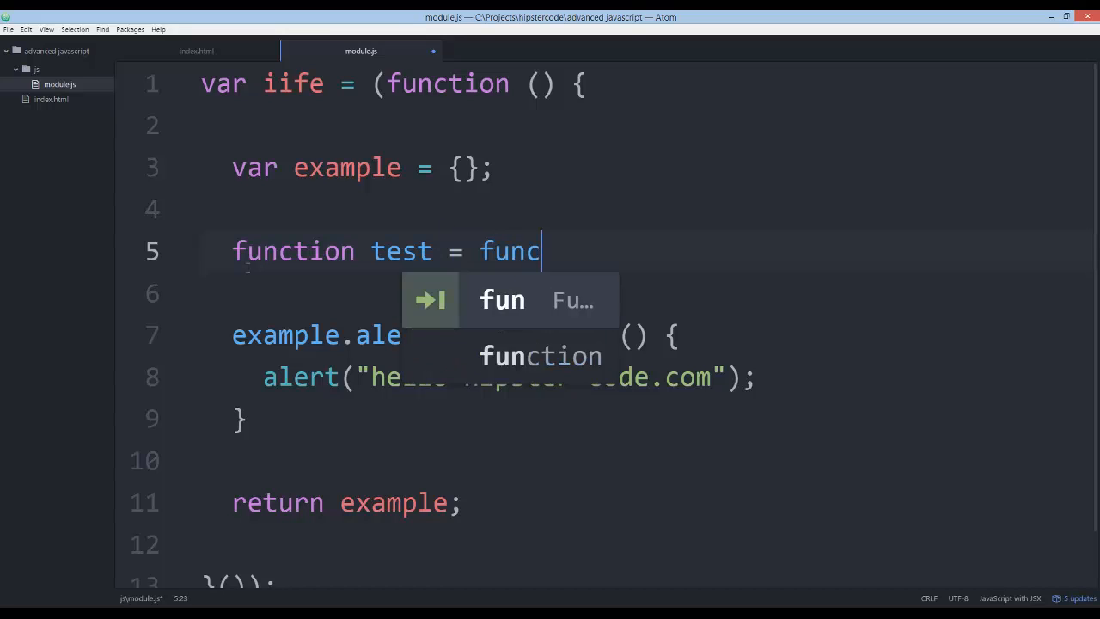
key("backspace")
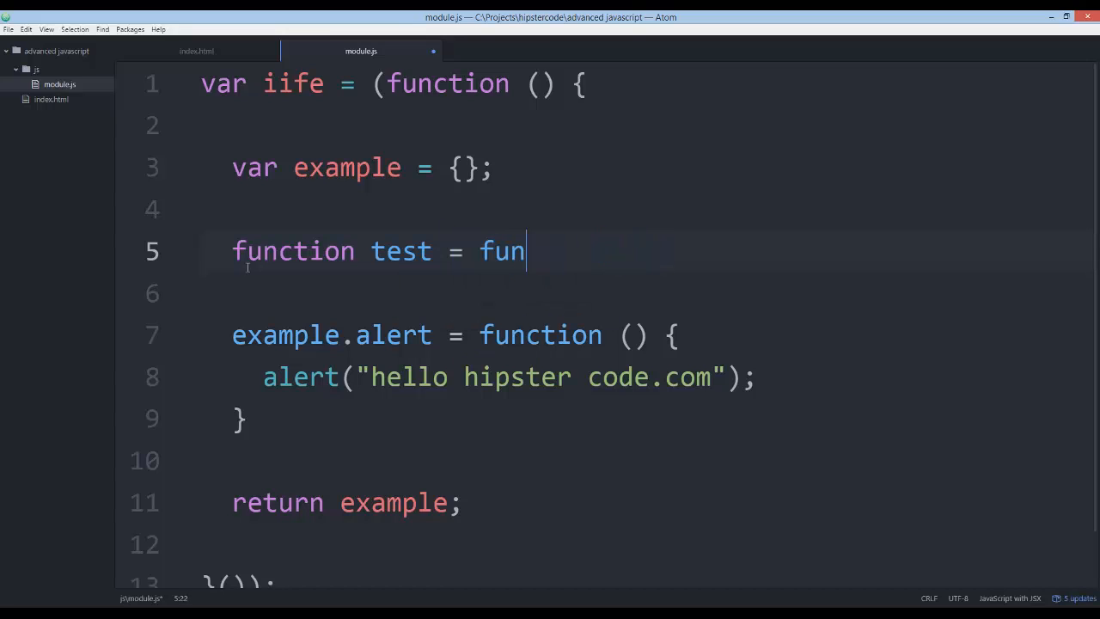
type("() {}")
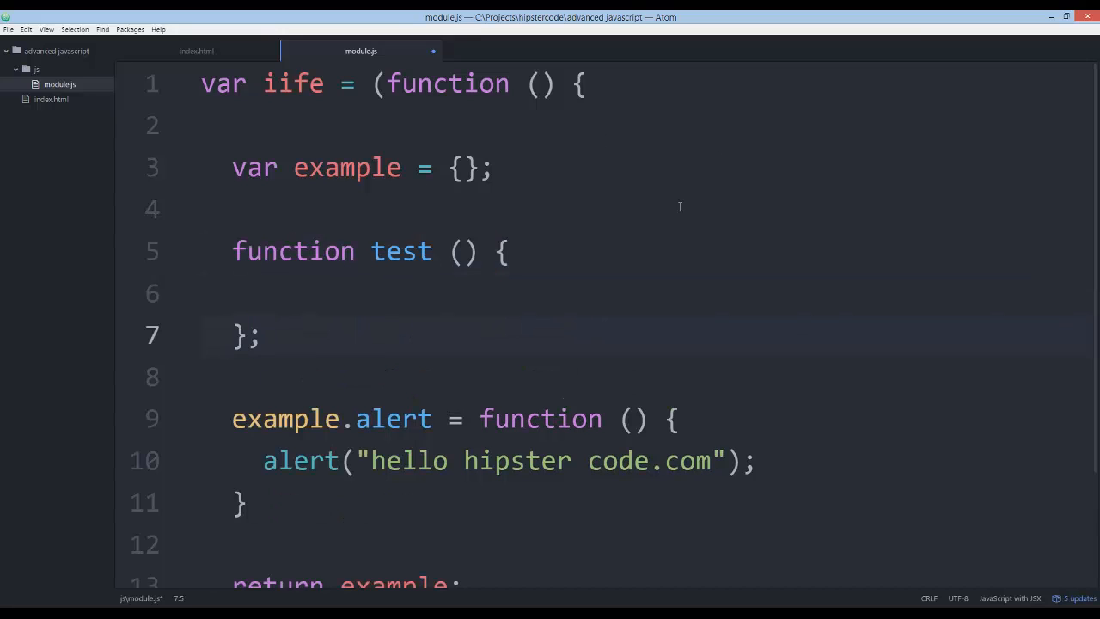
type("al")
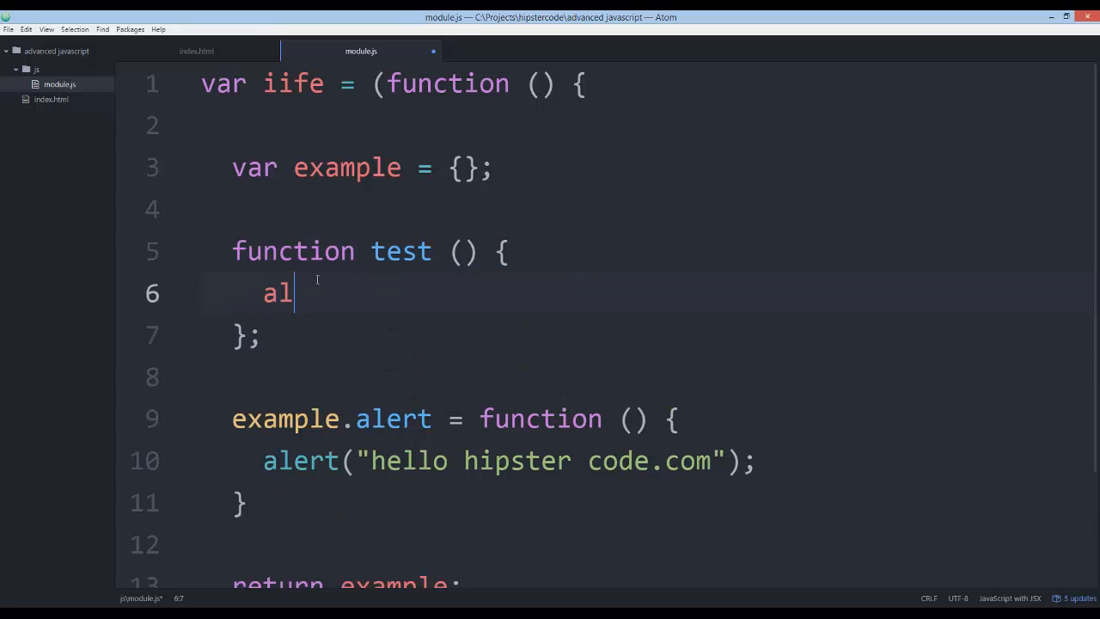
type("ert(\"you mom\")")
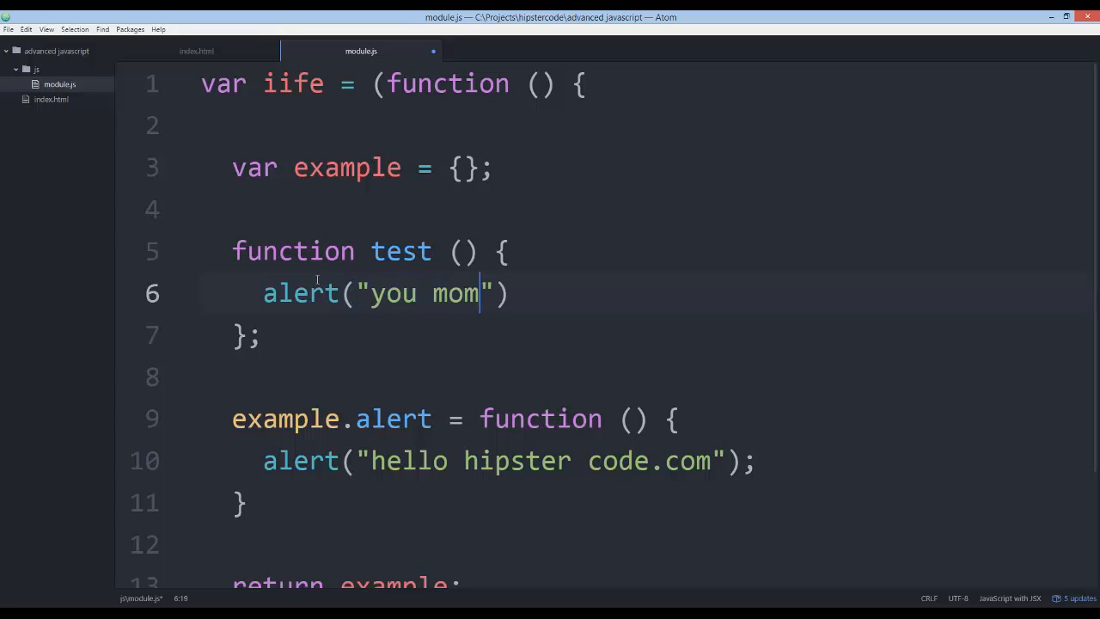
type(";")
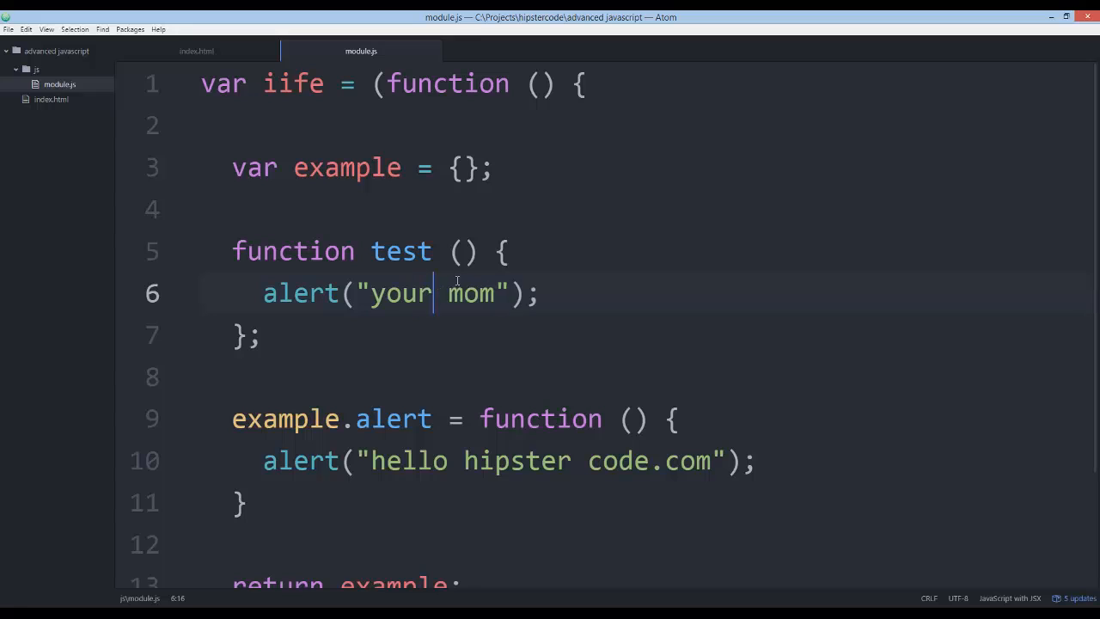
mouse_move(370, 244)
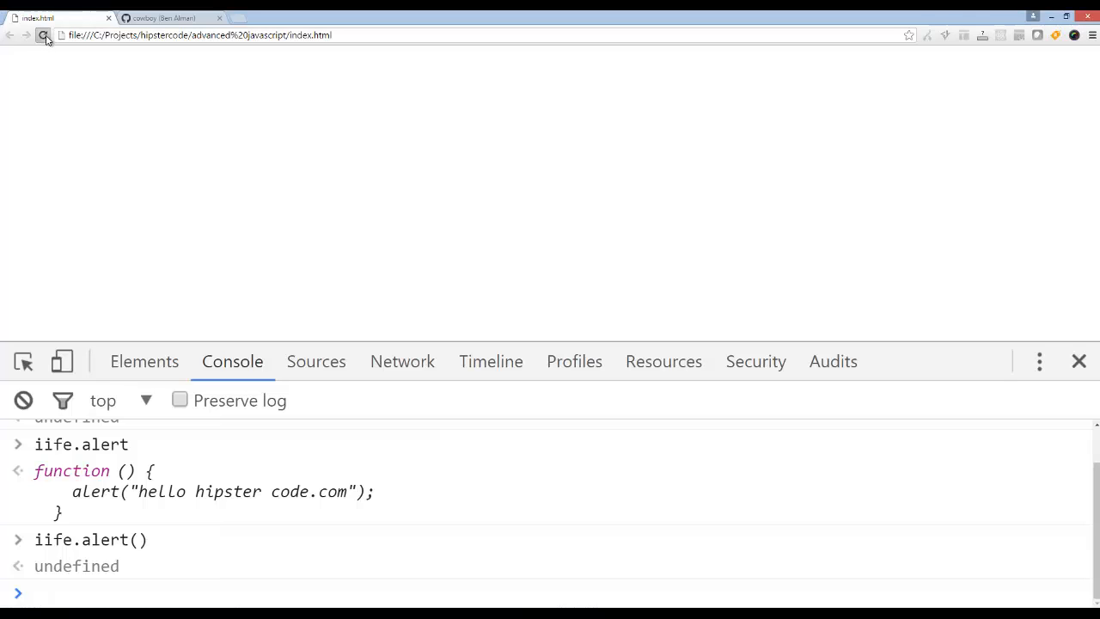
- Evaluate iife in the console and expand the returned Object to see its members
type("iife.alert")
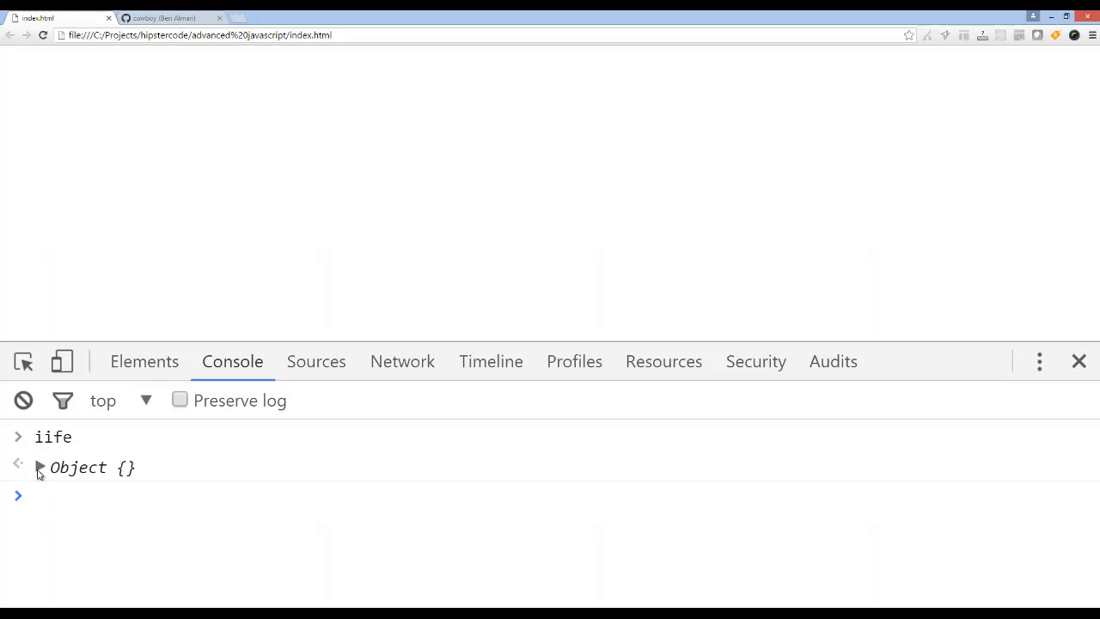
left_click(38, 467)
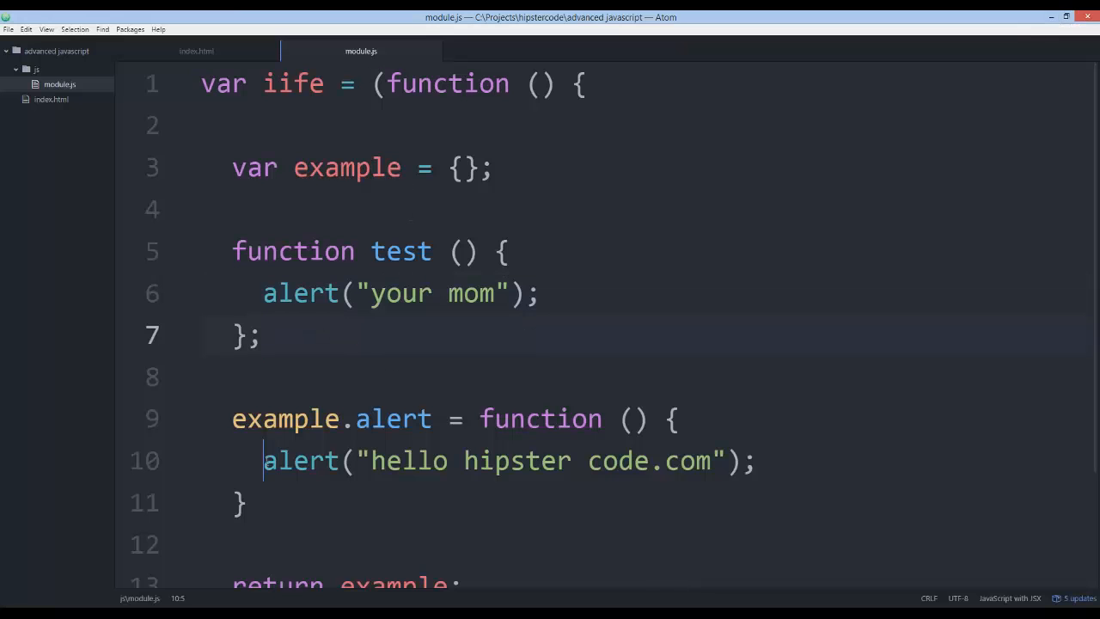
- Replace the alert call in example.alert with test(); on line 10
key("Backspace")
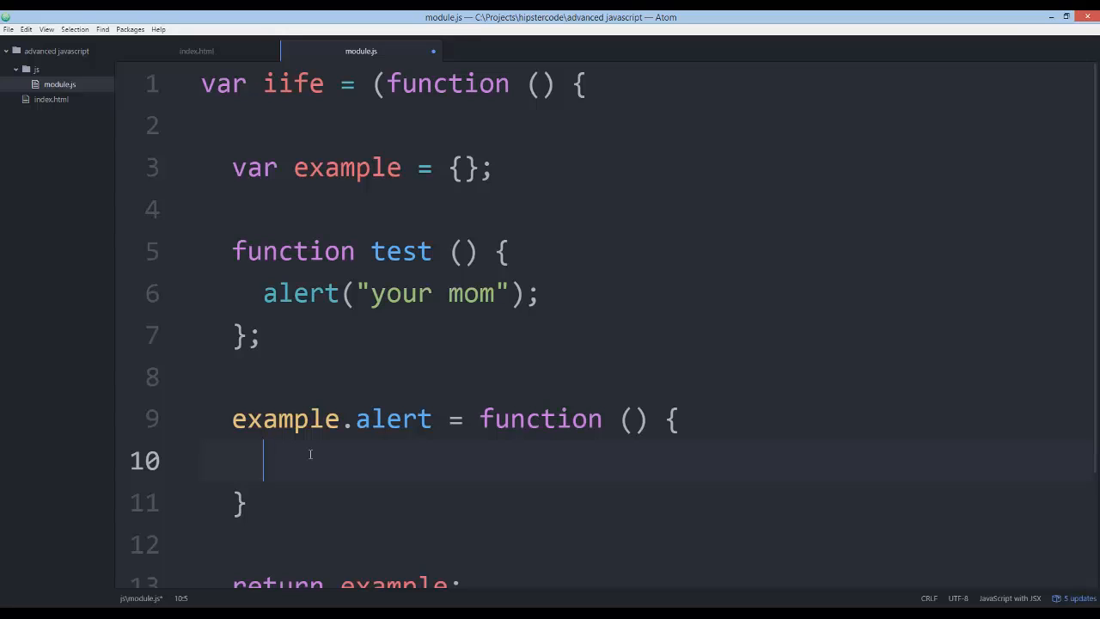
type("t")
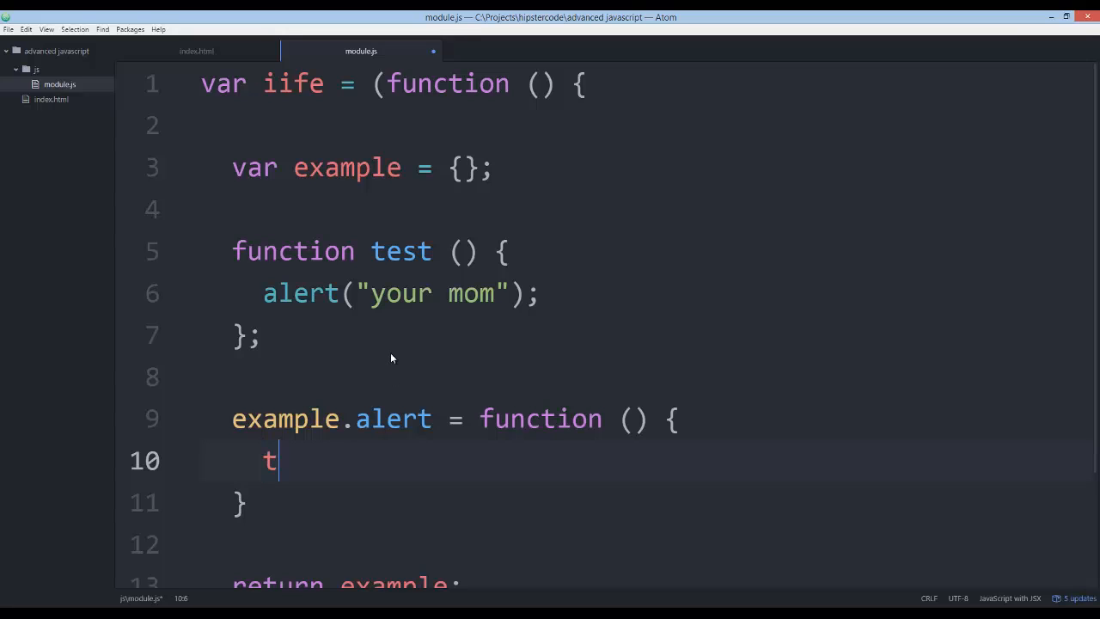
type("est();")
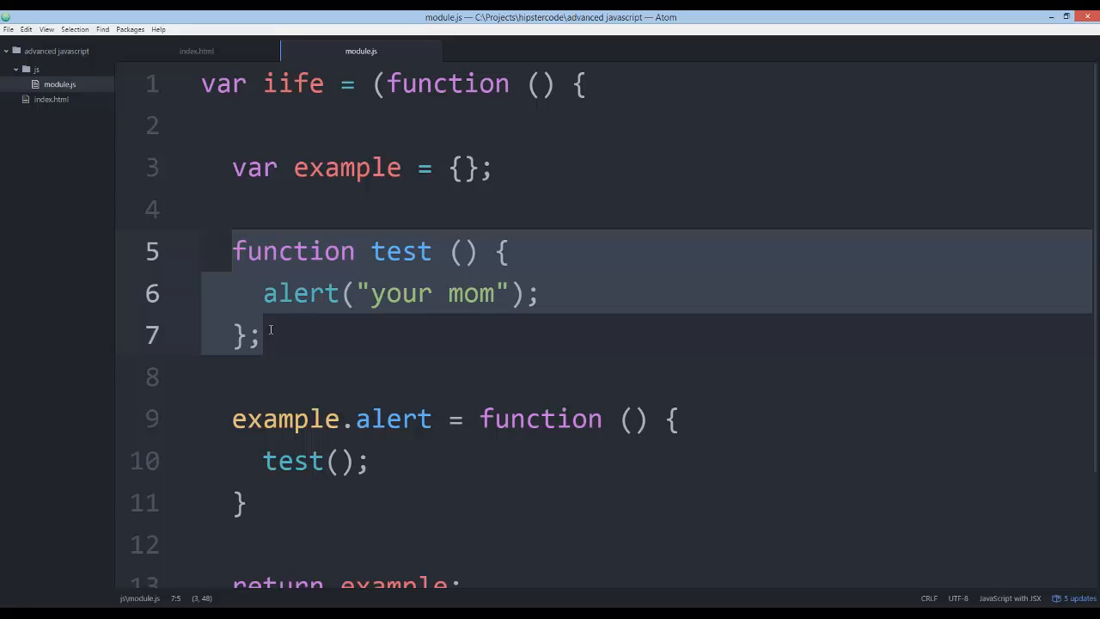
mouse_move(299, 328)
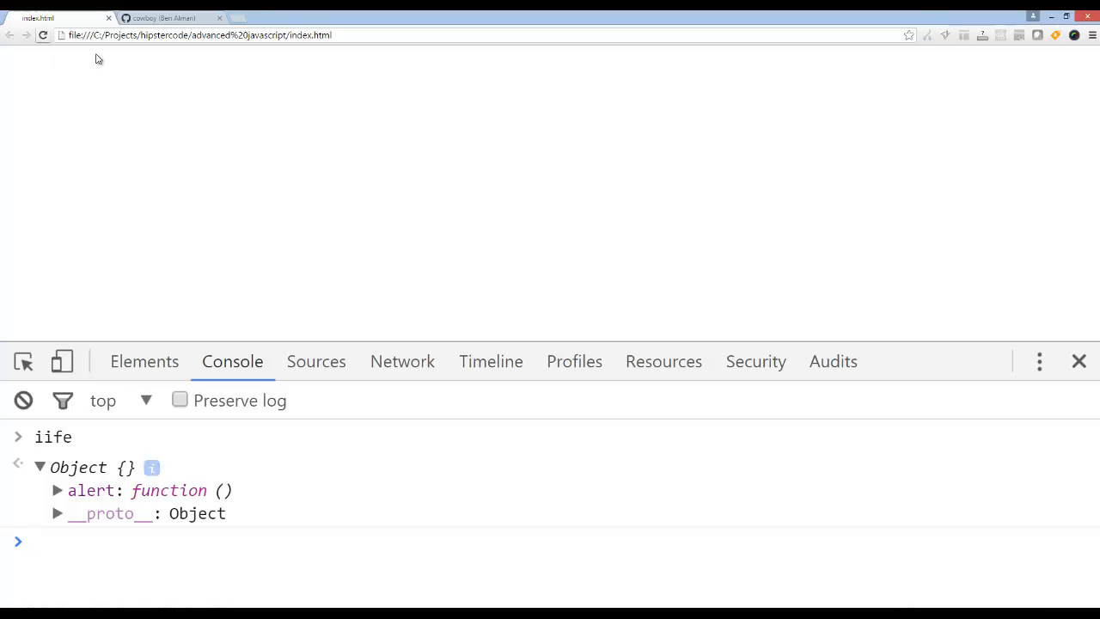
- Reload the page and evaluate iife.alert to see its new body calling test()
left_click(18, 436)
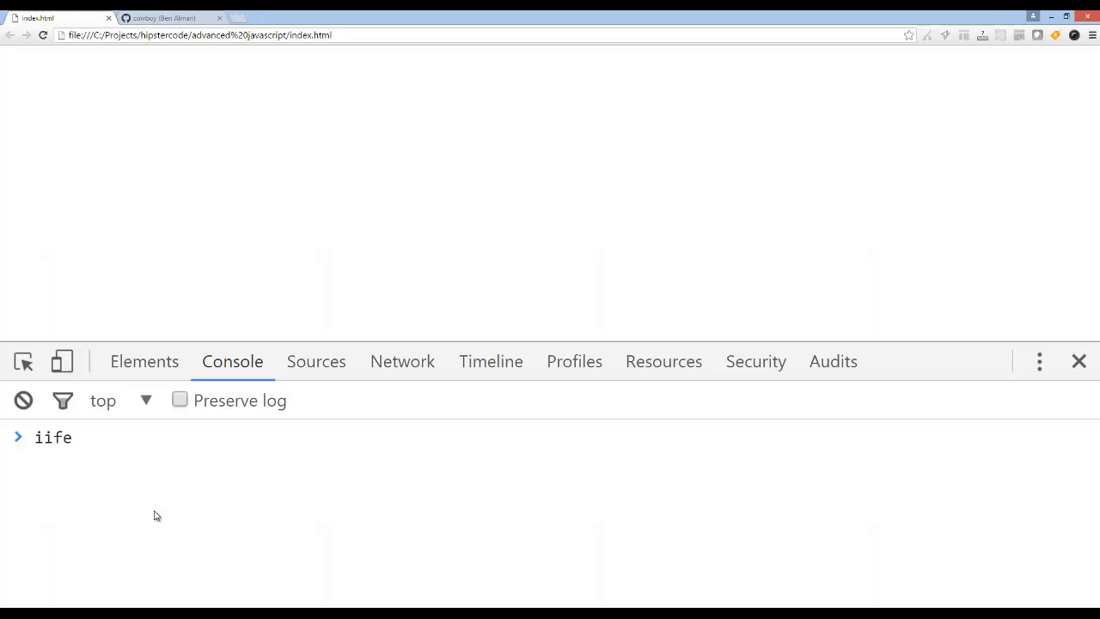
type(".hell")
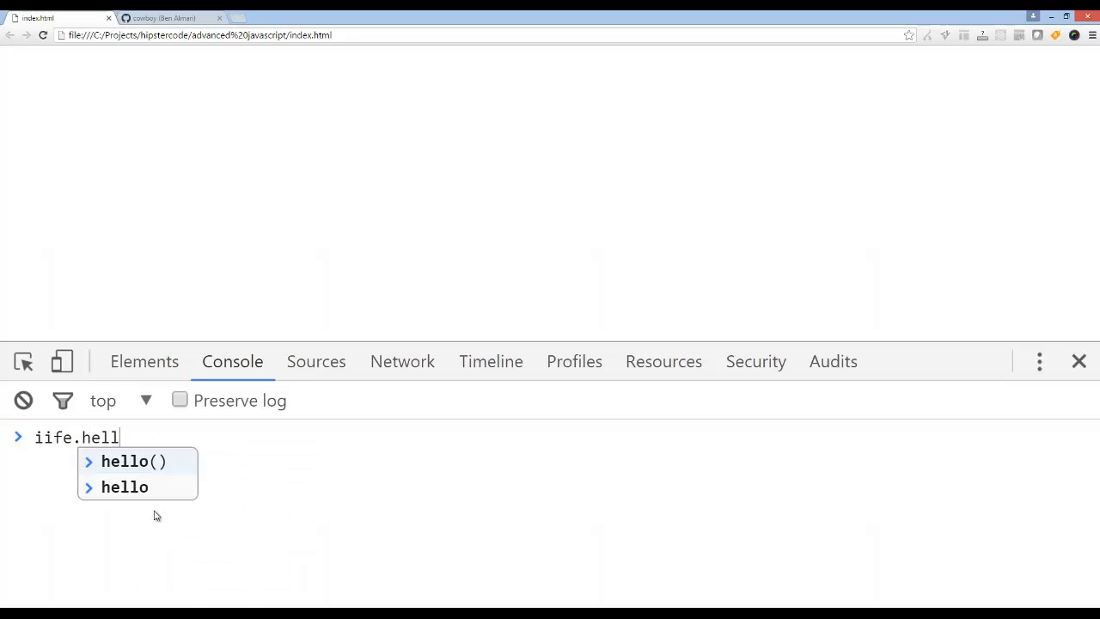
type("alert")
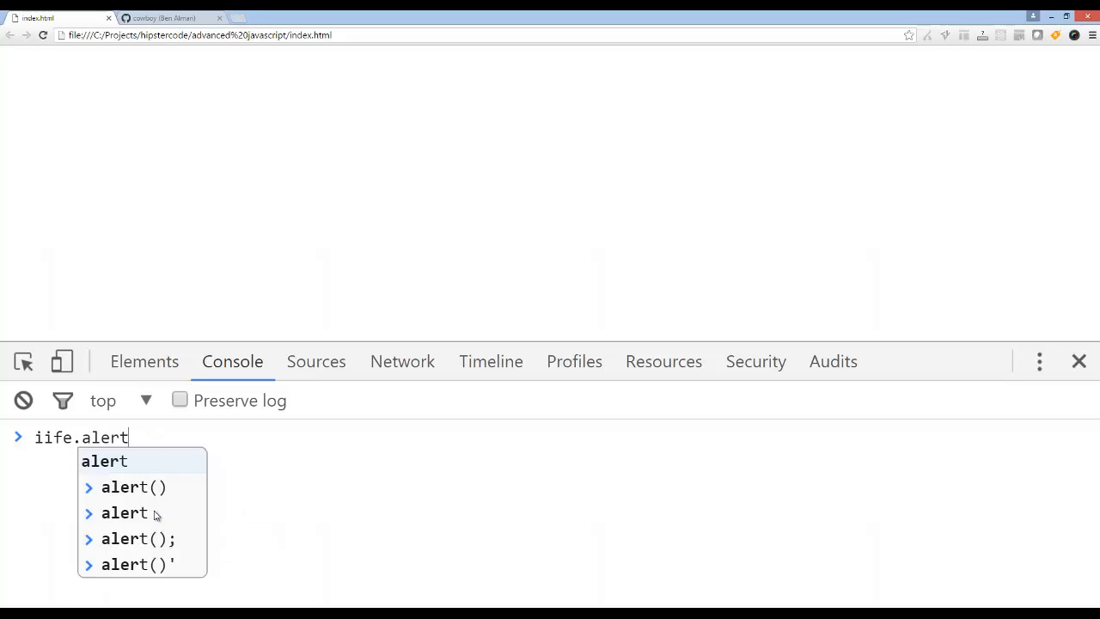
key("Enter")
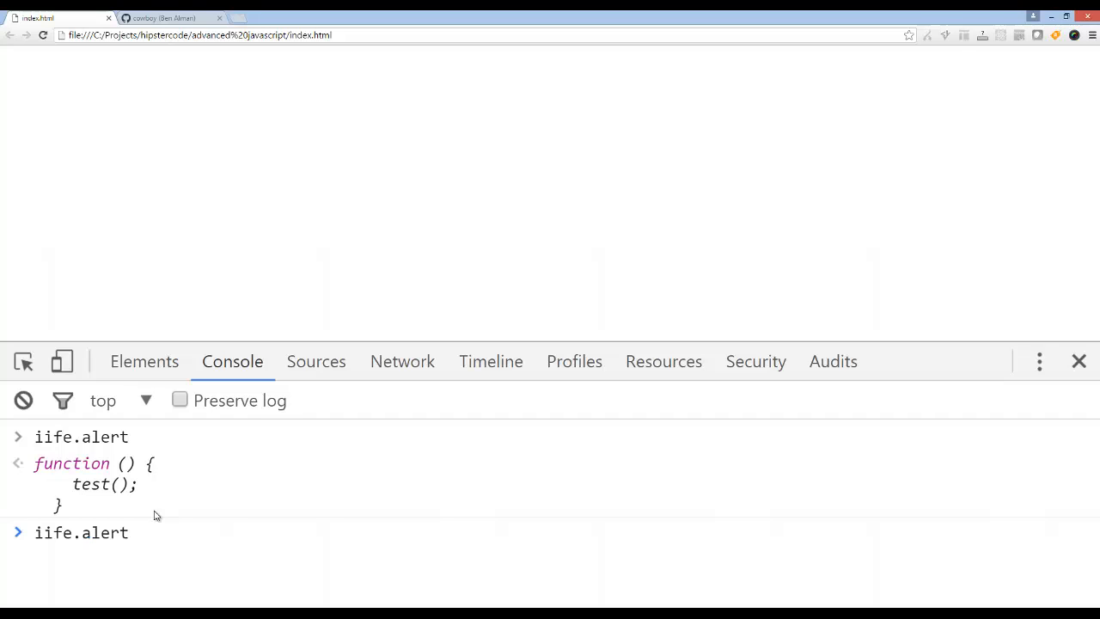
- Run iife.alert() to get the "your mom" alert, dismiss it, then bring up the GitHub profile
type("()")
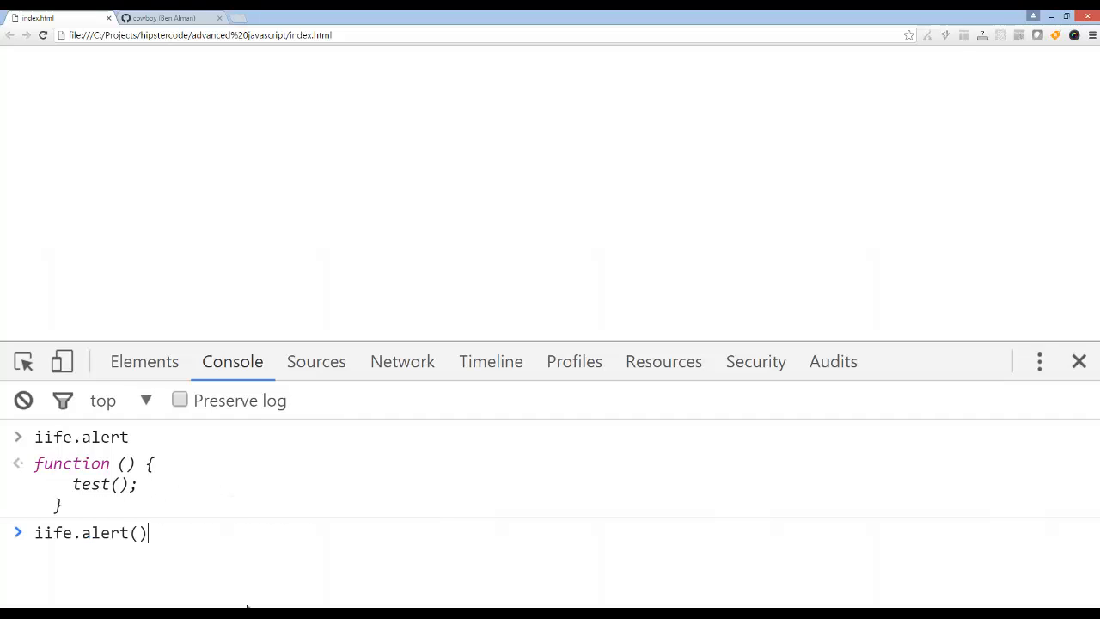
key("Enter")
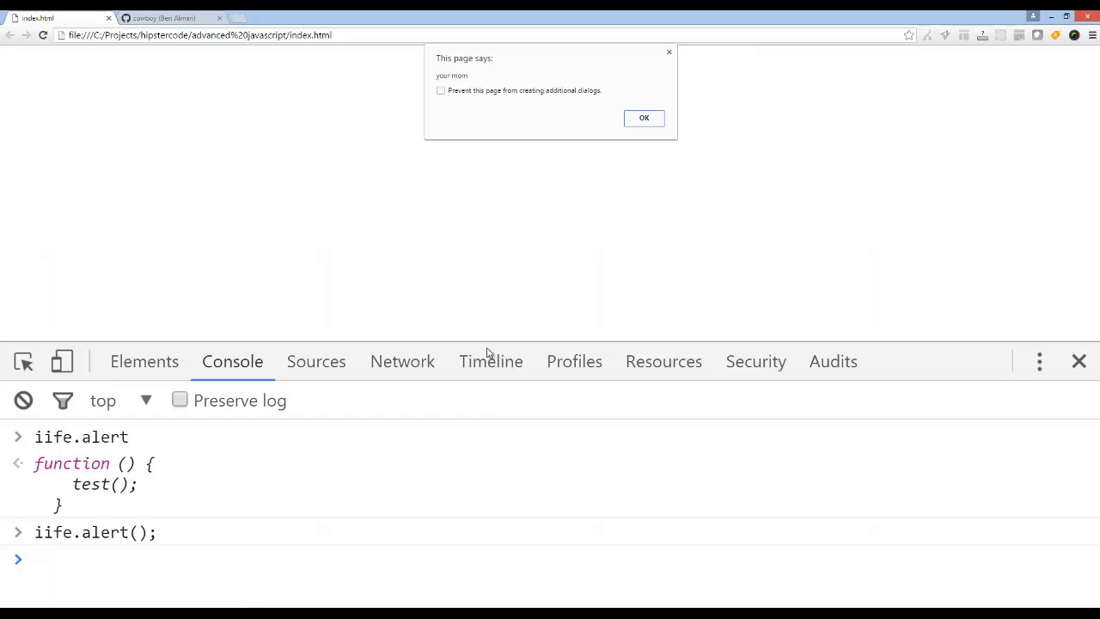
left_click(643, 117)
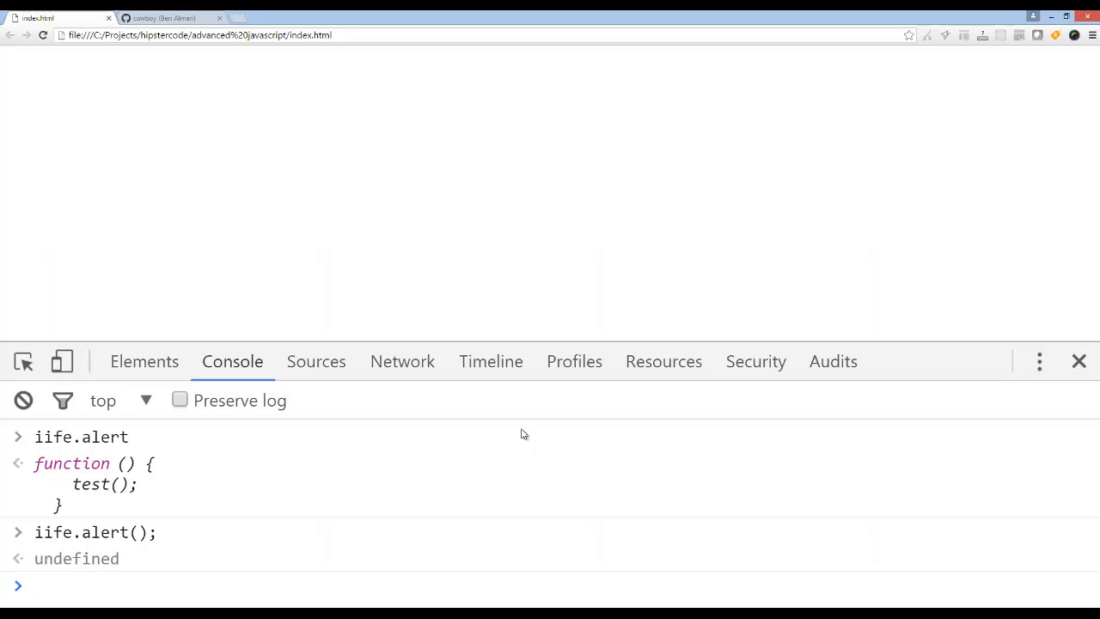
left_click(34, 585)
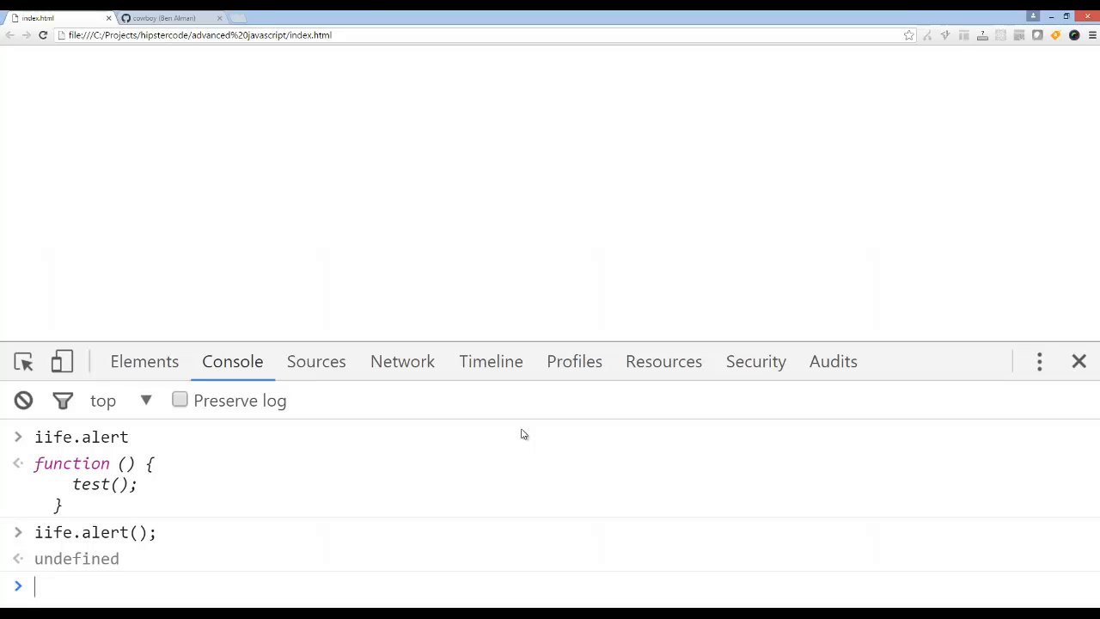
left_click(163, 17)
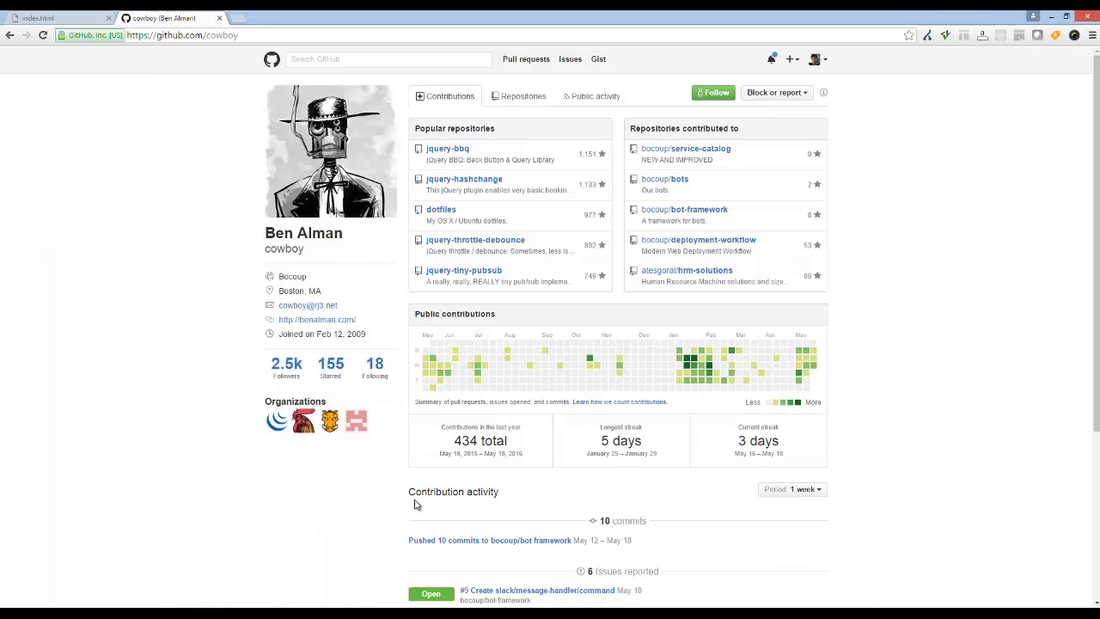
mouse_move(182, 538)
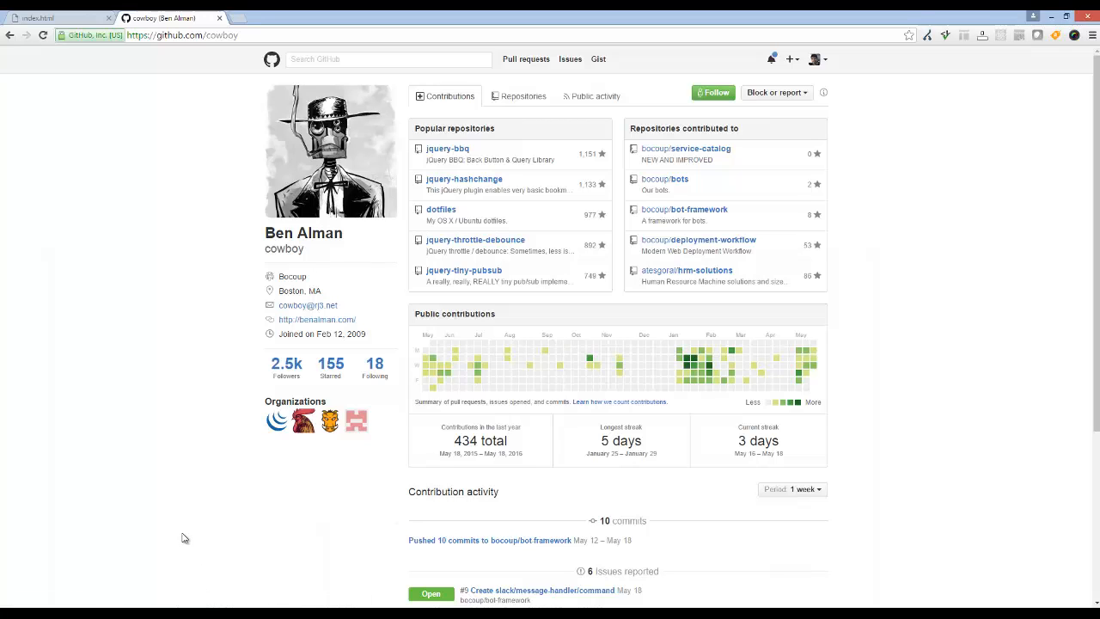
mouse_move(105, 505)
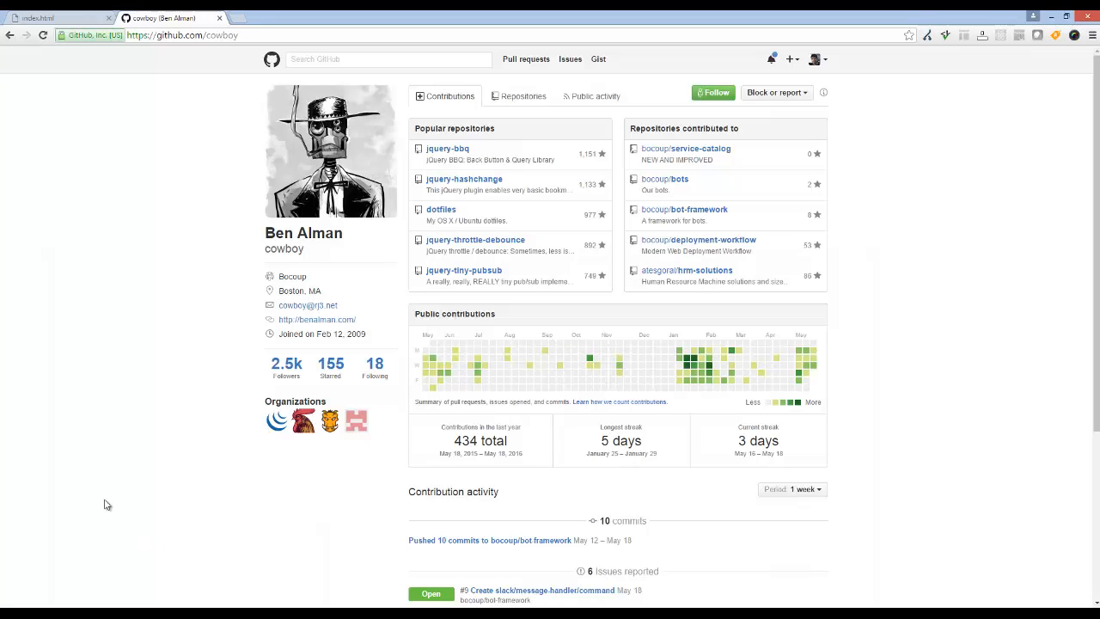
mouse_move(159, 385)
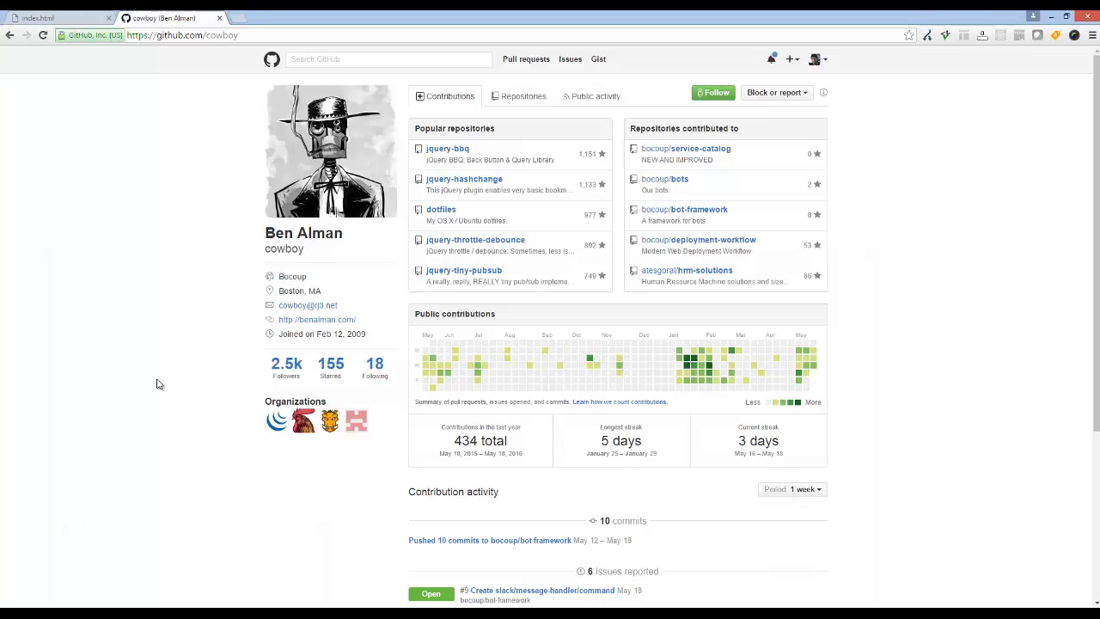
mouse_move(82, 377)
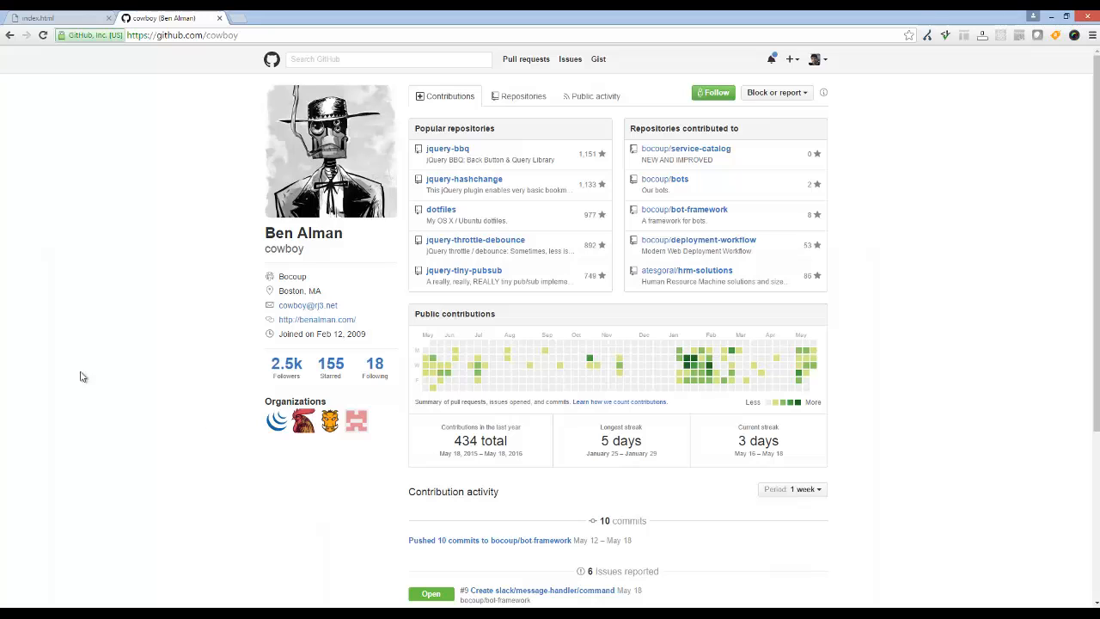
mouse_move(110, 117)
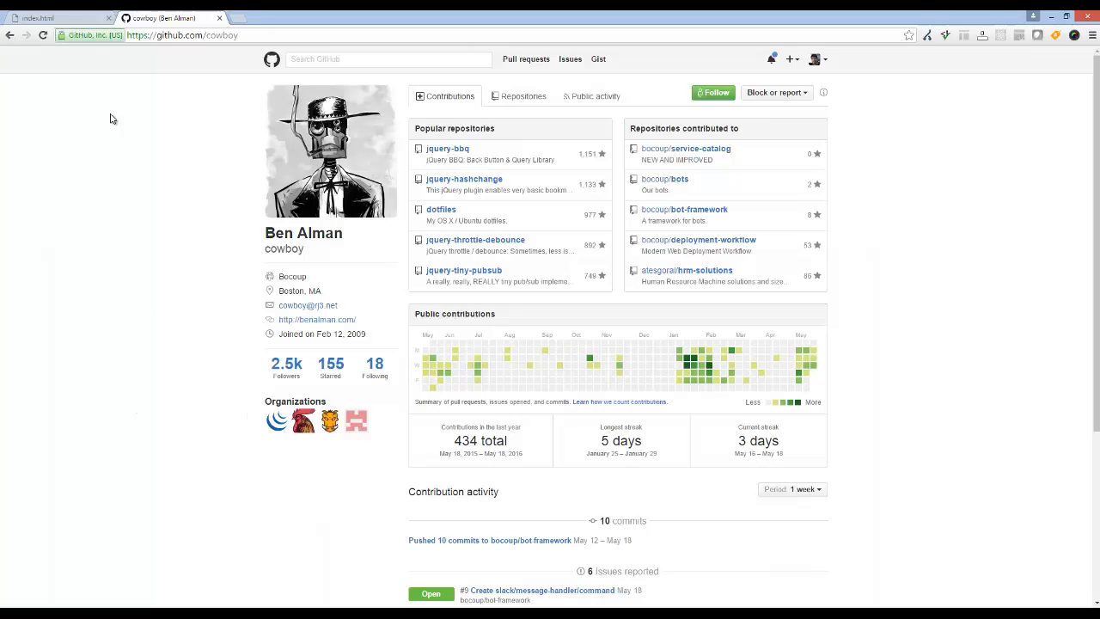
- Leave Ben Alman's GitHub profile and return to the index.html page with its console
left_click(55, 18)
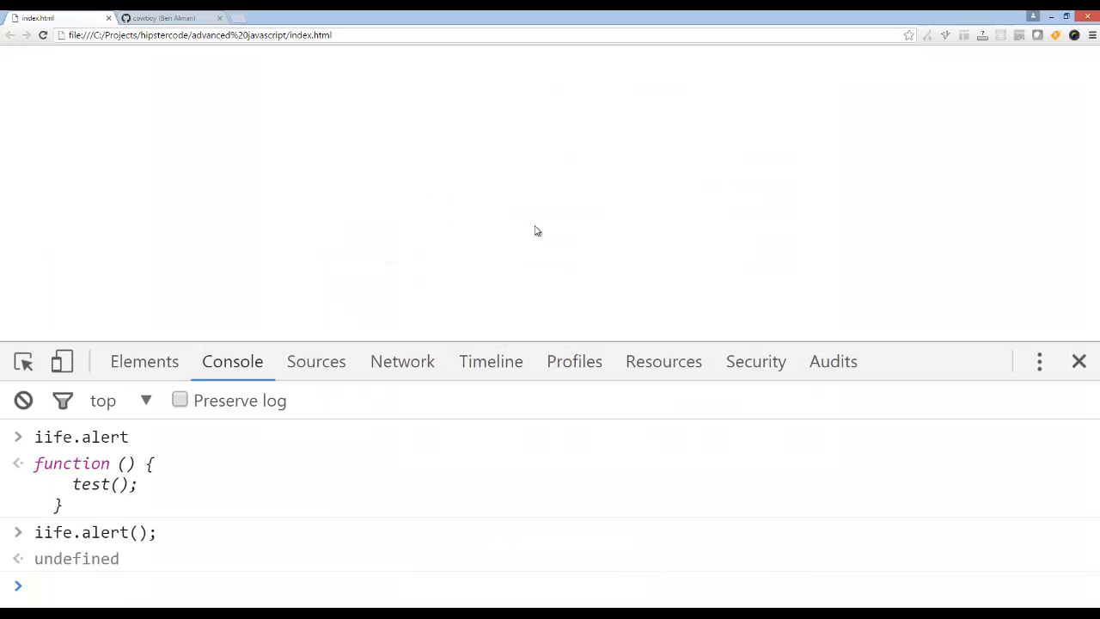